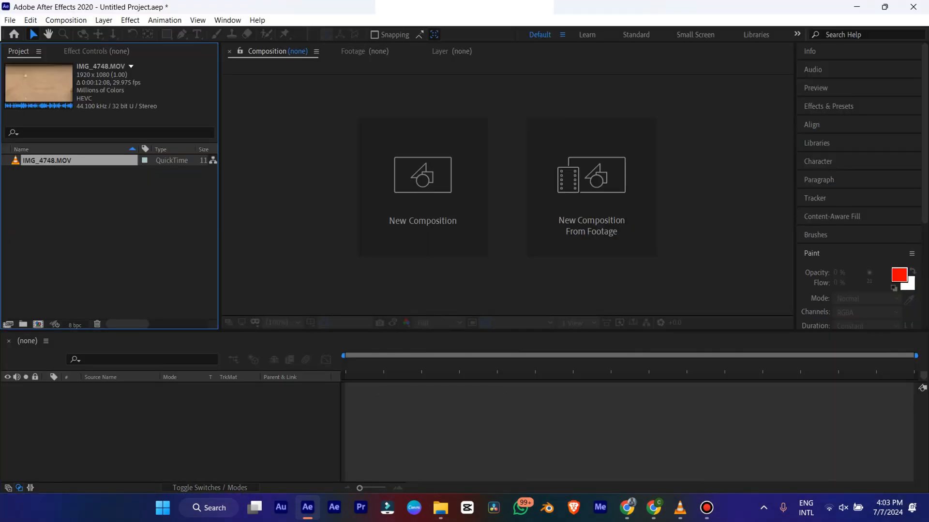
Step: Create a composition from IMG_4748.MOV and scrub between the actor frame and the empty-wall frame
click(590, 187)
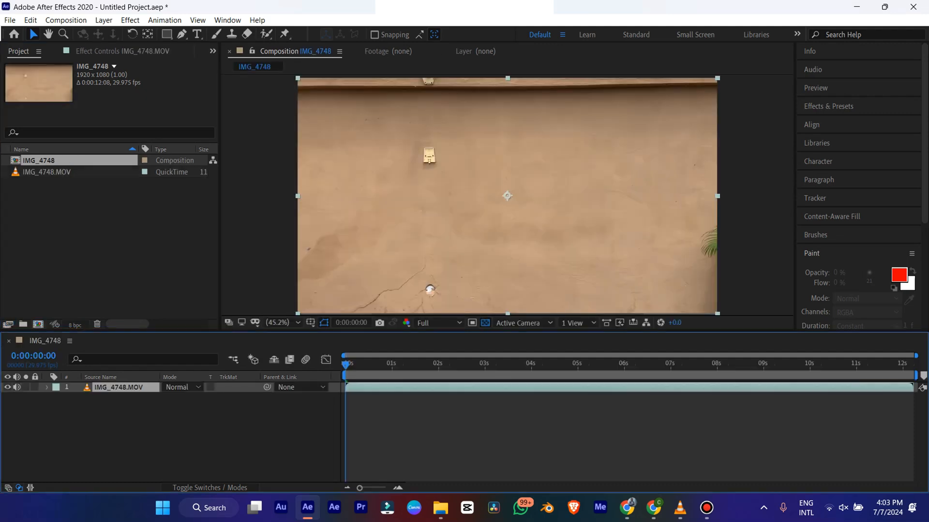
click(610, 363)
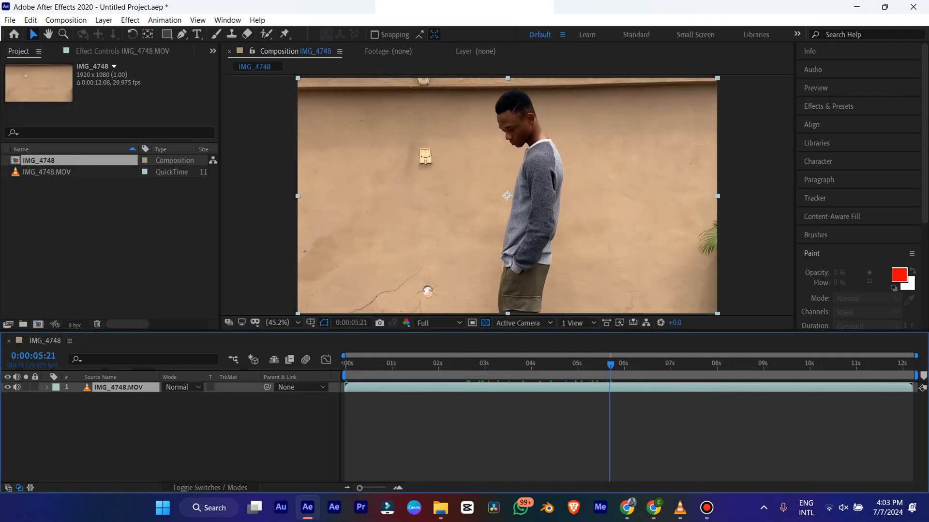
click(546, 363)
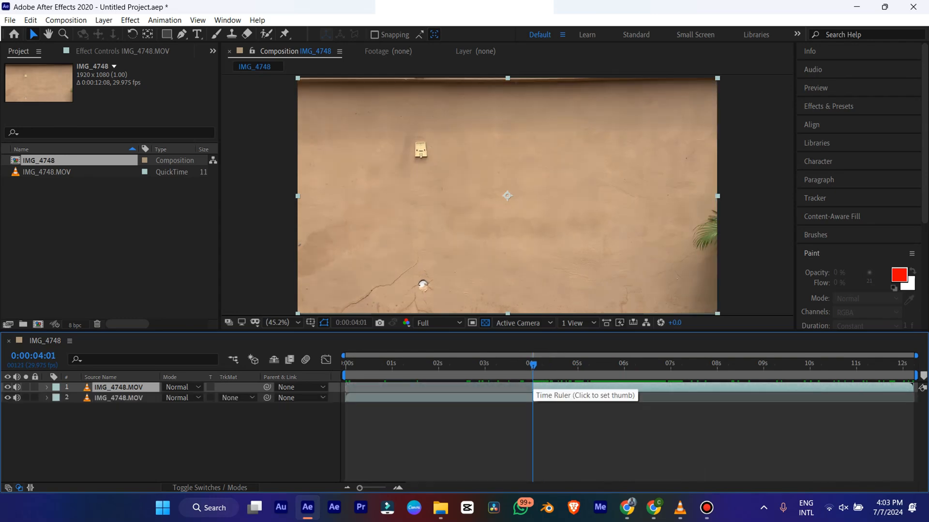
Step: Freeze the lower clip layer on the empty-wall frame via Layer > Time > Freeze Frame
click(9, 19)
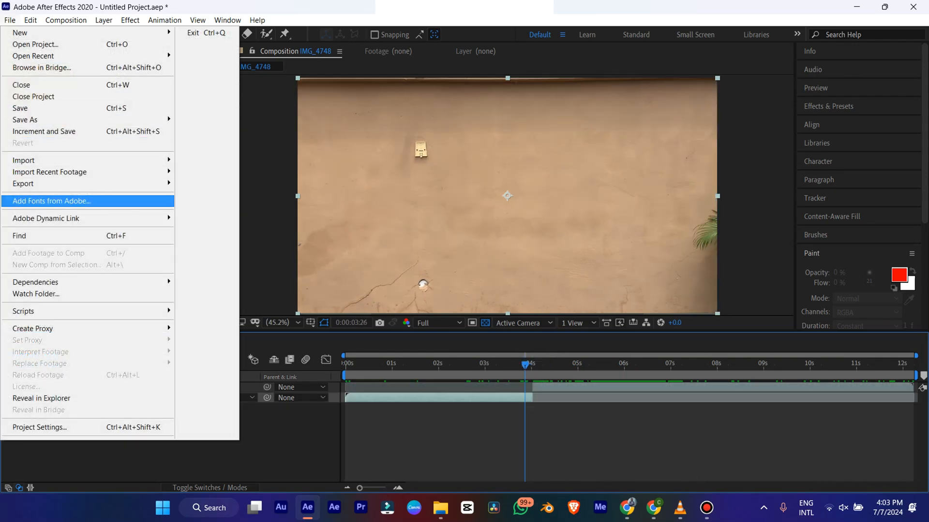
click(65, 20)
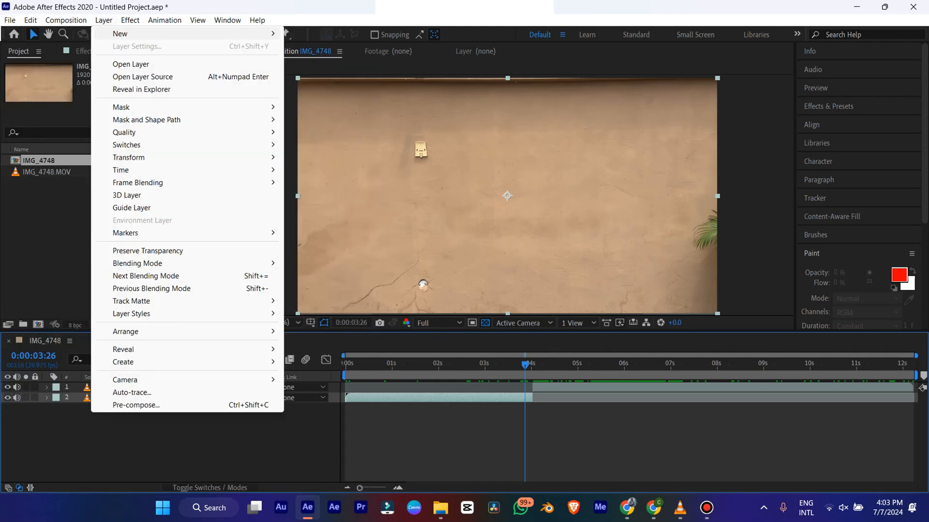
mouse_move(121, 170)
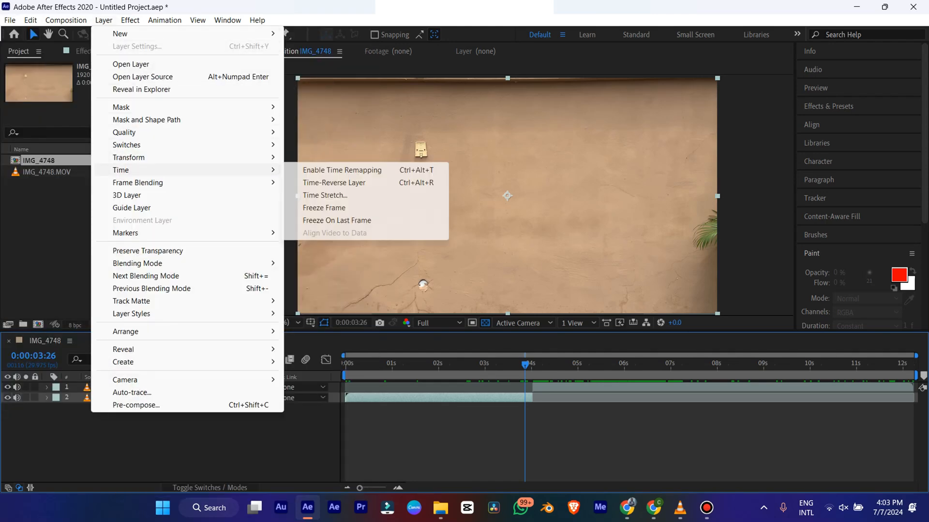
click(341, 170)
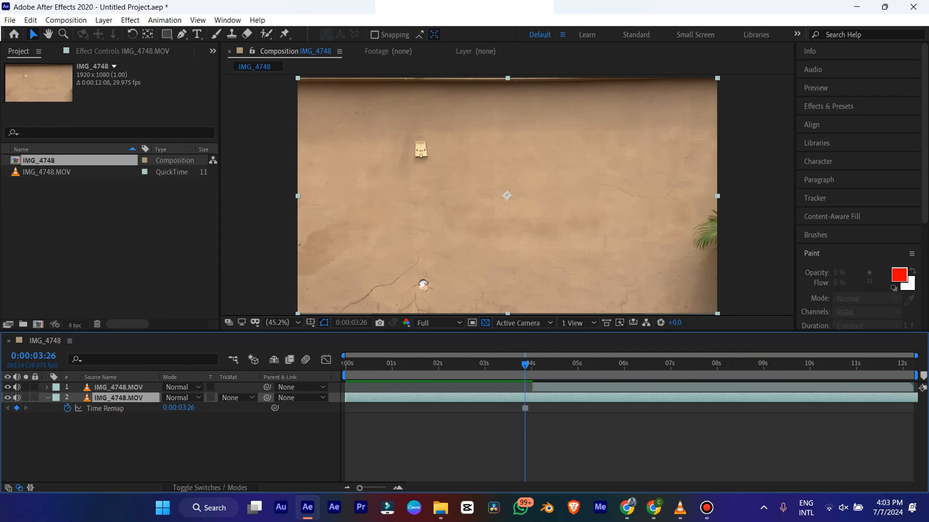
Step: Rename the frozen wall layer to BACKGROUND
double_click(119, 397)
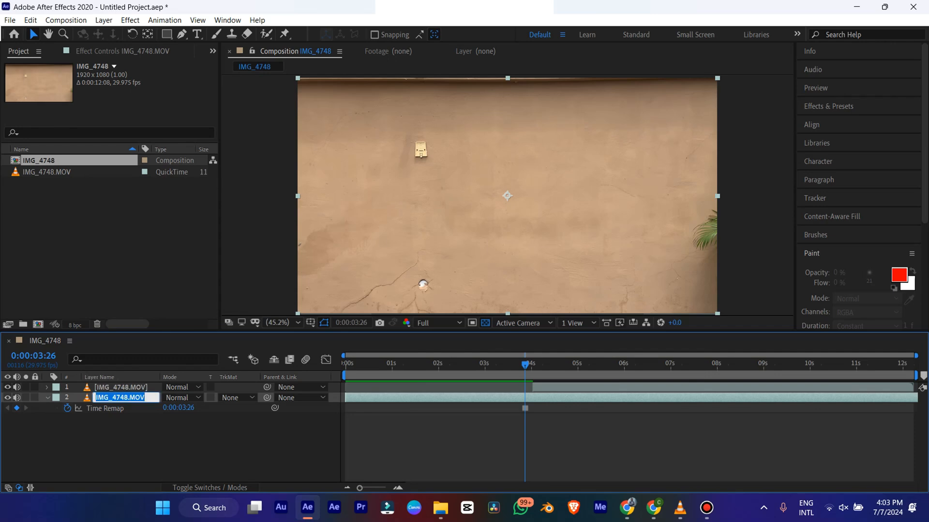
text(BACK)
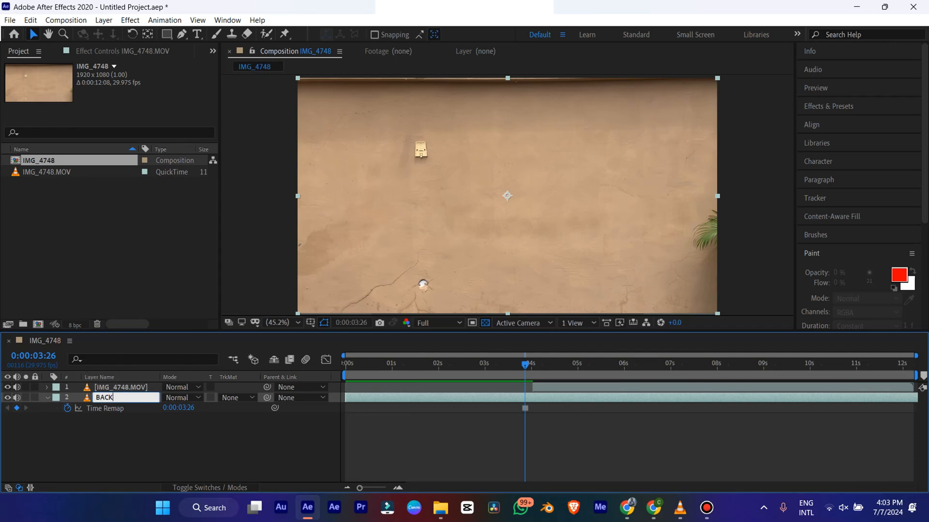
click(662, 363)
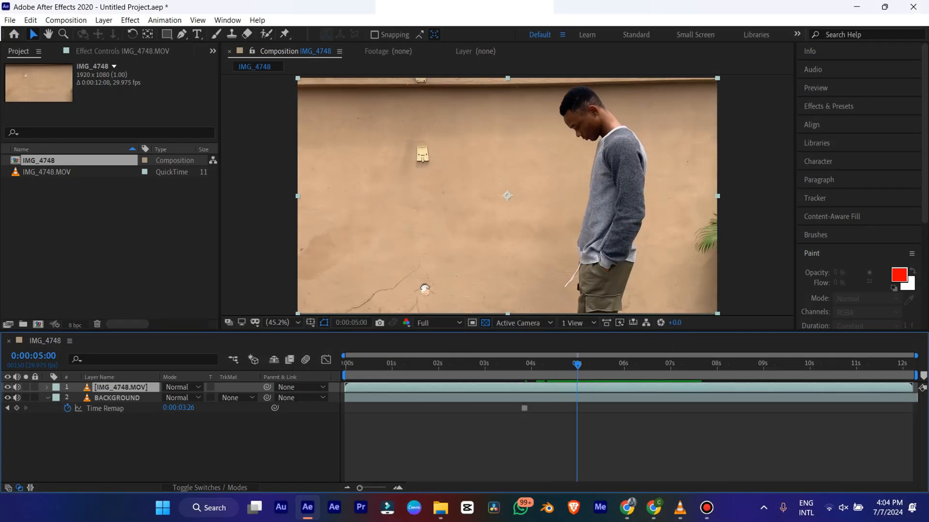
Step: Open the top actor clip layer at the pre-reveal frame for Roto Brush matting
click(531, 363)
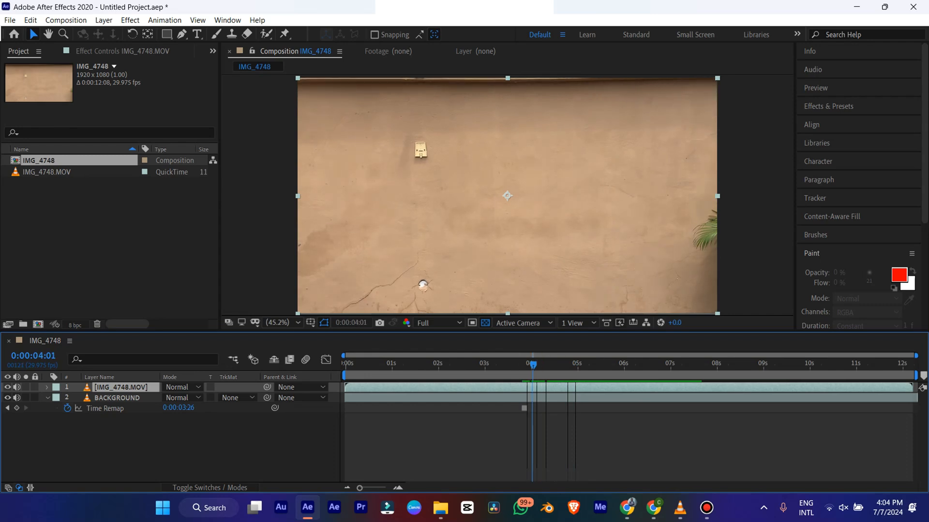
double_click(120, 387)
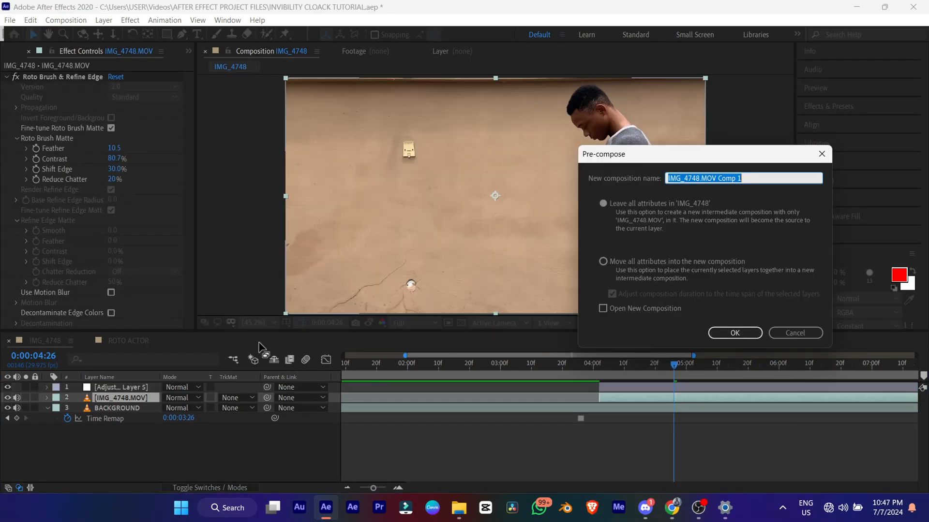
Step: Precompose the rotoscoped actor layer as ACTOR ROTO with Move all attributes enabled
text(Ac)
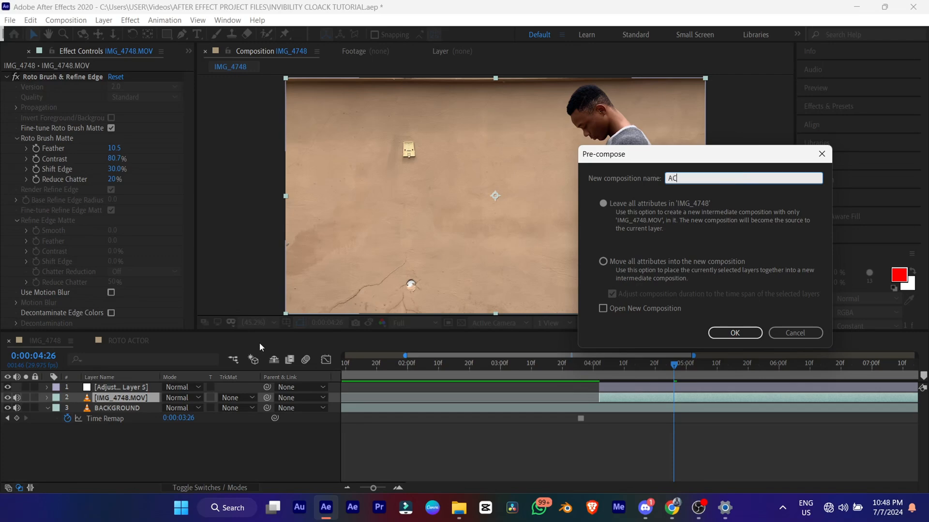
text(ACTOR ROTO)
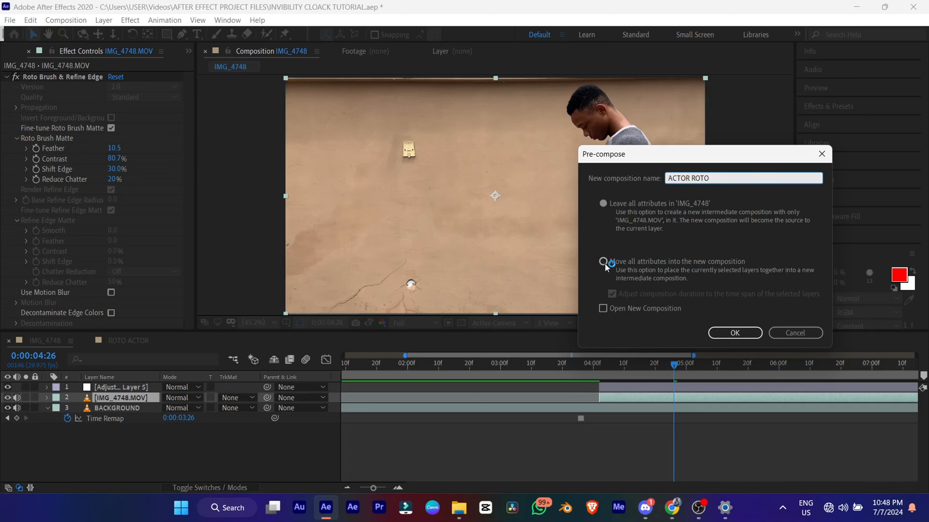
click(603, 262)
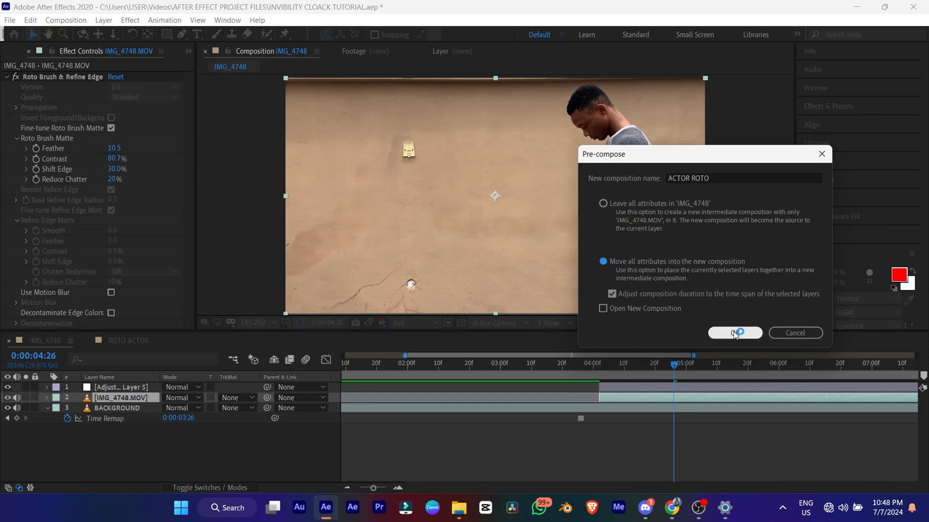
click(734, 333)
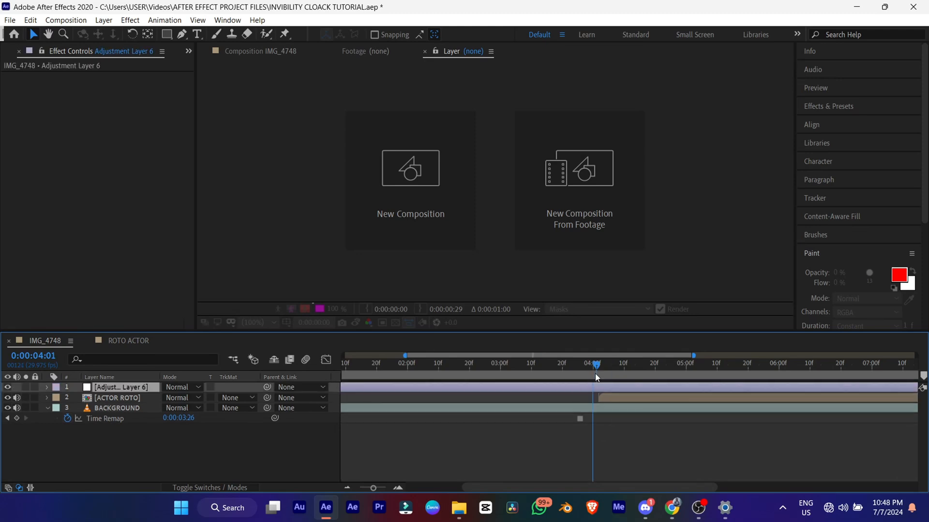
Step: Add a new adjustment layer above ACTOR ROTO and bring up the quick effect search
click(103, 20)
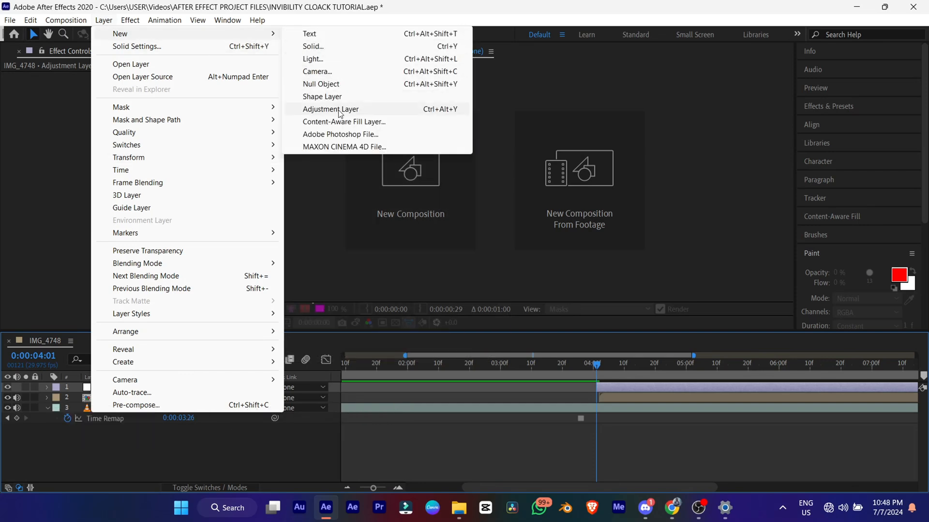
click(330, 109)
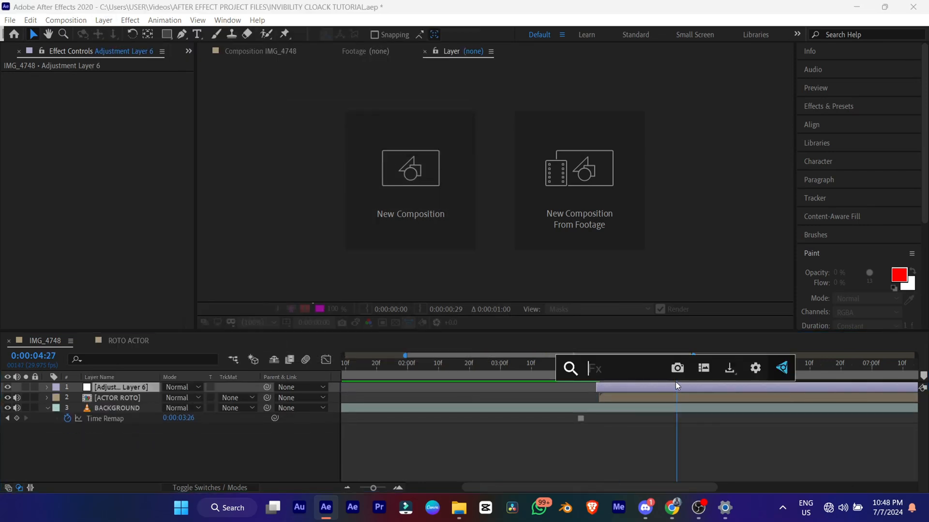
click(259, 50)
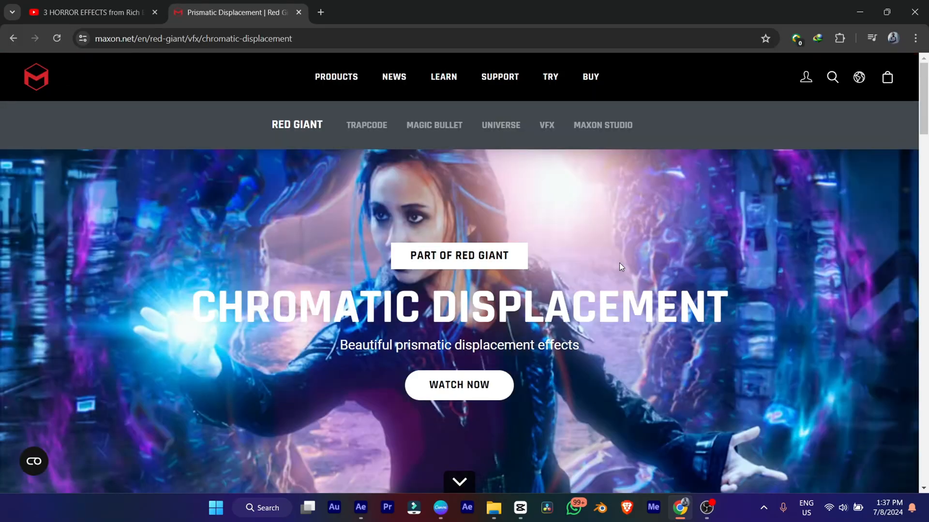
Step: Play the Chromatic Displacement showcase video on Maxon's product page, then close the overlay
click(458, 385)
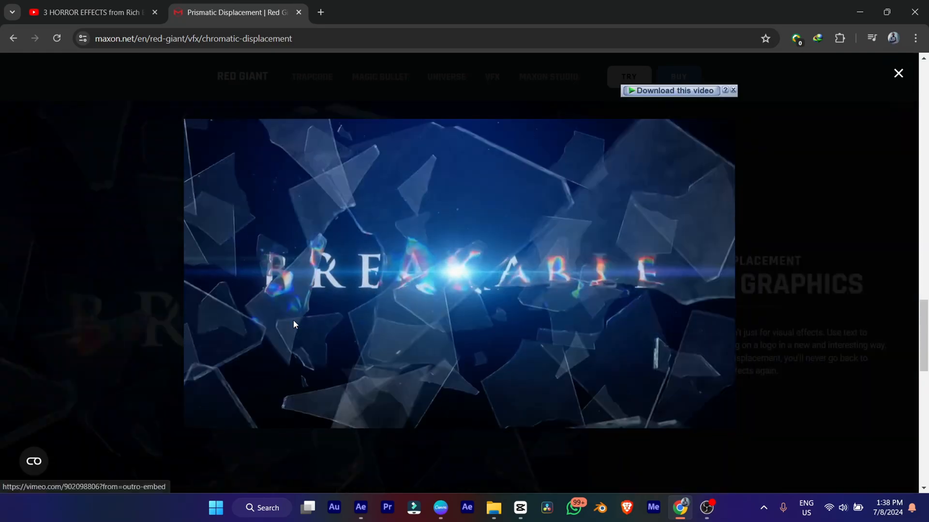
click(898, 73)
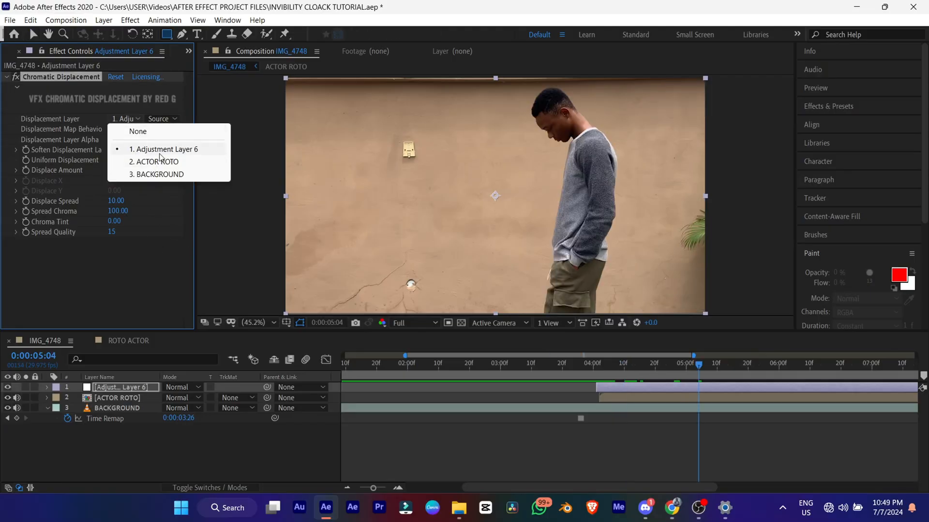
Step: Map Chromatic Displacement to ACTOR ROTO, hide that layer, and raise Displace Amount to 251
click(158, 161)
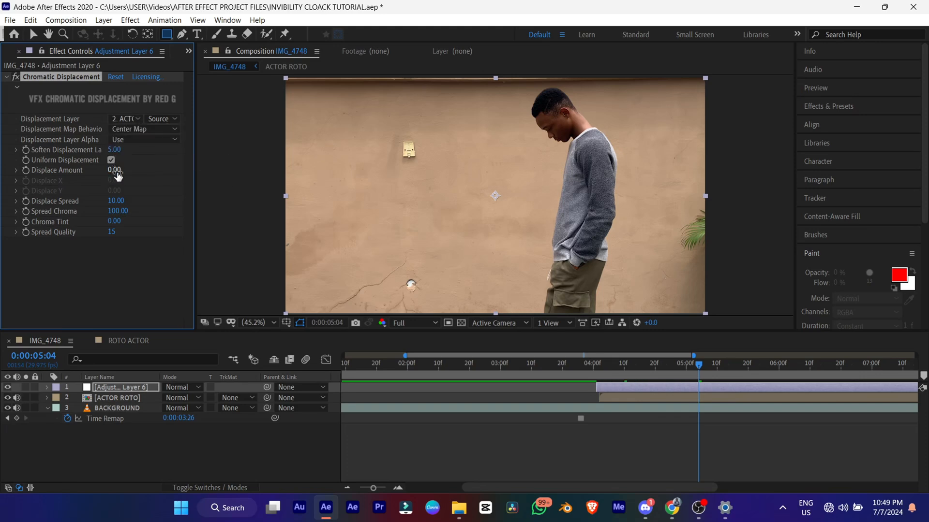
drag(114, 169, 127, 170)
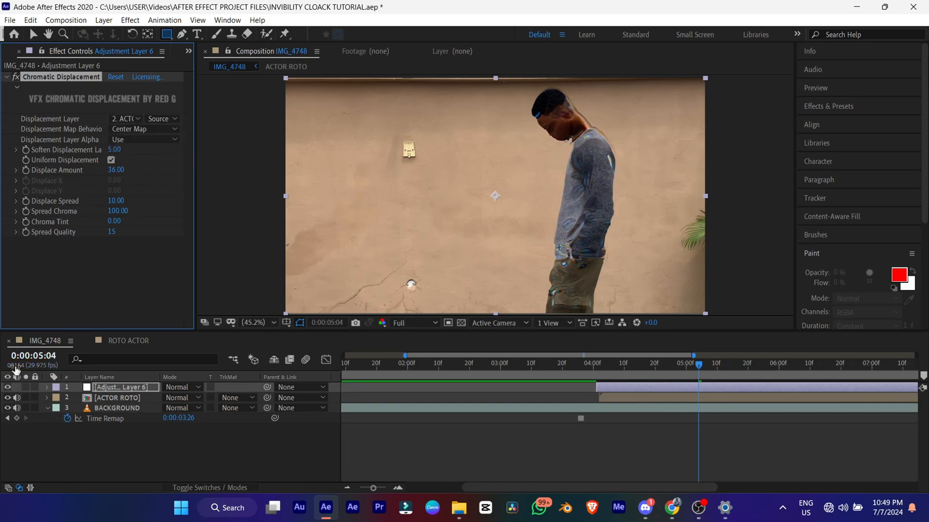
click(8, 397)
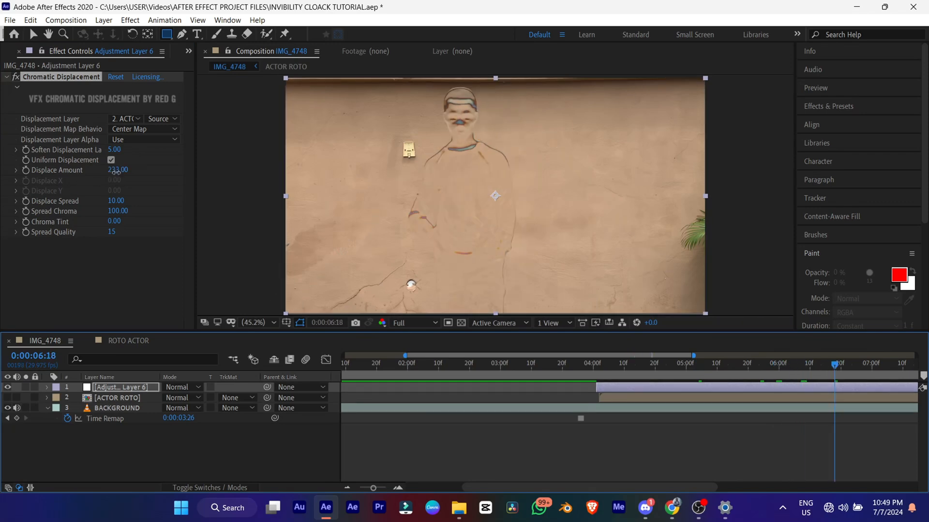
drag(117, 170, 125, 170)
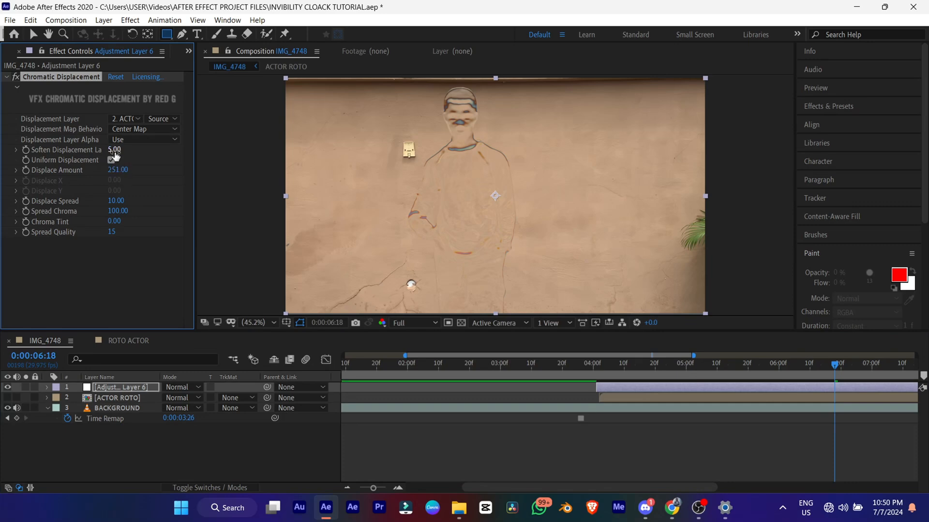
Step: Set the displacement Soften to 4 and widen Spread to 90 for a faint actor outline
drag(113, 150, 118, 150)
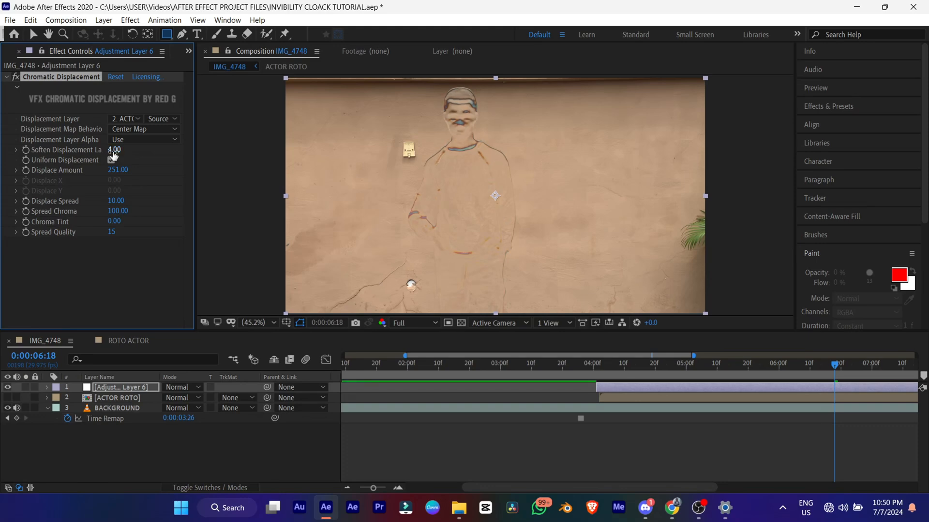
click(110, 160)
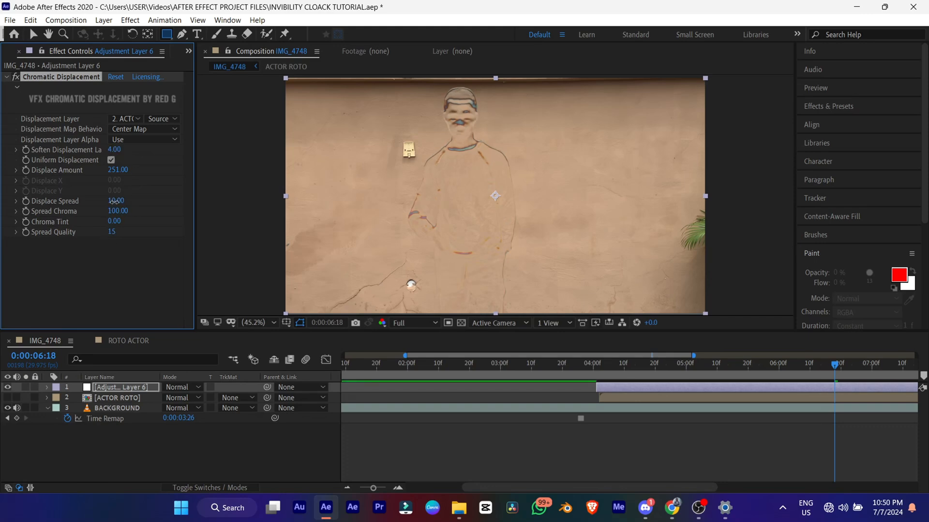
drag(115, 200, 117, 201)
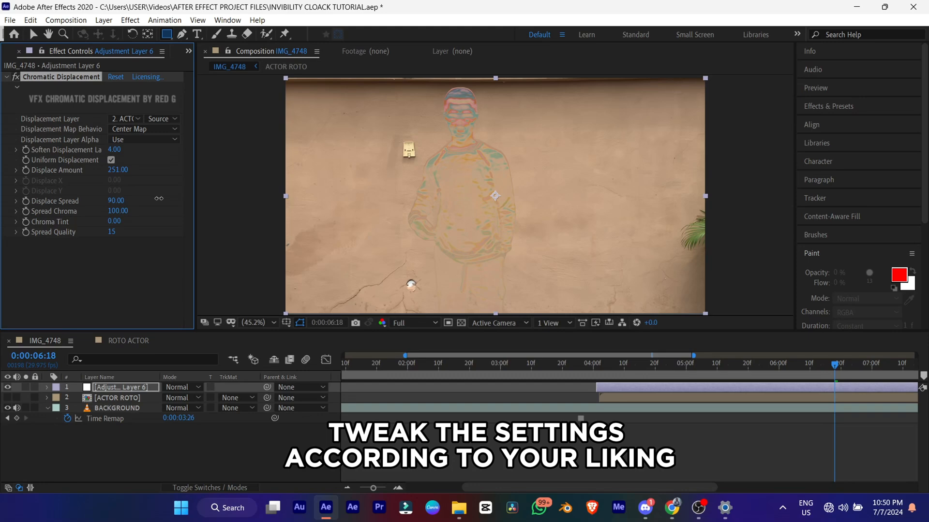
drag(116, 201, 125, 201)
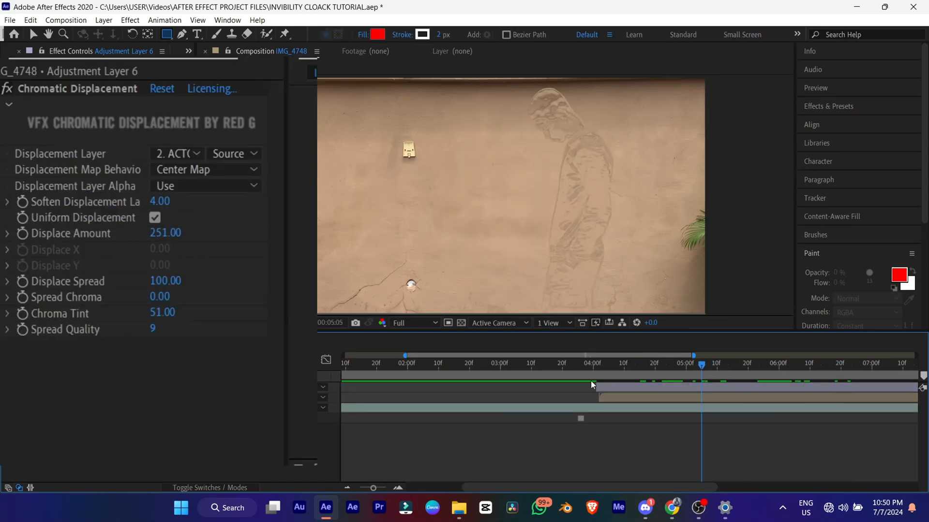
click(761, 364)
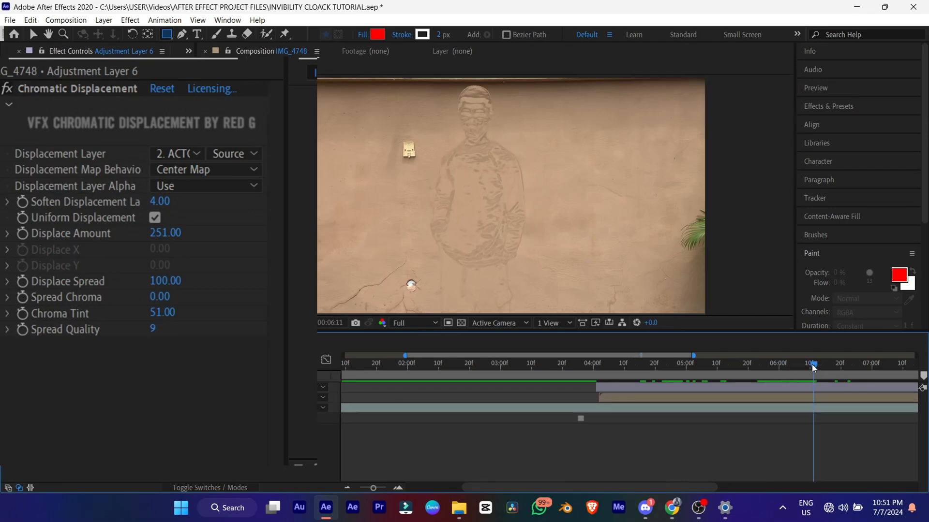
mouse_move(814, 367)
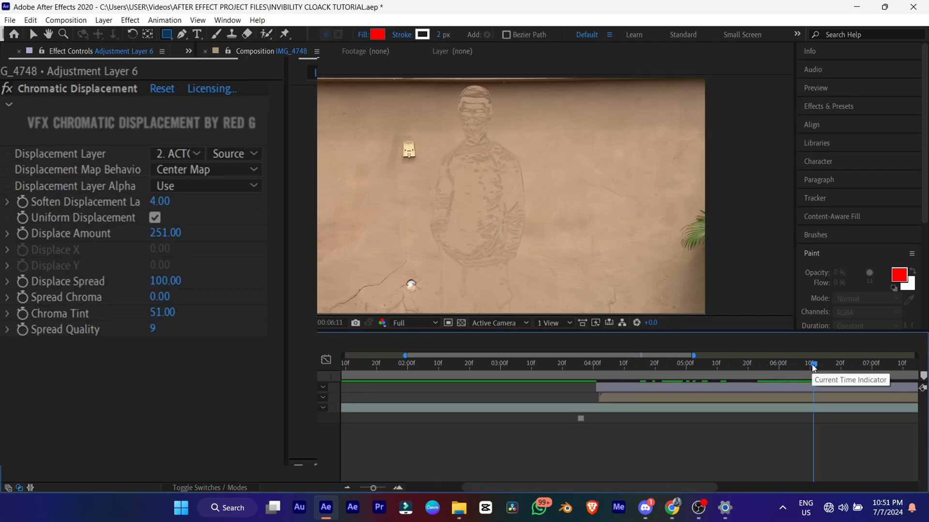
mouse_move(733, 377)
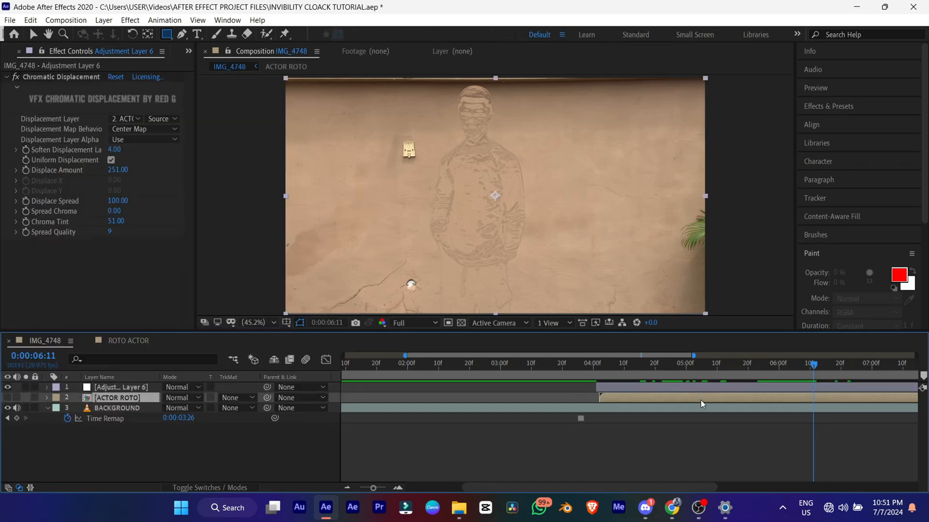
click(117, 398)
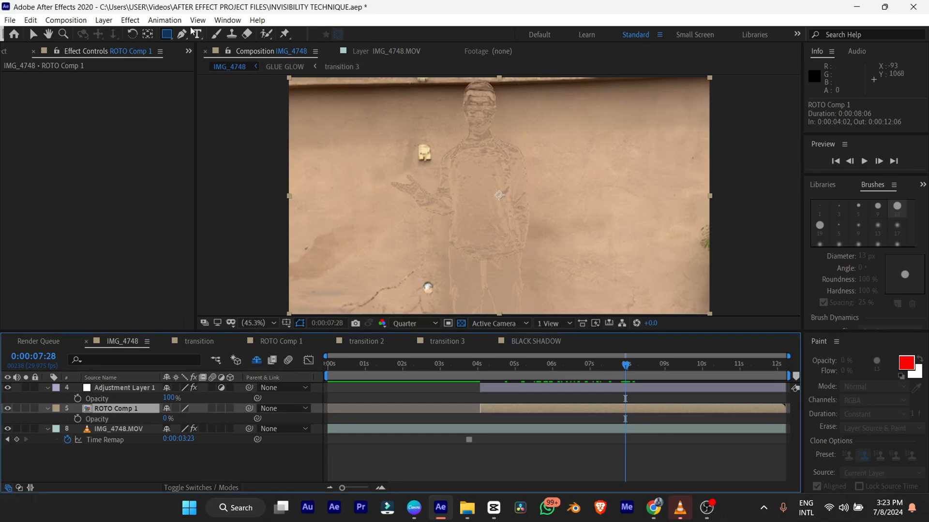
mouse_move(388, 80)
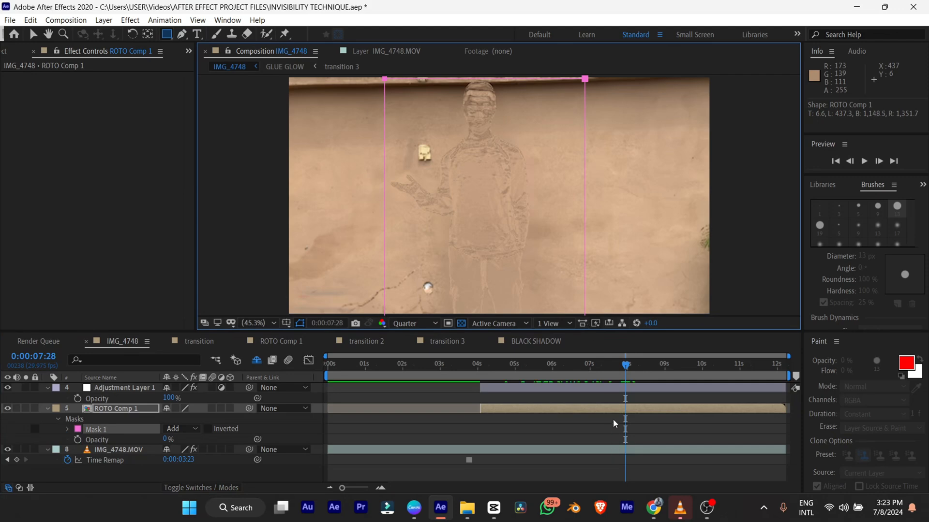
Step: Keyframe ROTO Comp 1's rectangular Mask Path at about 7 s and 11 s to uncover the actor
click(67, 429)
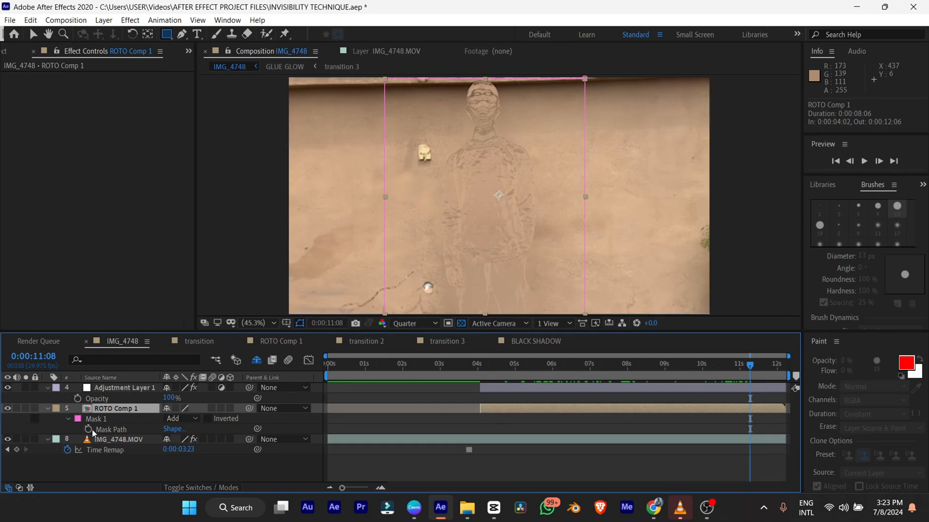
click(590, 364)
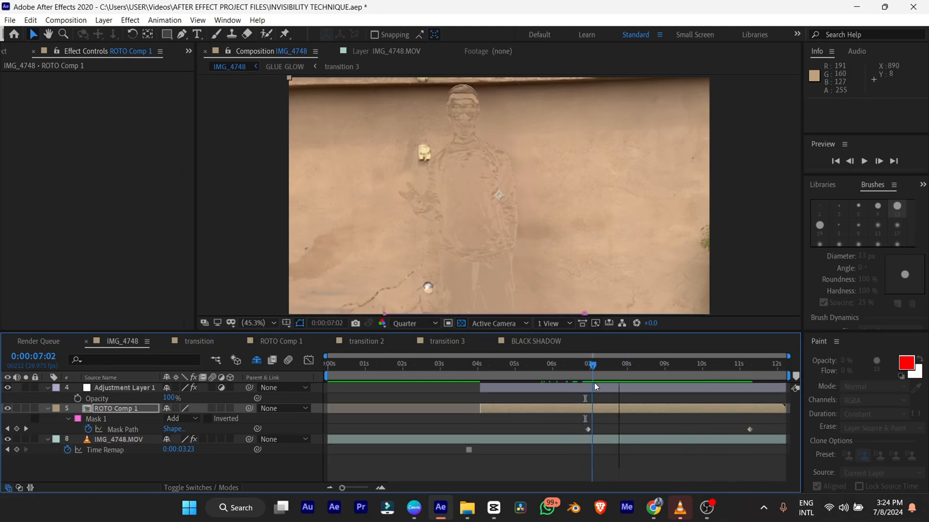
click(655, 364)
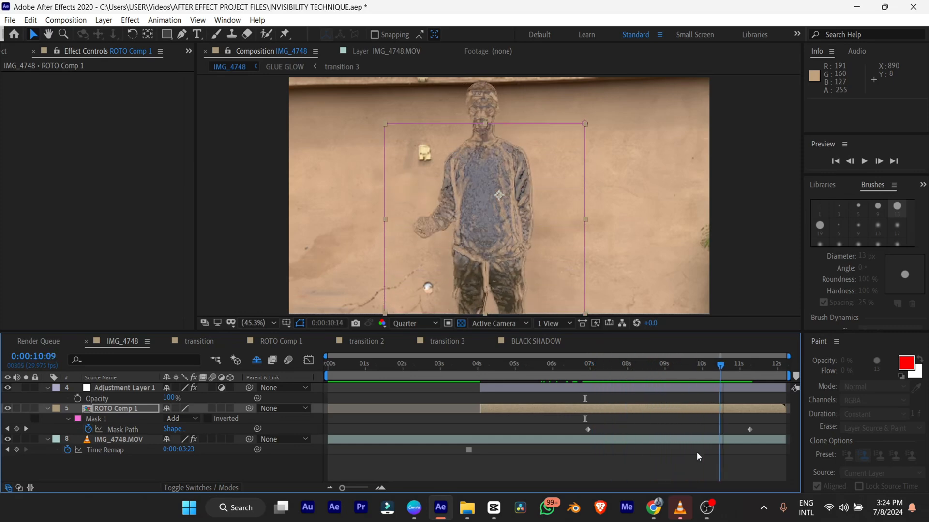
Step: Keyframe Adjustment Layer 1's opacity to fade down from 100% between about 7 s and 11.5 s
click(590, 363)
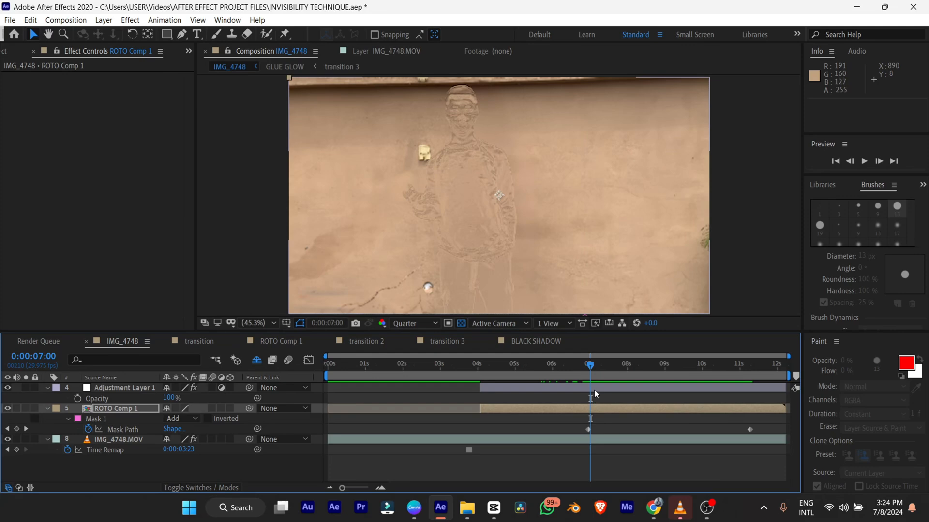
click(124, 388)
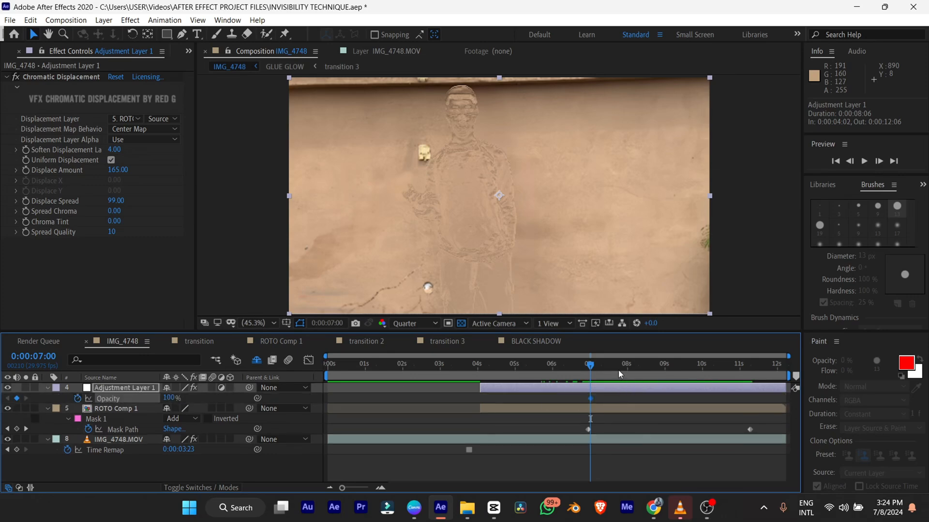
click(682, 364)
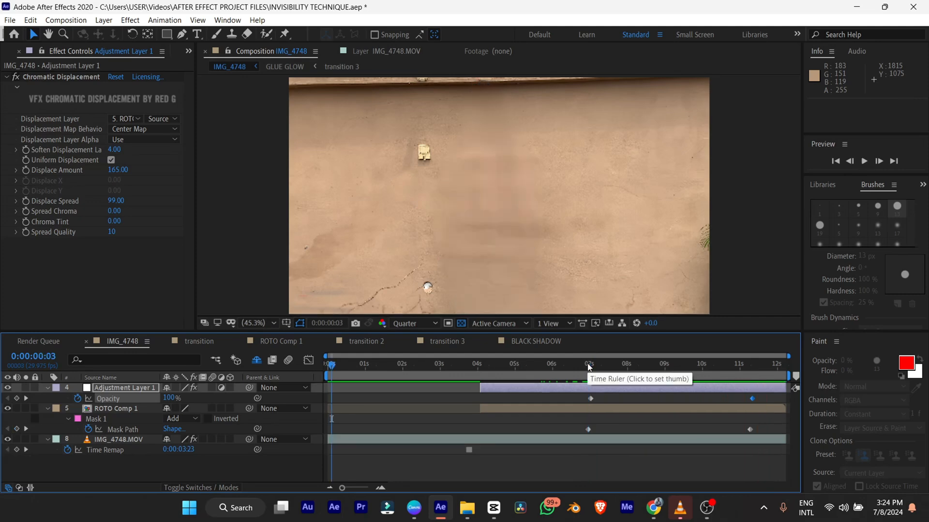
click(629, 364)
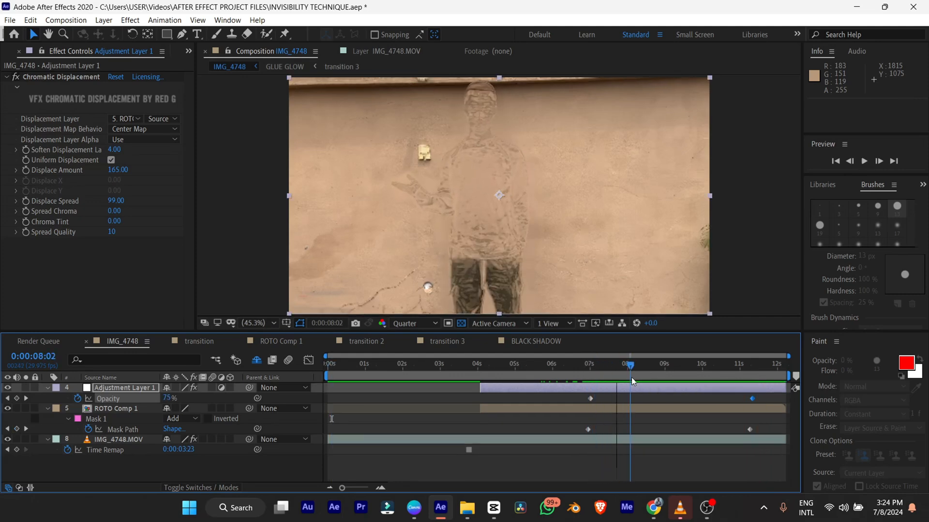
Step: Move ROTO Comp 1 above Adjustment Layer 1 and preview the reveal from just before it starts
click(118, 408)
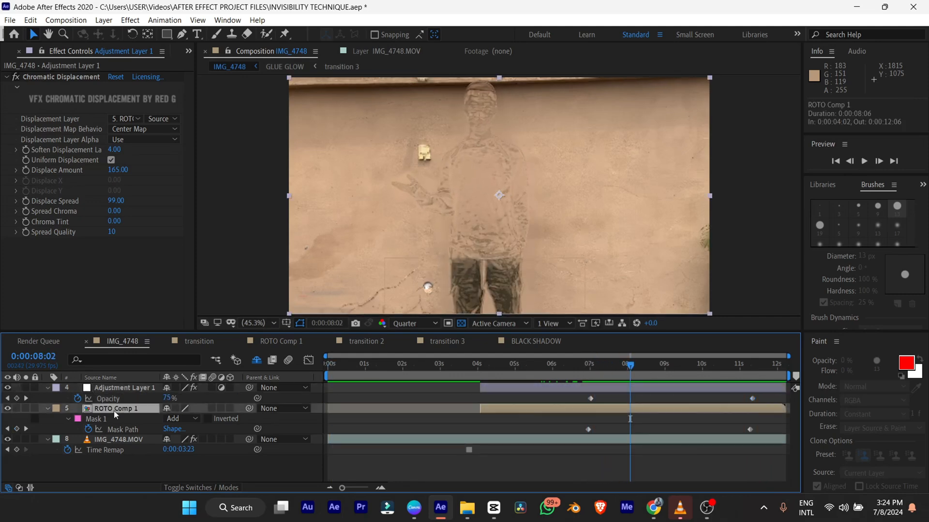
click(119, 409)
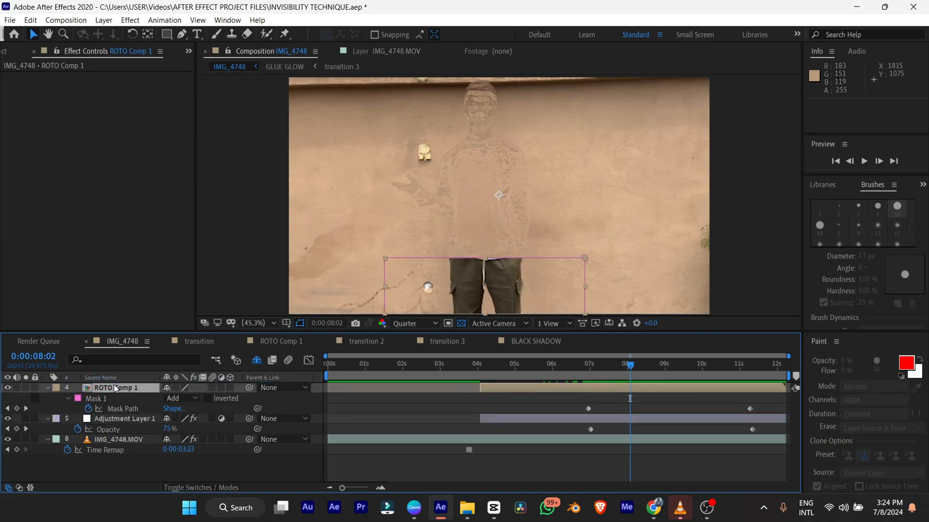
click(557, 364)
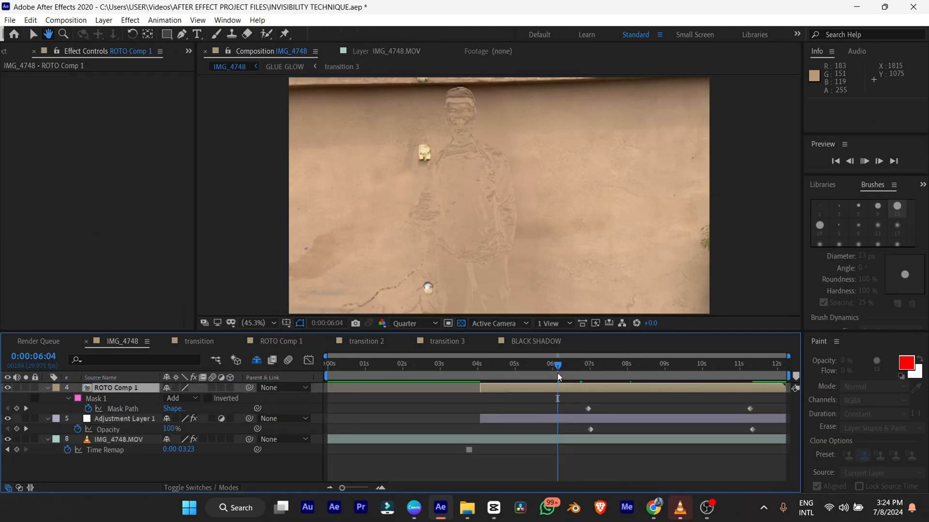
key(space)
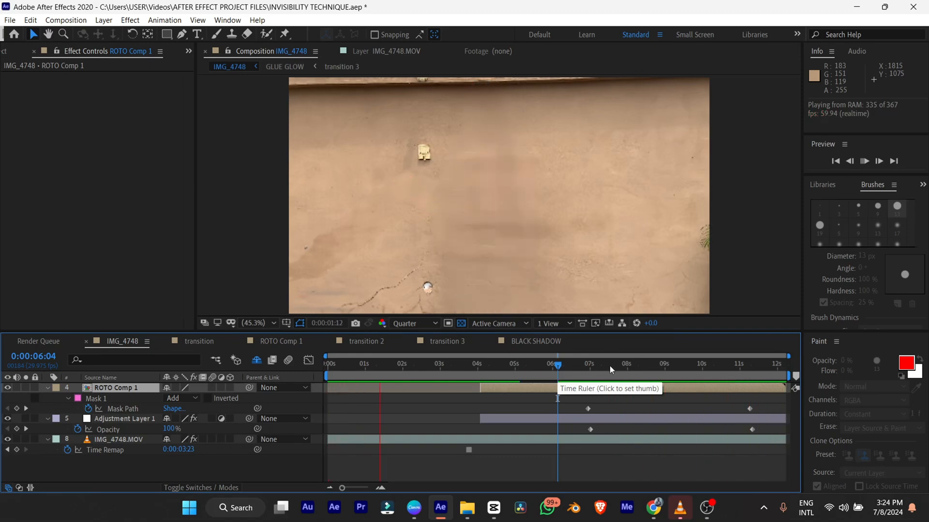
click(629, 363)
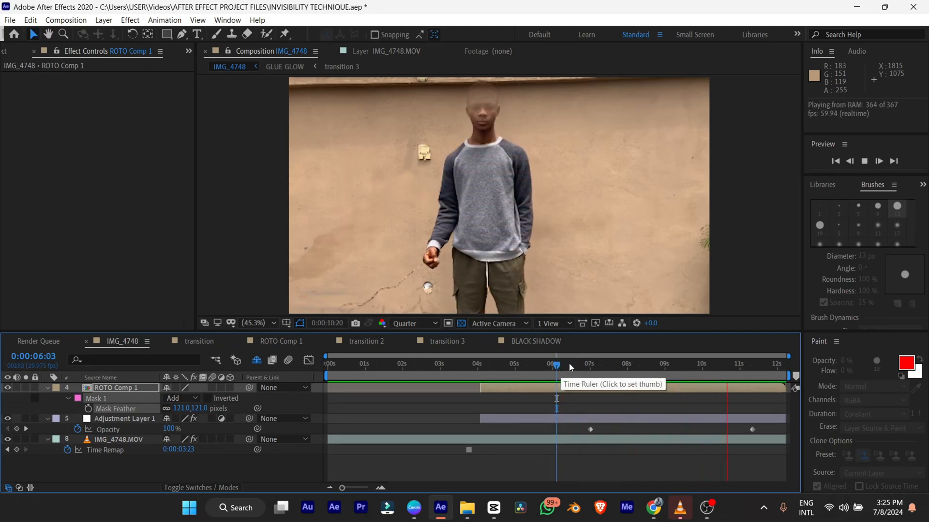
Step: Feather the mask 121 px and scrub through the reveal to check its softened edge
click(676, 364)
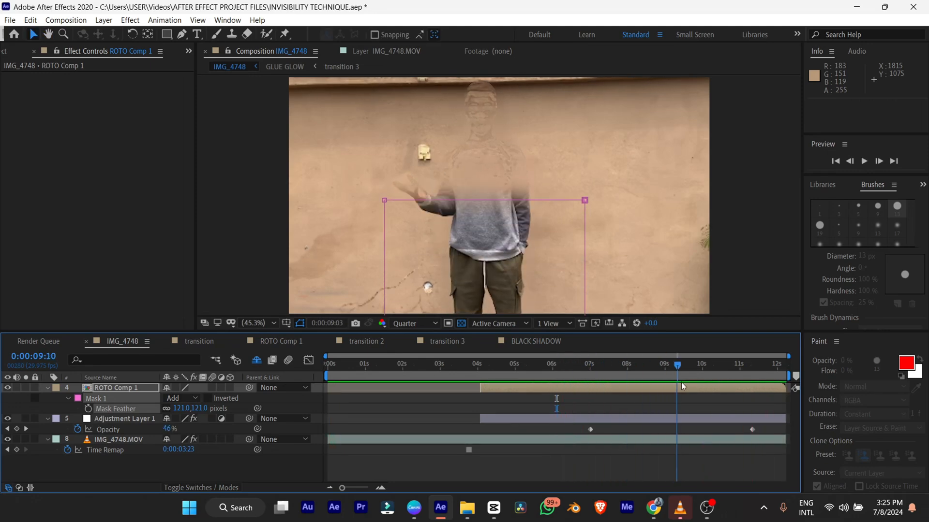
click(612, 363)
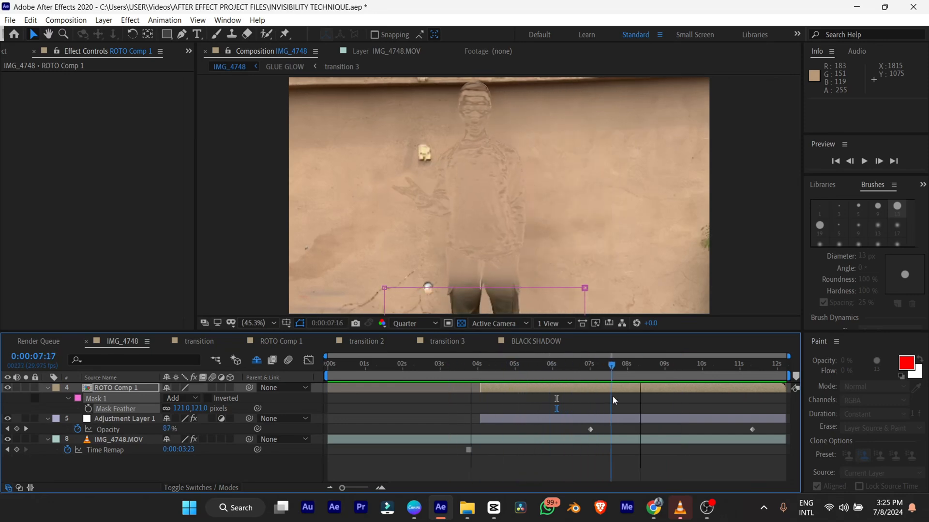
click(723, 364)
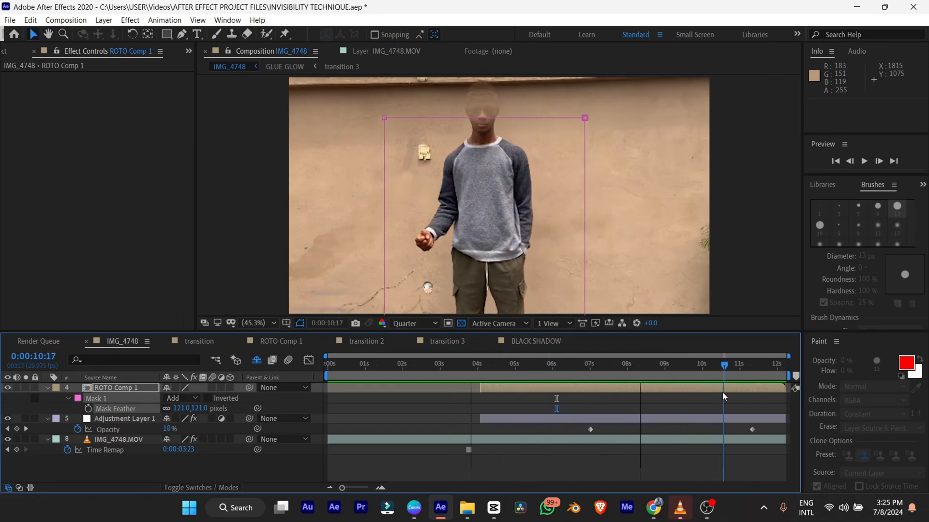
click(653, 364)
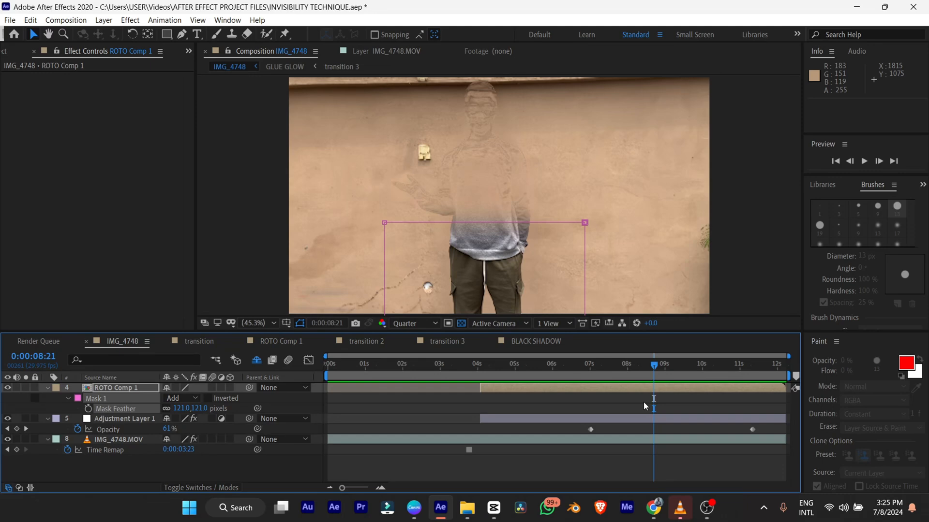
Step: Find Roughen Edges in Effects & Presets, apply it to ROTO Comp 1, and view at full quality
text(roughe)
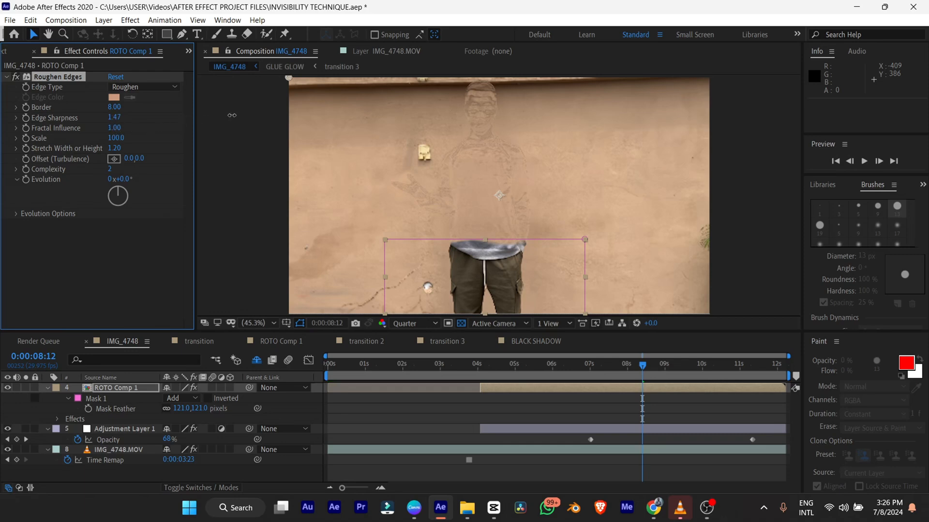
mouse_move(190, 129)
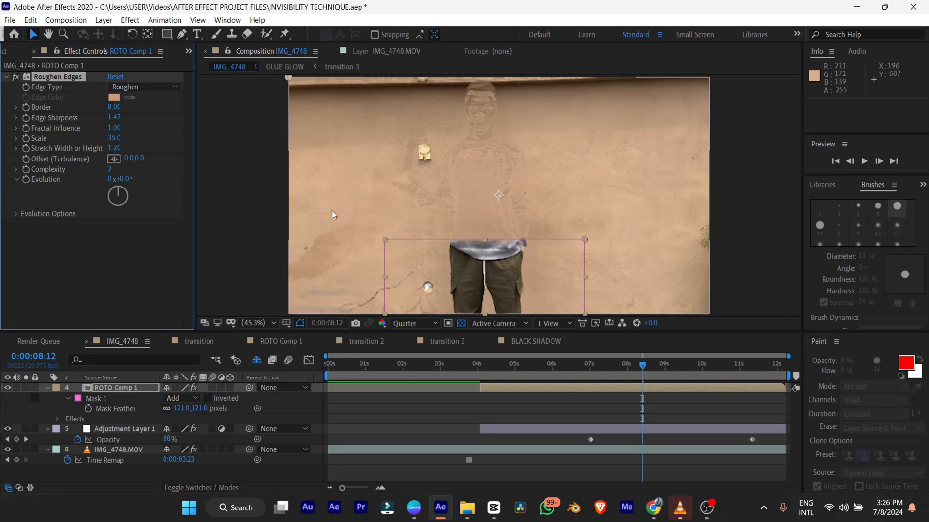
click(406, 323)
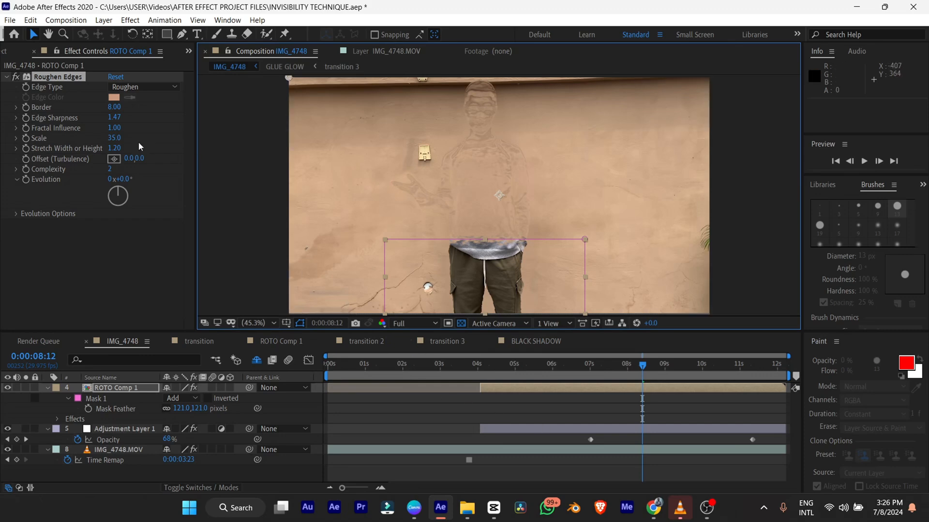
Step: Scrub the Roughen Edges stretch back and forth to shape the jagged reveal edge
drag(114, 148, 125, 148)
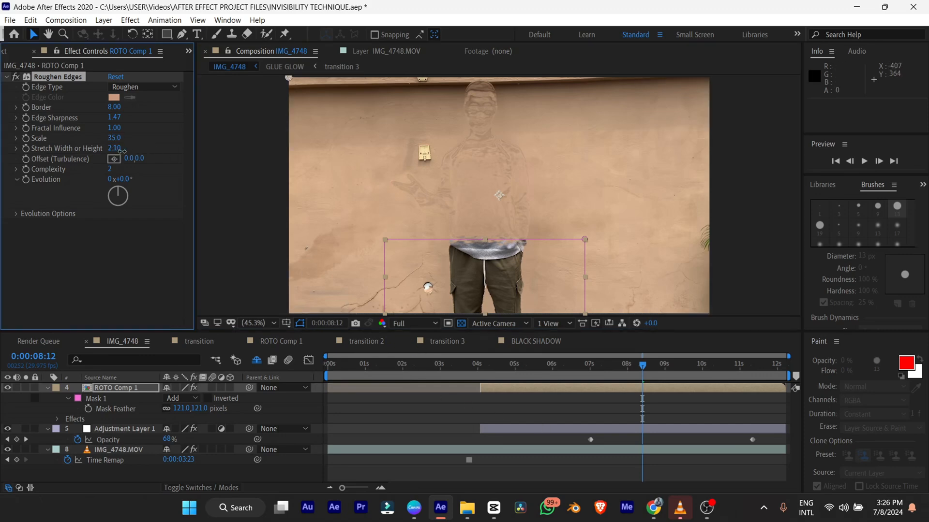
drag(114, 148, 156, 148)
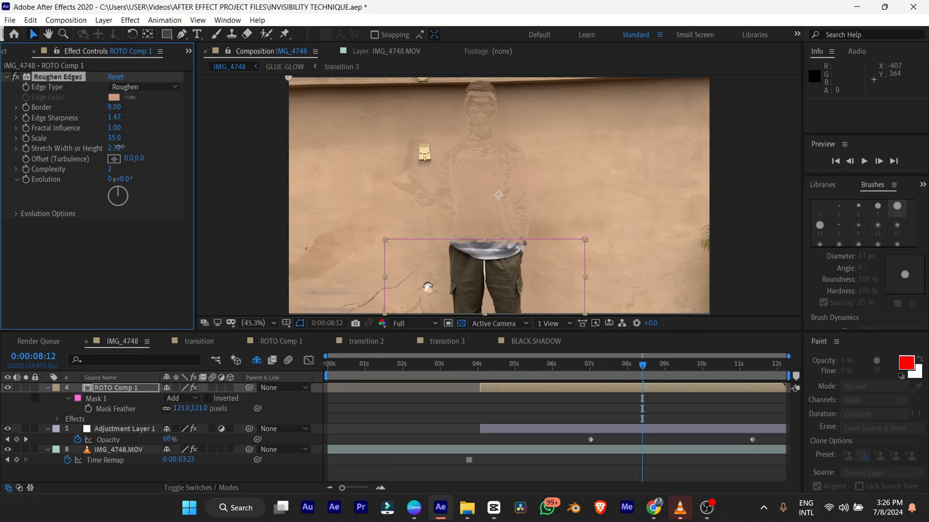
drag(114, 148, 104, 148)
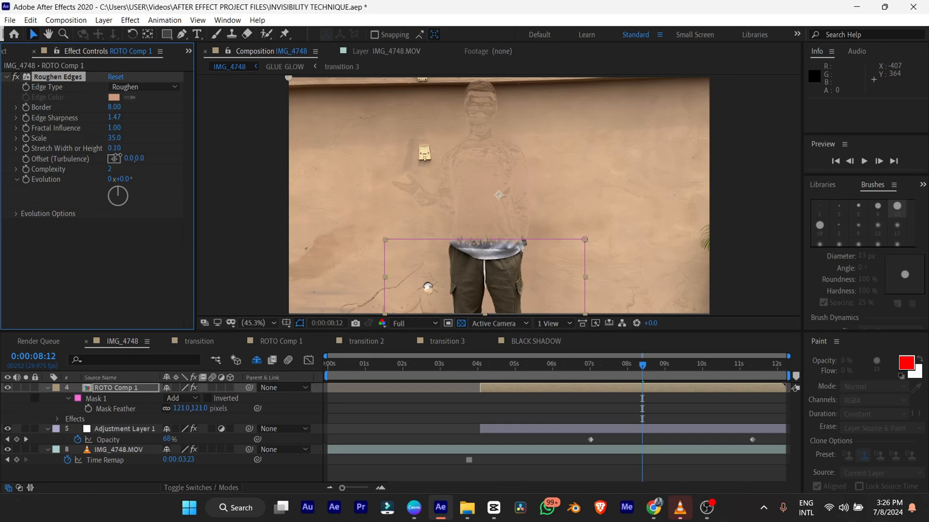
drag(115, 148, 148, 148)
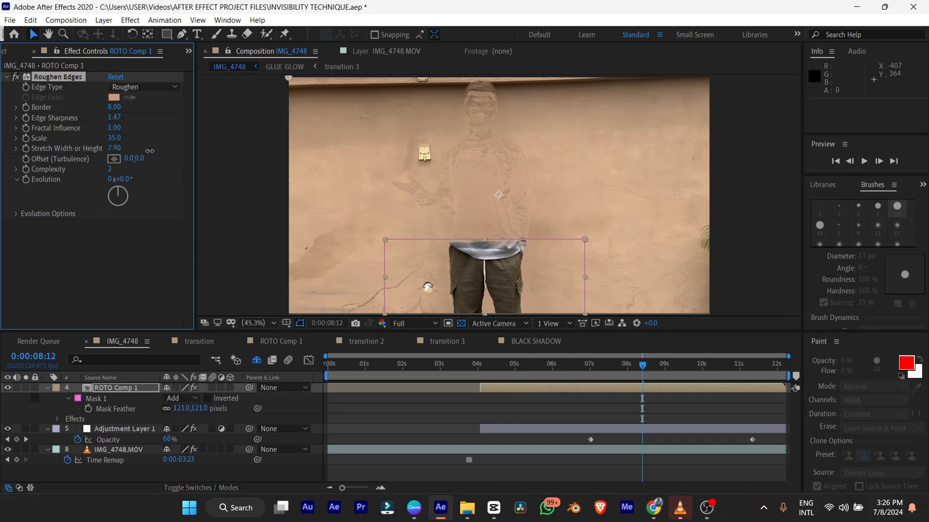
drag(114, 148, 94, 148)
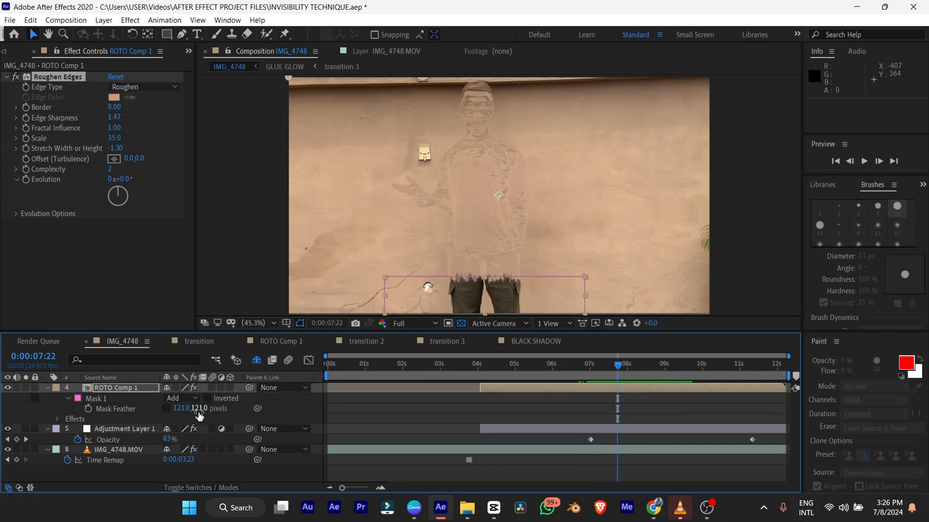
mouse_move(167, 412)
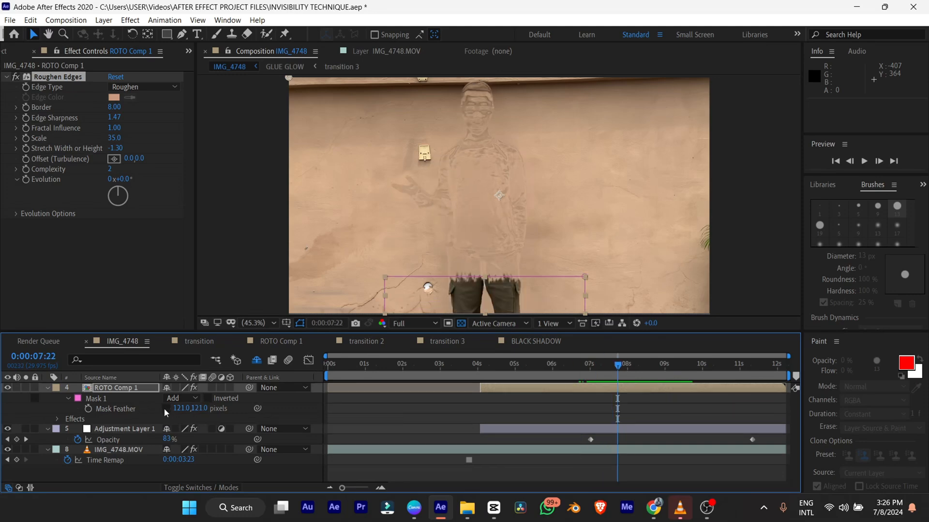
Step: Drop Roughen Edges Border to 0 and park mid-reveal to keyframe the mask path
click(171, 408)
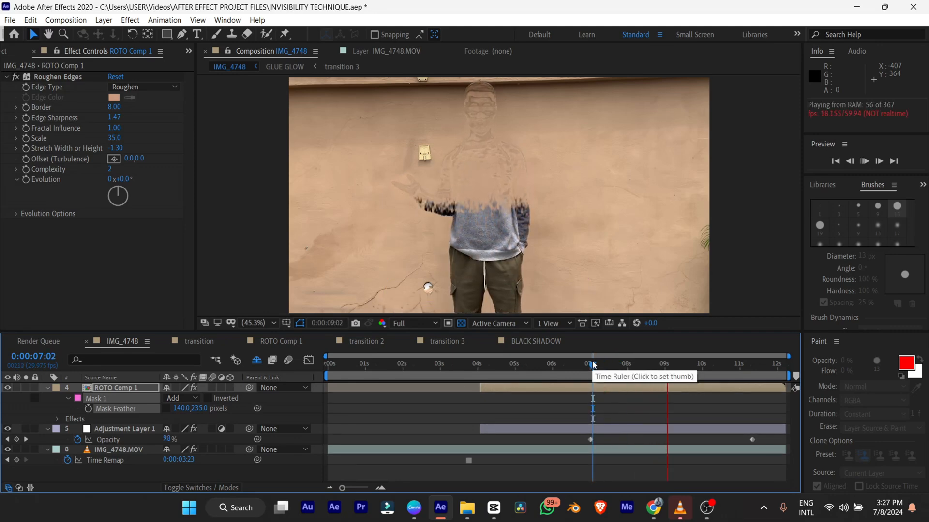
click(606, 364)
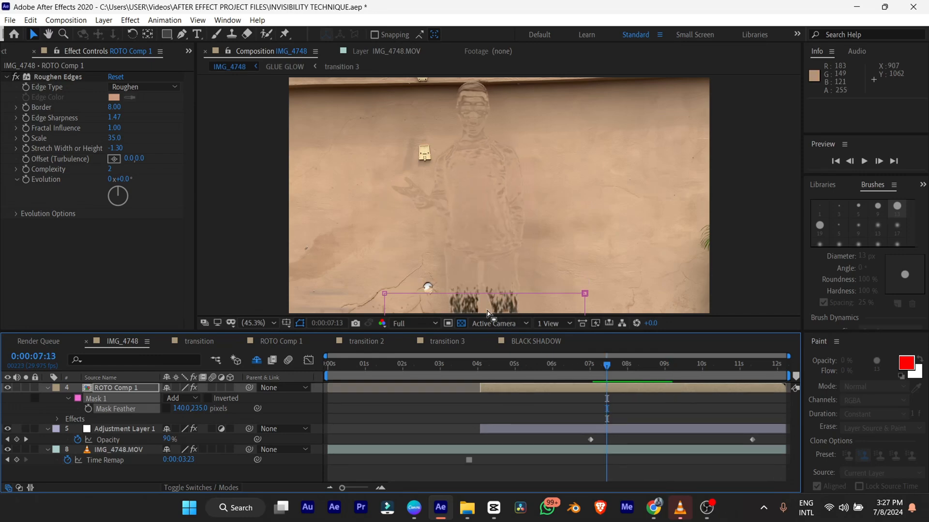
mouse_move(538, 262)
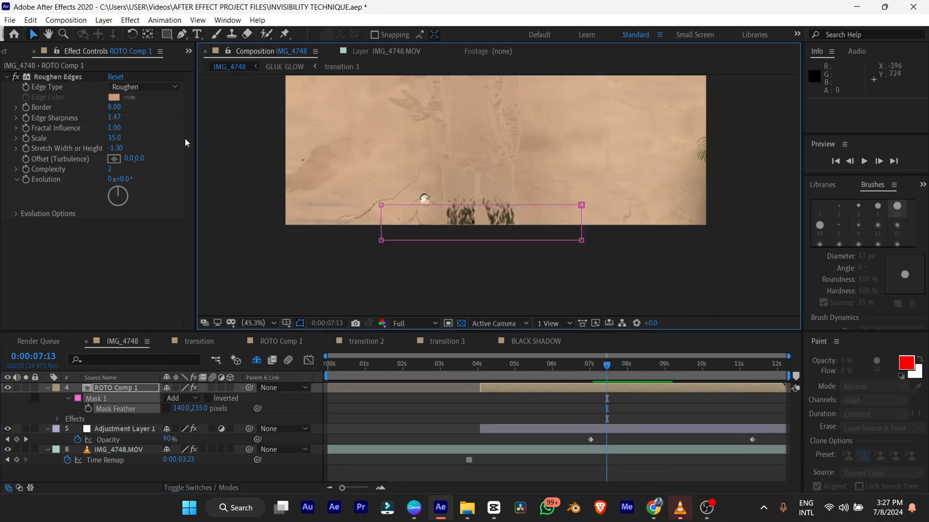
drag(118, 107, 89, 107)
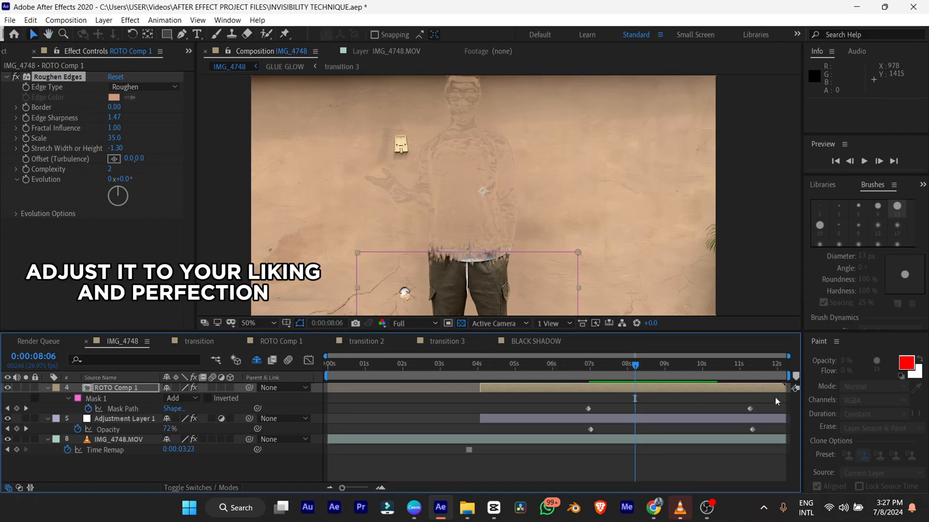
Step: Select Adjustment Layer 1 to receive Chromatic Displacement driven by ROTO Comp 1
click(589, 363)
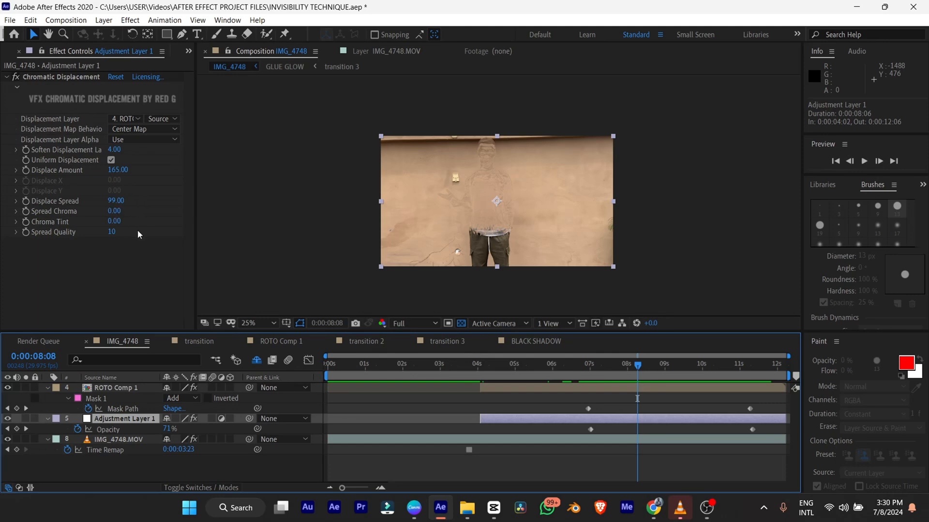
mouse_move(122, 153)
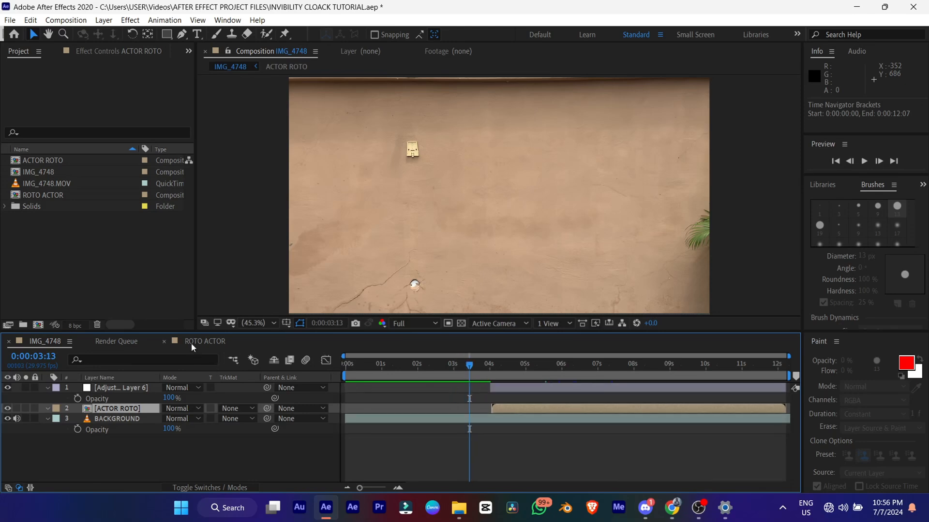
Step: Create a new 1920×1080 composition, Comp 1
click(37, 325)
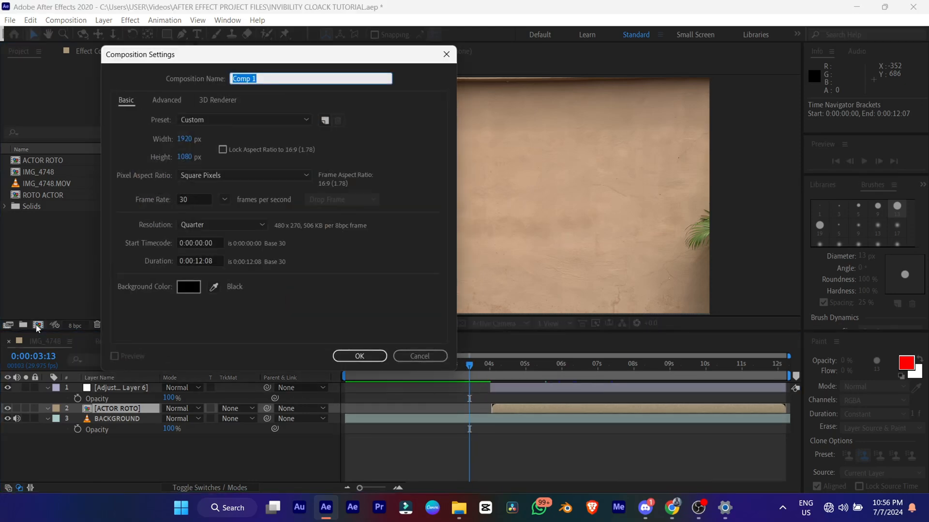
click(358, 356)
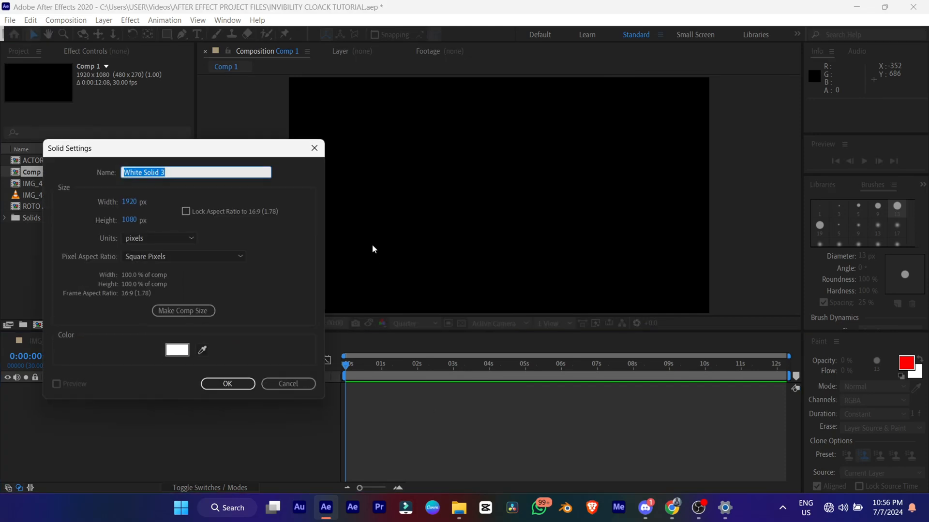
Step: Add a black solid and then a white solid to Comp 1
click(177, 350)
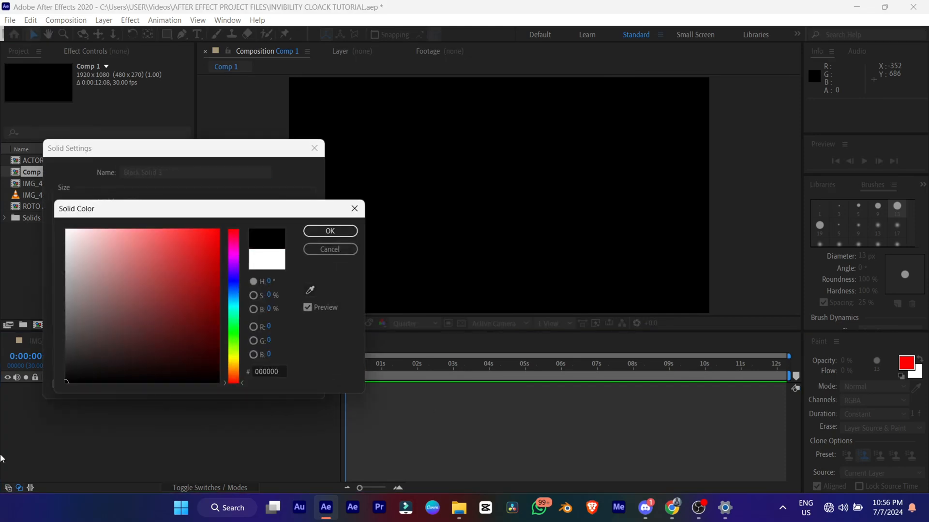
click(330, 231)
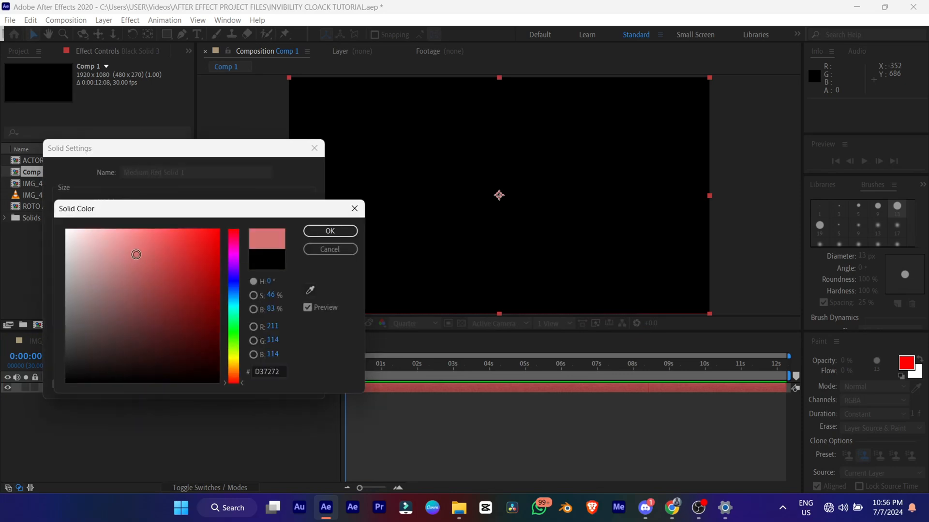
click(330, 230)
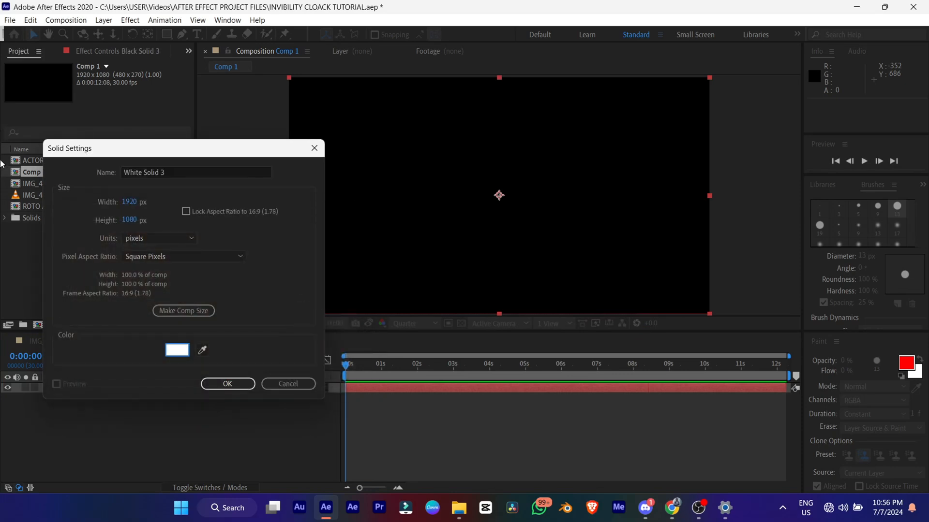
click(227, 384)
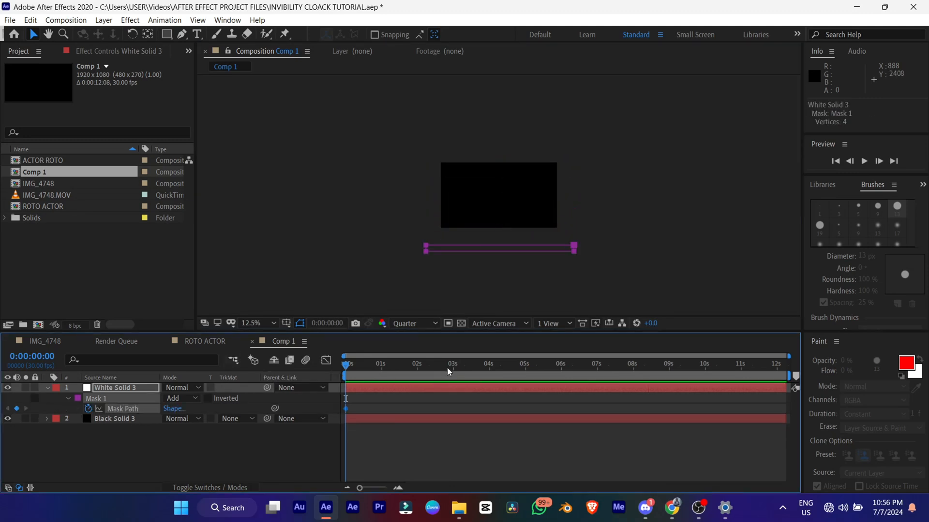
Step: Keyframe the mask fully open at 5s and give it a 357-pixel feather
click(531, 363)
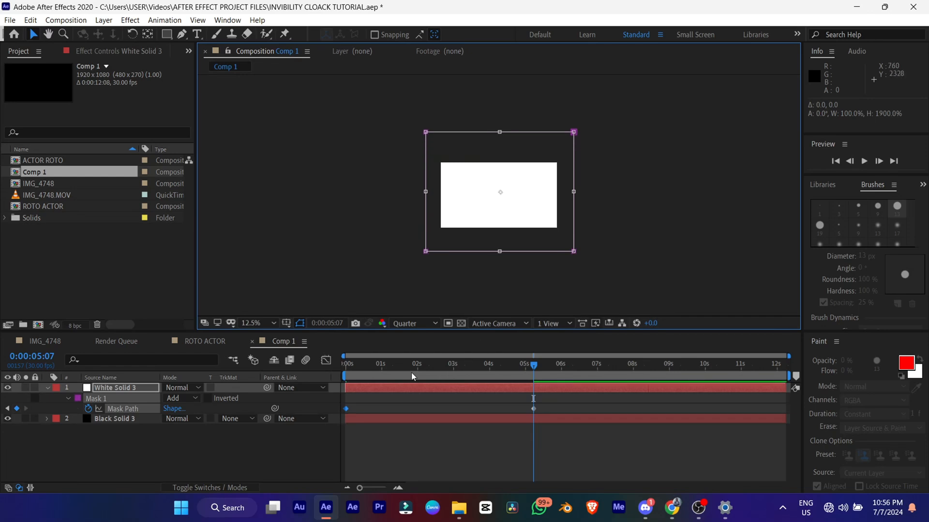
click(464, 364)
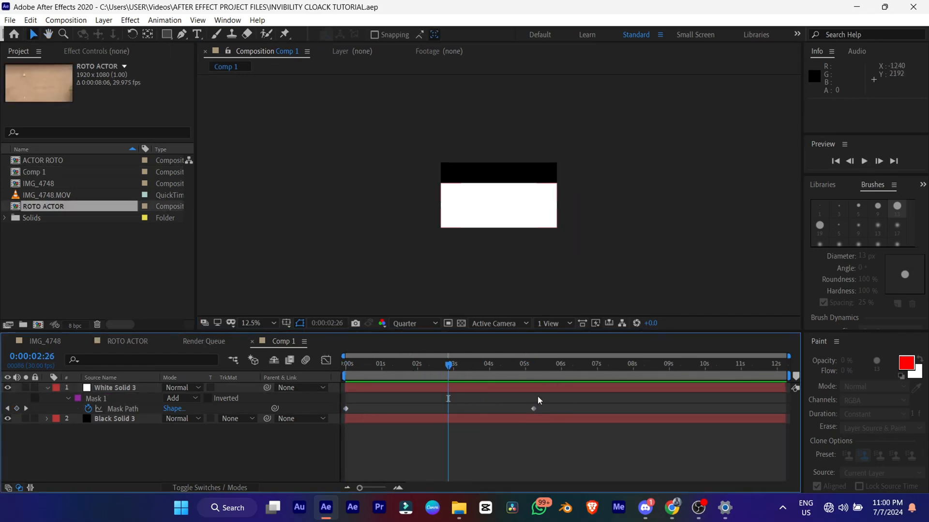
click(112, 387)
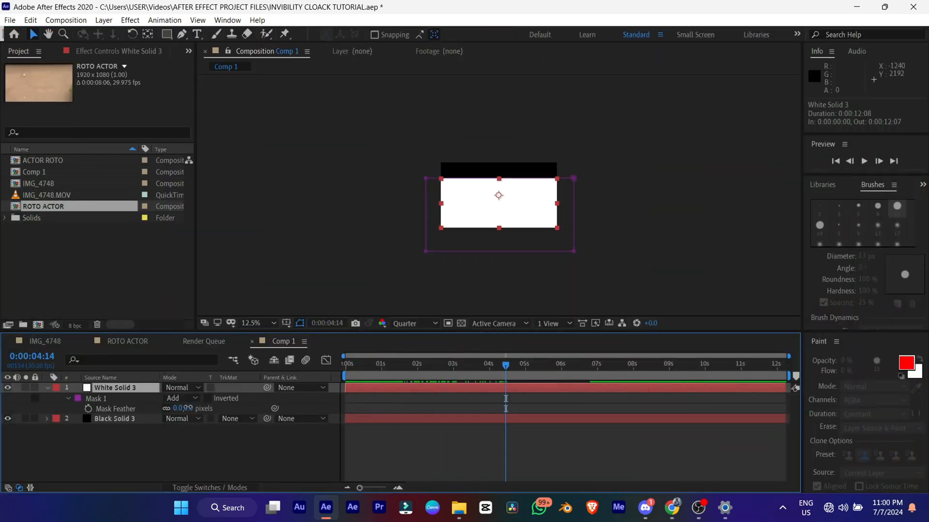
click(527, 374)
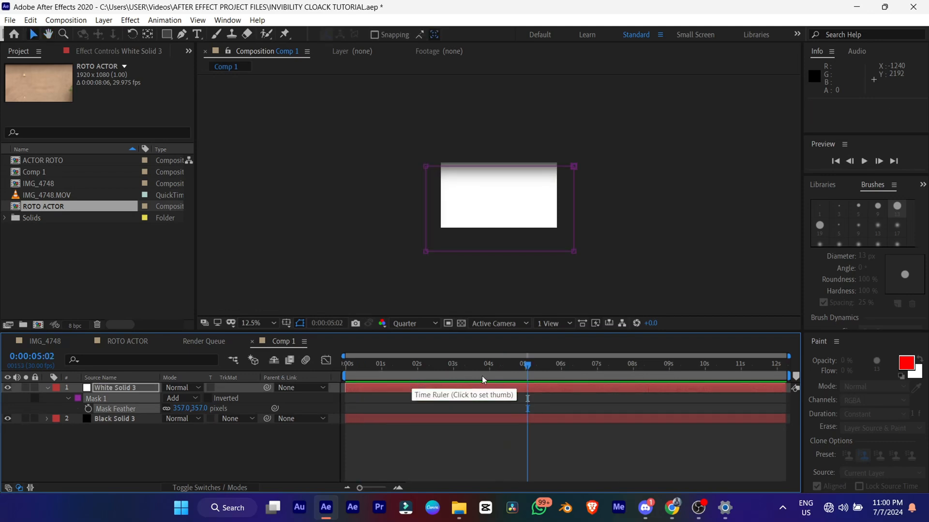
Step: Apply Roughen Edges to White Solid 3 with edge sharpness 1.84 and a finer scale
text(ro)
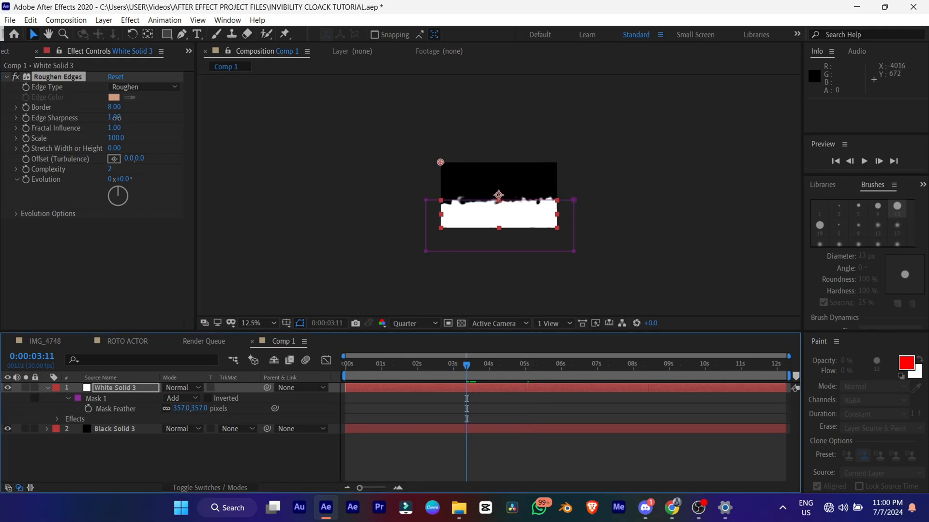
drag(114, 117, 101, 117)
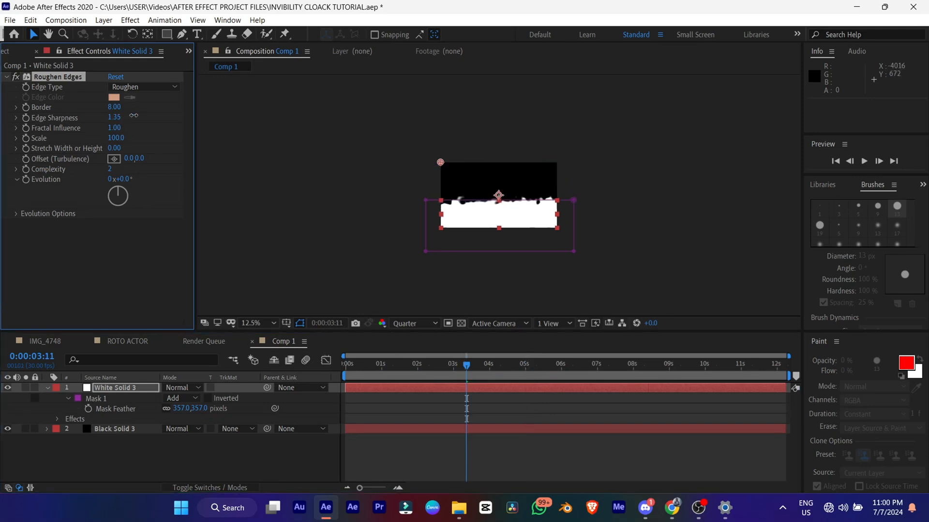
drag(114, 116, 148, 117)
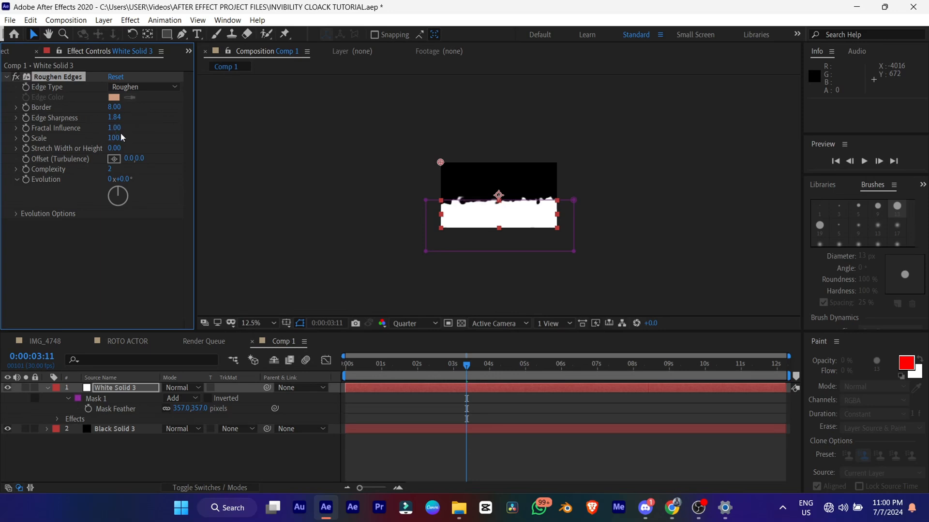
drag(114, 138, 109, 138)
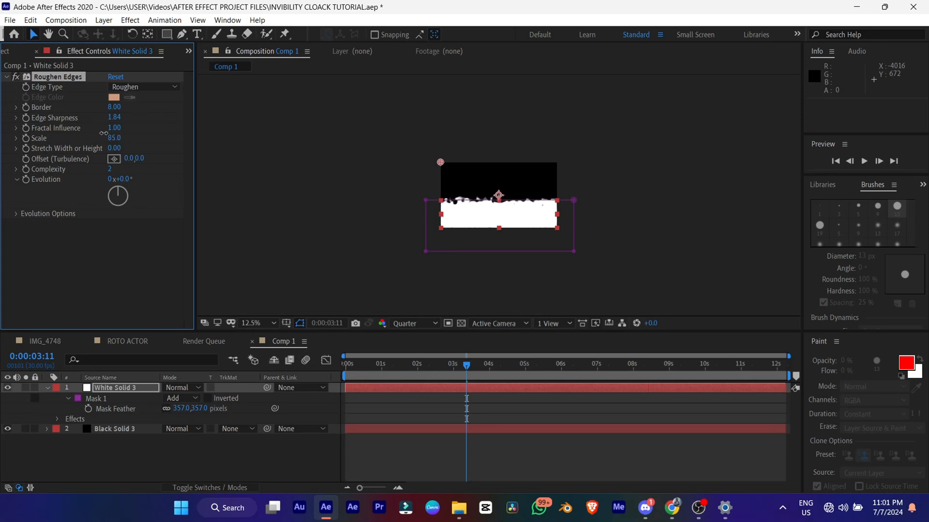
drag(113, 137, 77, 138)
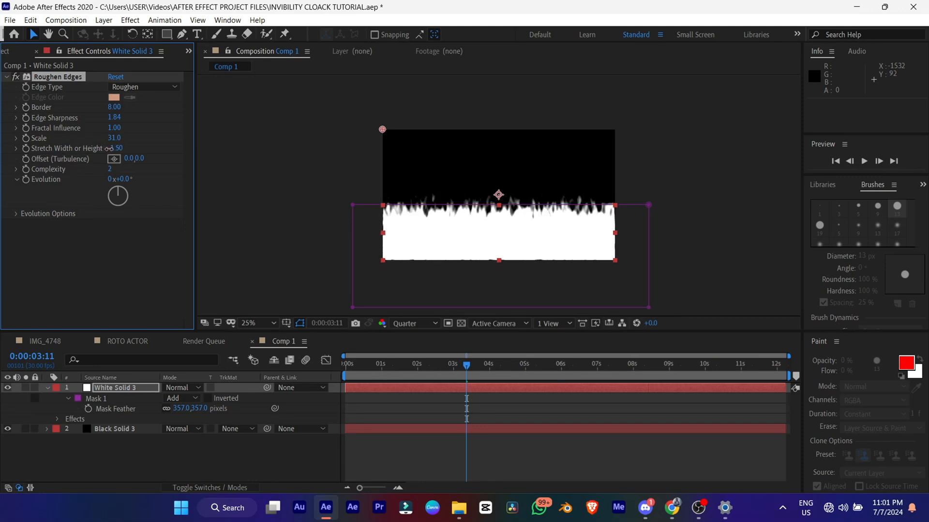
Step: Set stretch -1.30 and complexity 4 for flame-like streaks, then preview the wipe
drag(114, 148, 95, 148)
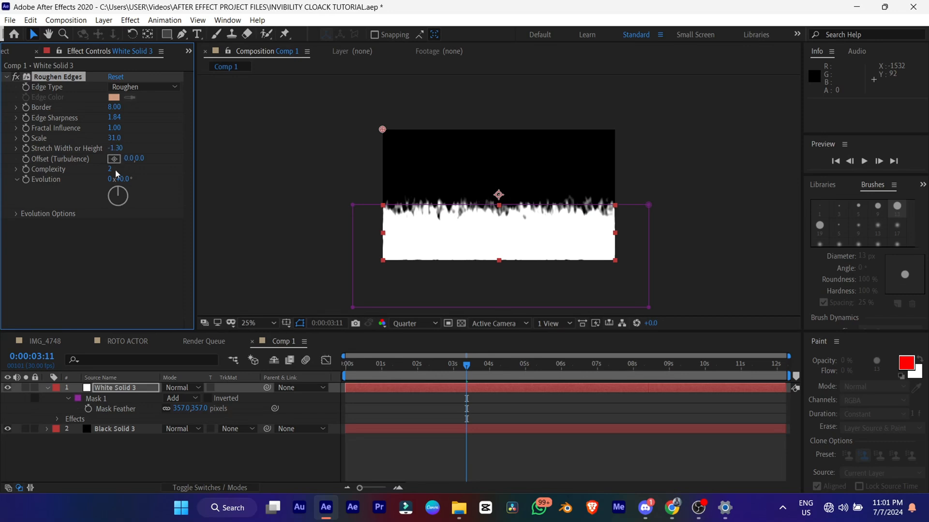
click(110, 170)
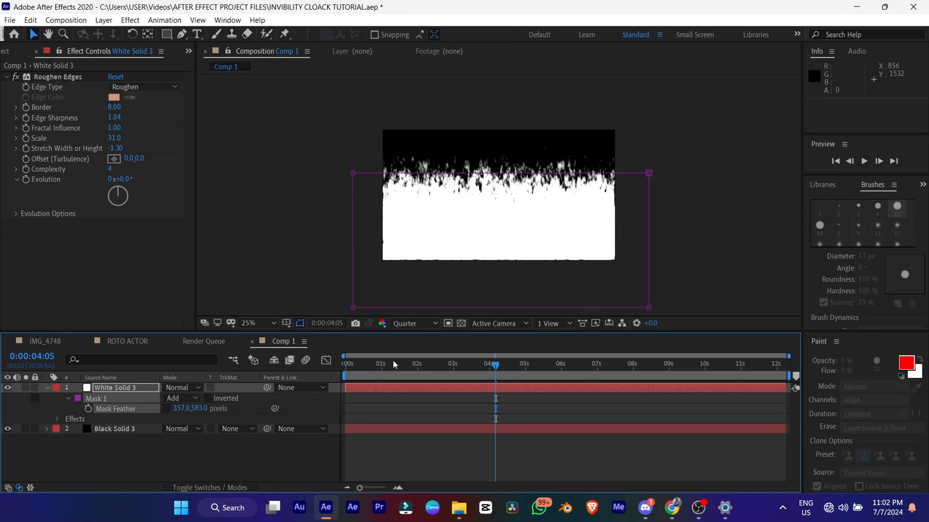
key(space)
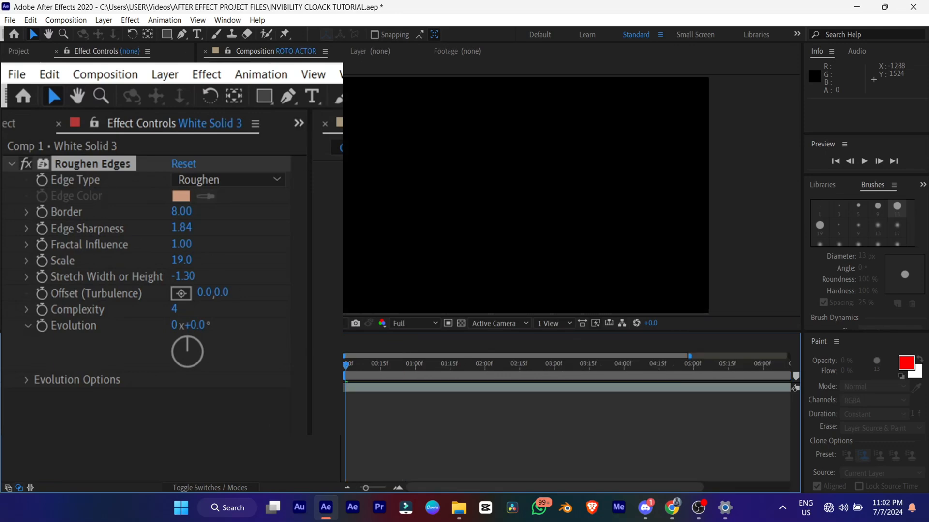
Step: Place TRANSITION in IMG_4748 starting at 6:24 and duplicate the ACTOR ROTO layer
click(270, 51)
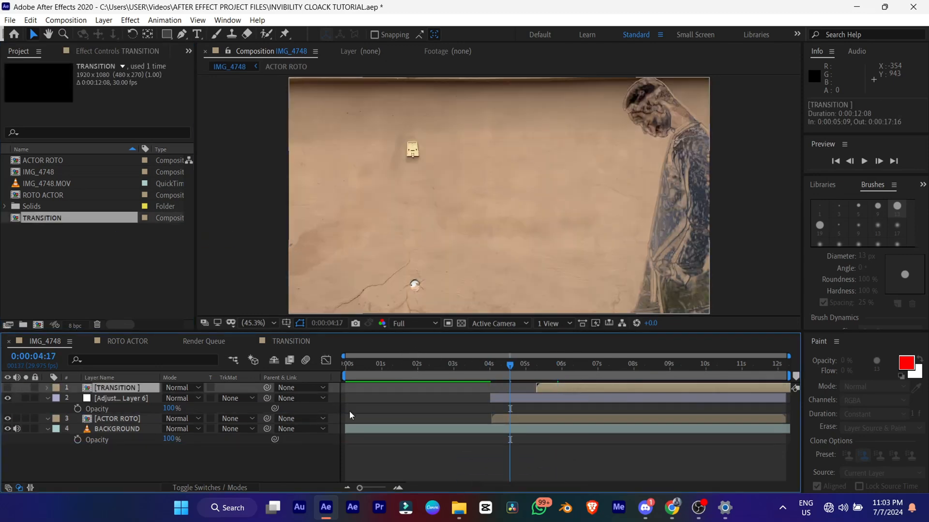
click(864, 161)
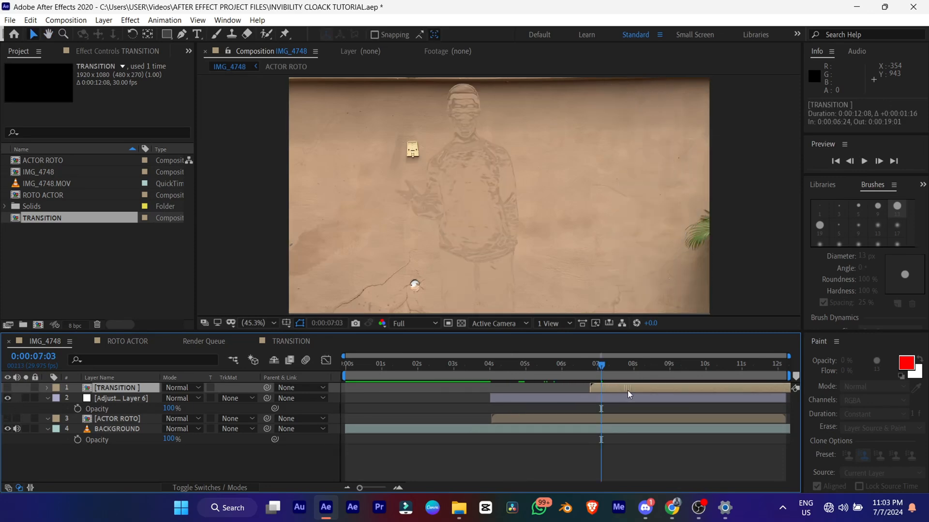
click(8, 387)
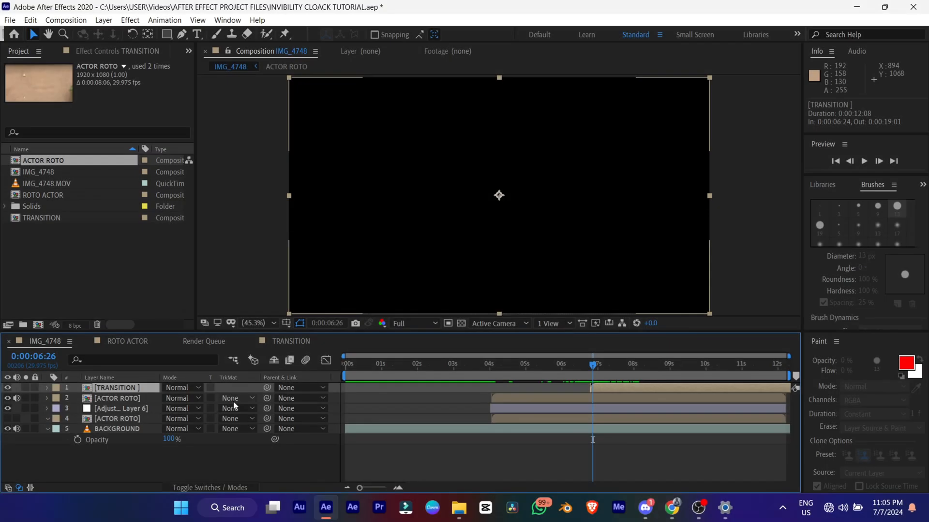
Step: Set the ACTOR ROTO copy's track matte to Luma Matte 'TRANSITION'
click(237, 398)
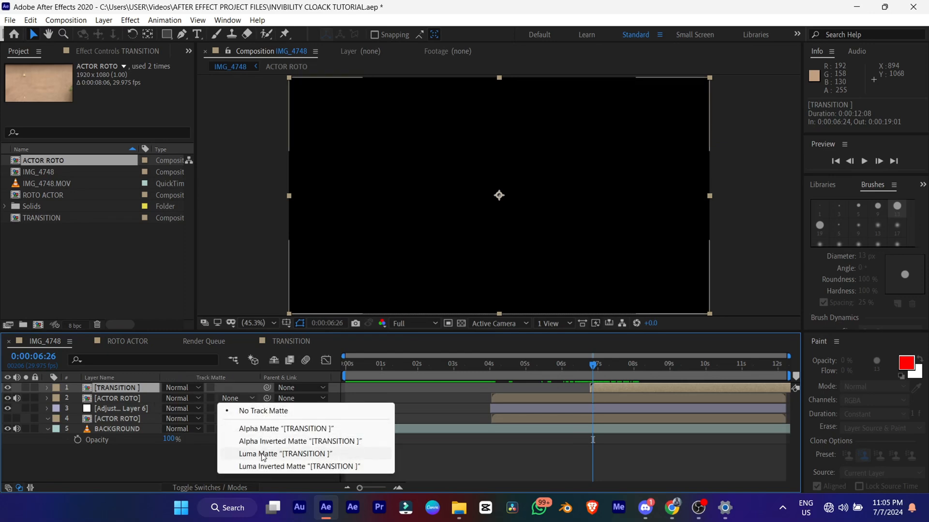
click(284, 454)
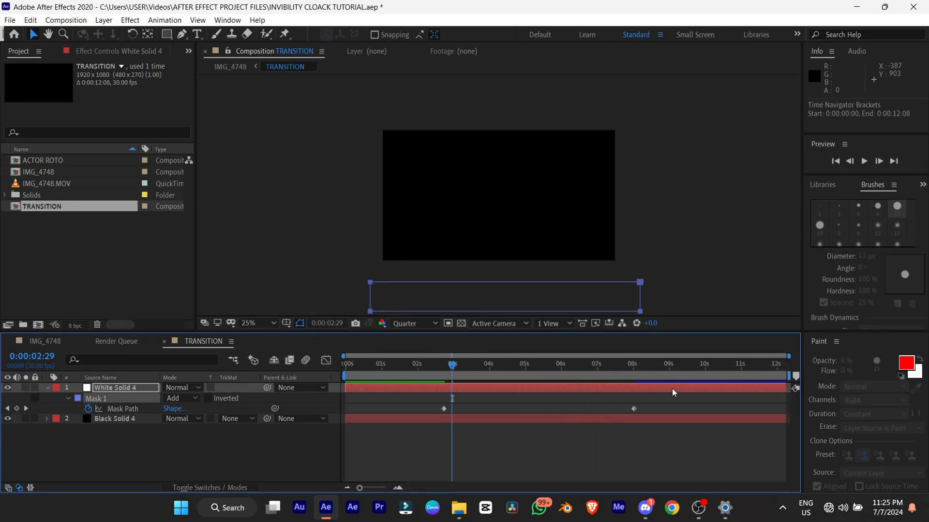
Step: Return to IMG_4748 and scrub around five seconds to check the reveal
click(443, 408)
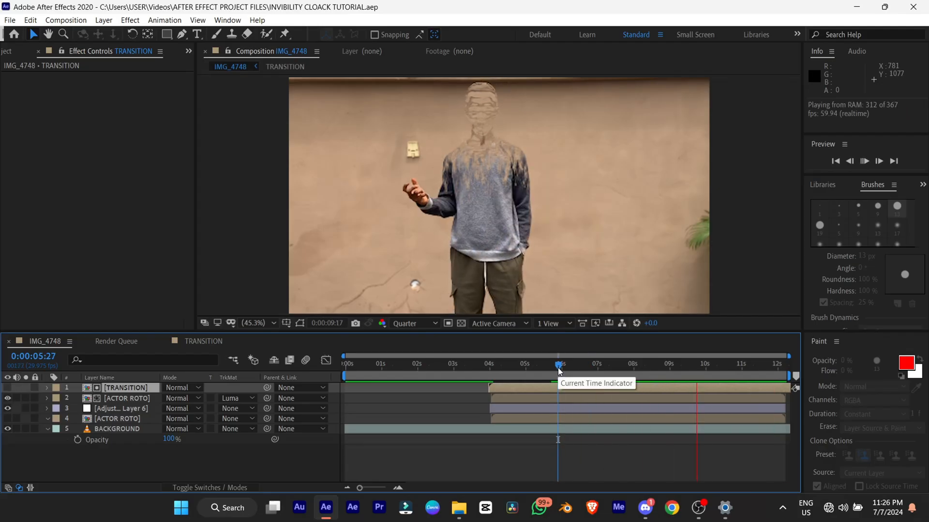
click(569, 365)
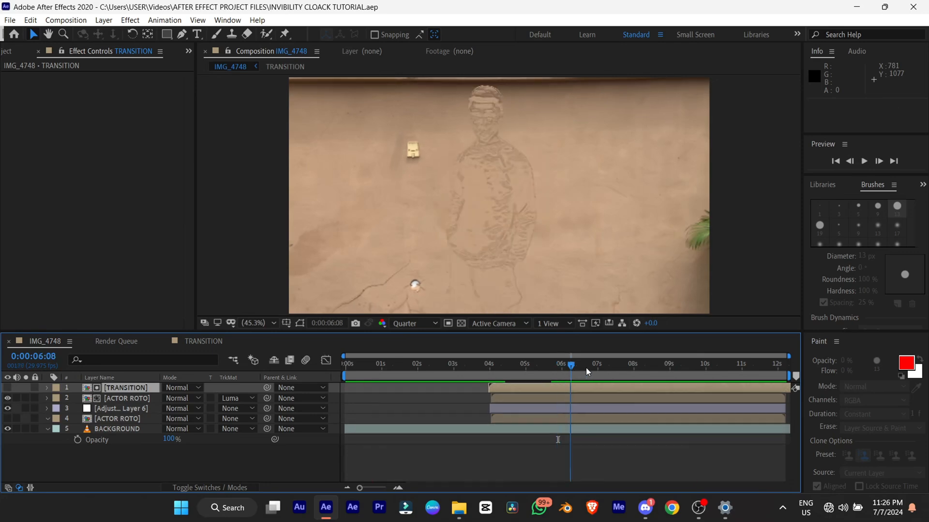
click(514, 364)
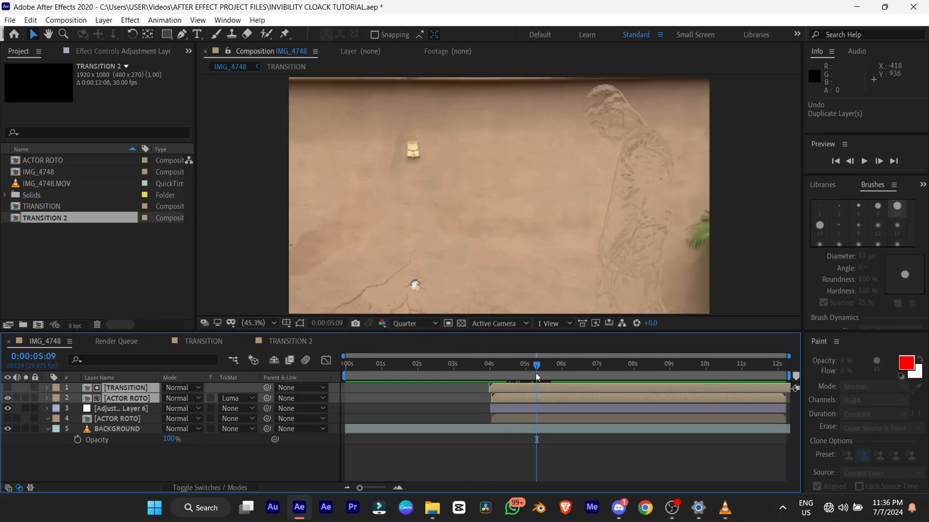
mouse_move(470, 372)
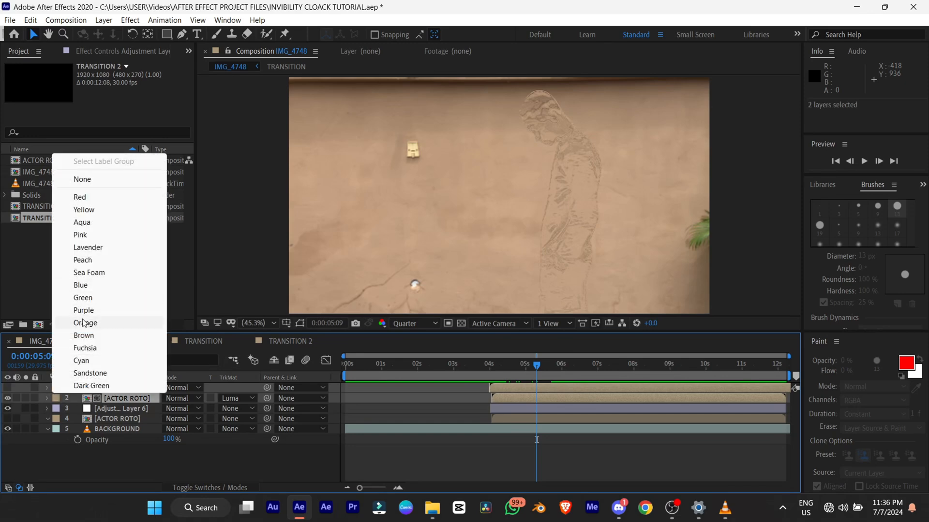
Step: Label the top TRANSITION and ACTOR ROTO layer pair green
click(83, 311)
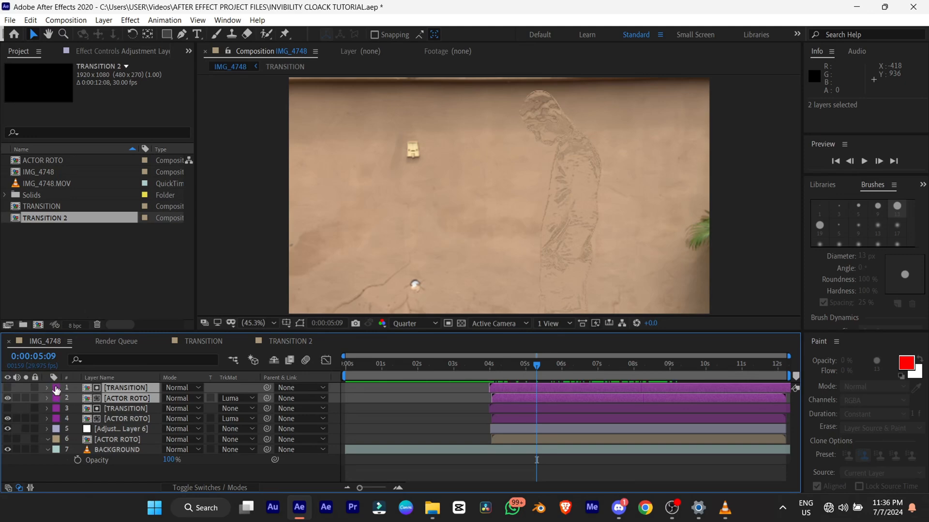
click(55, 387)
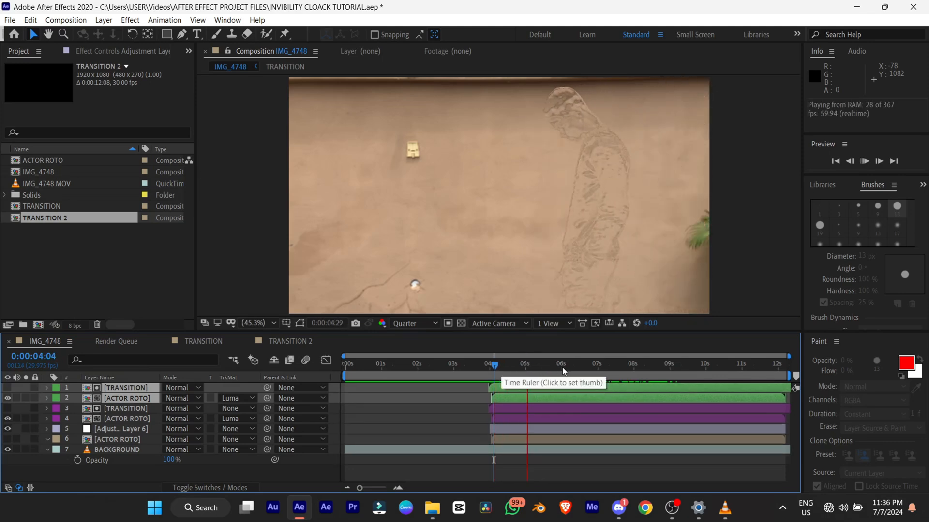
Step: Scrub from about six seconds onward to check the actor's reveal
click(578, 366)
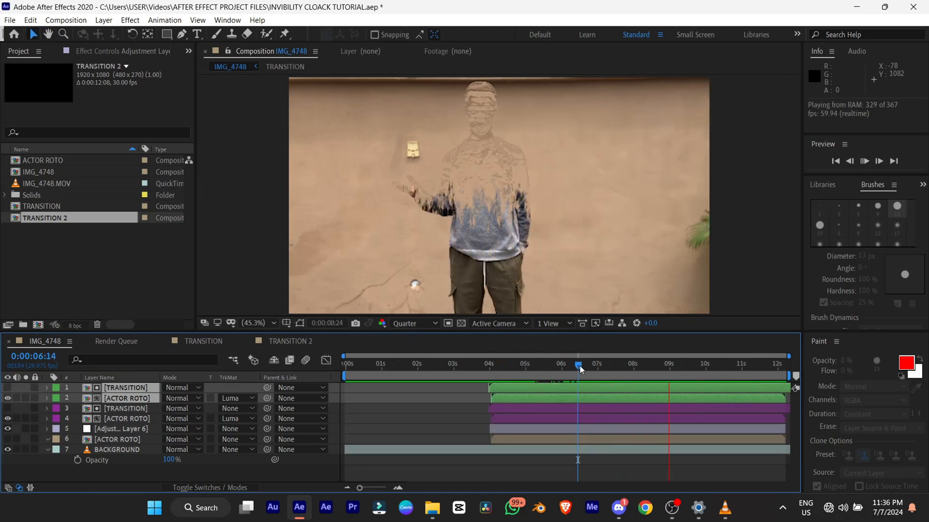
click(613, 363)
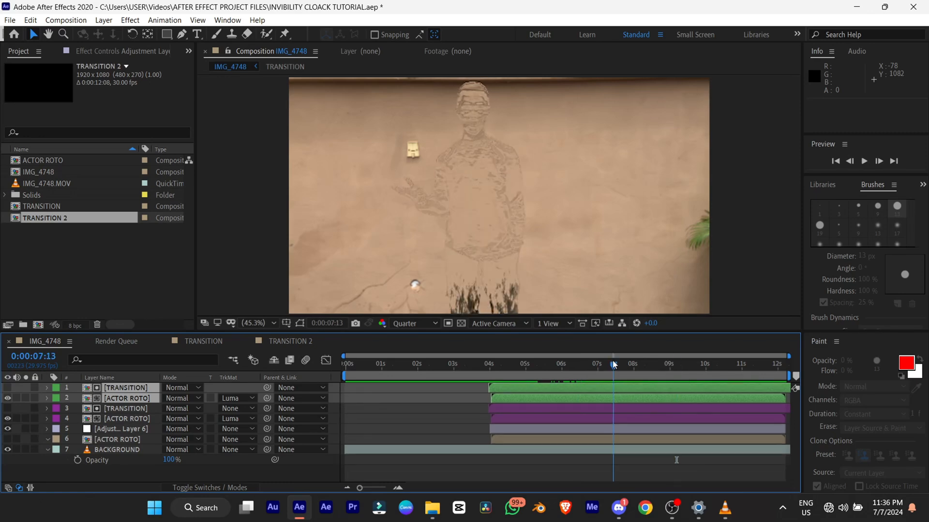
click(672, 363)
text(f)
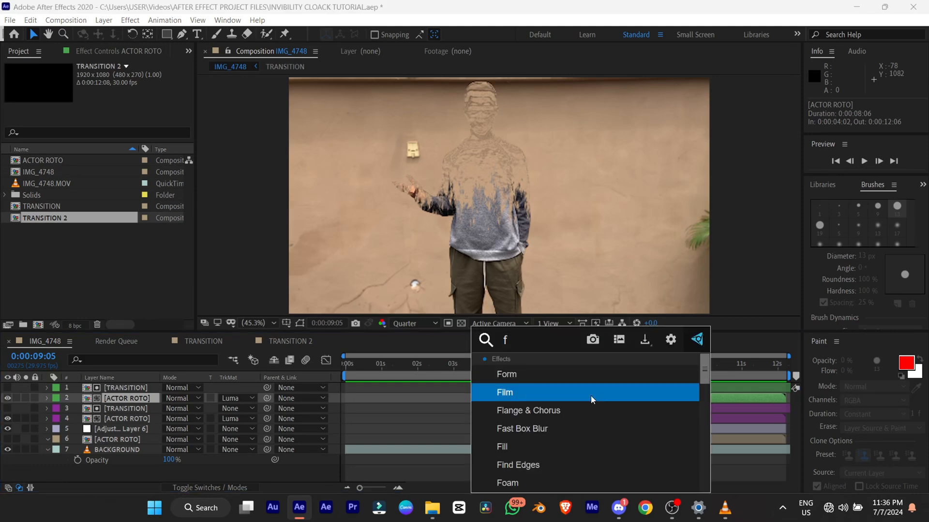
Step: Apply a Fill effect to the ACTOR ROTO layer via Effects & Presets
text(ill)
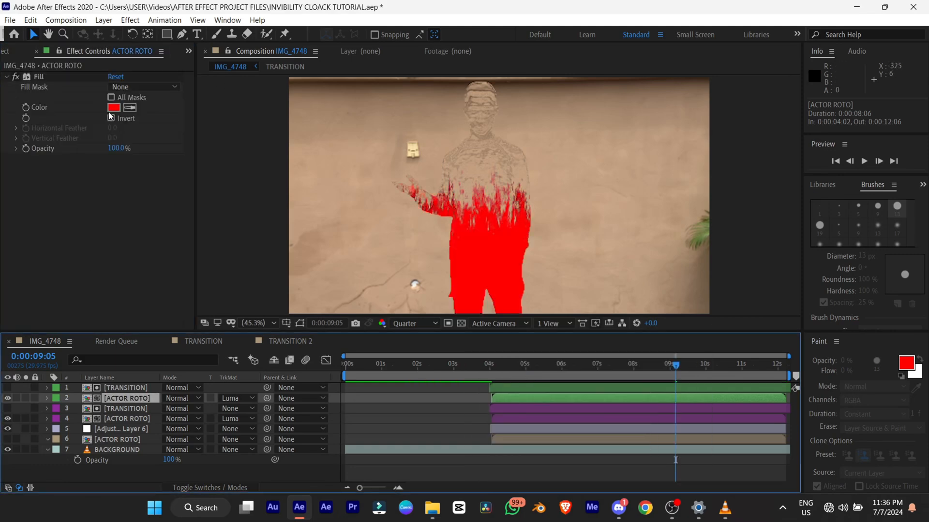
click(113, 107)
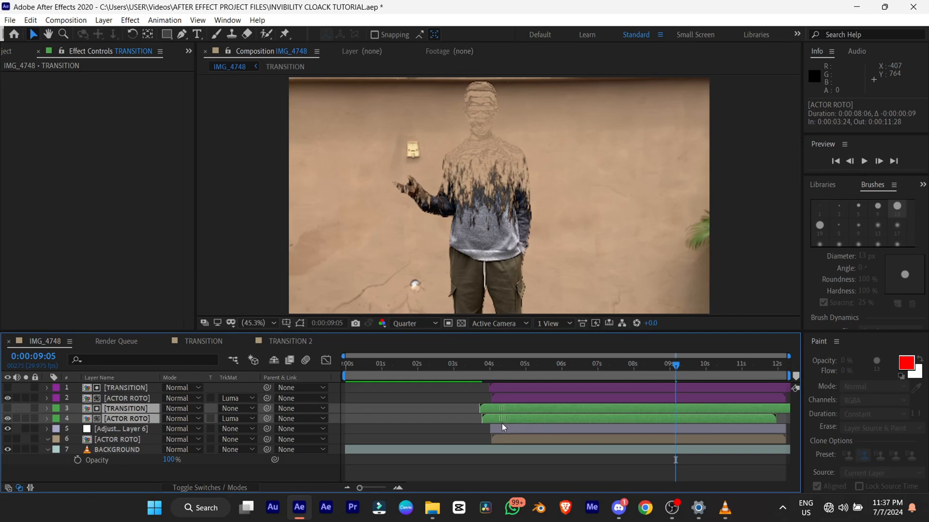
click(473, 364)
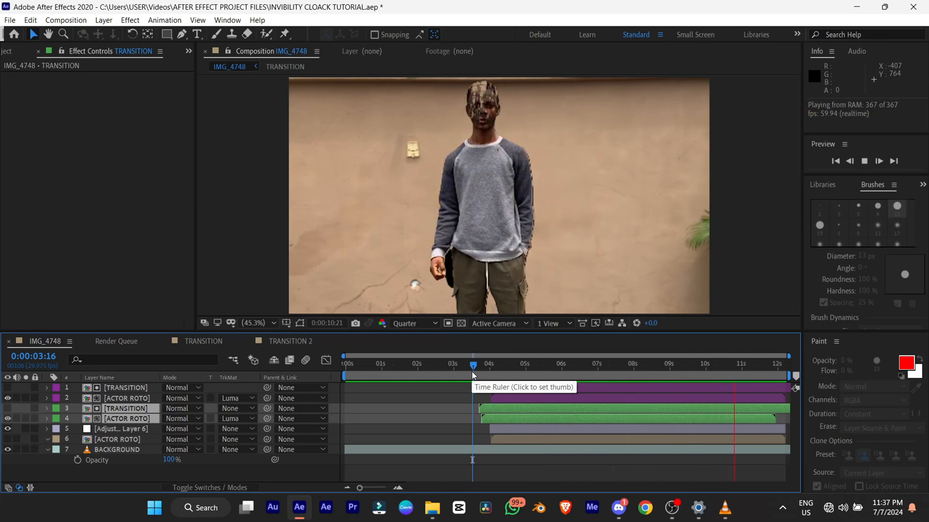
Step: Check the transition around five seconds and tidy the lower ACTOR ROTO layer's Fill settings
click(560, 364)
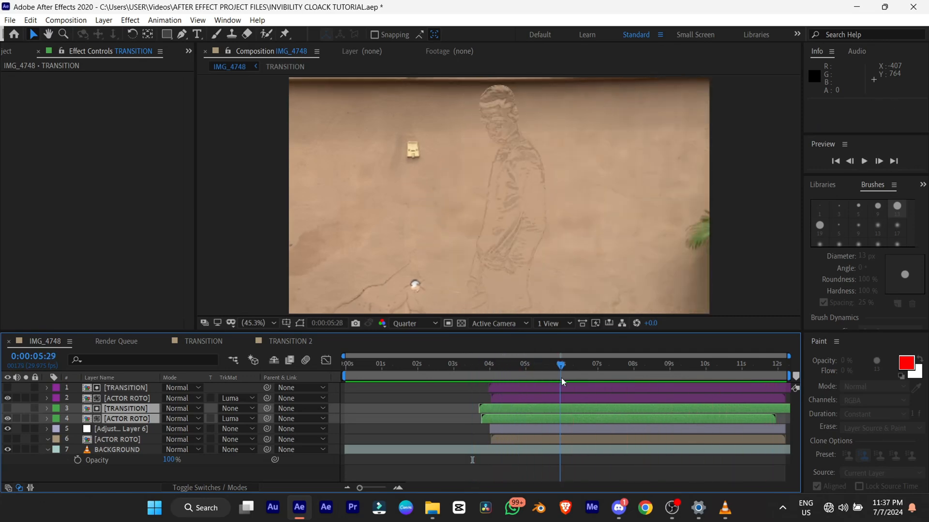
click(651, 363)
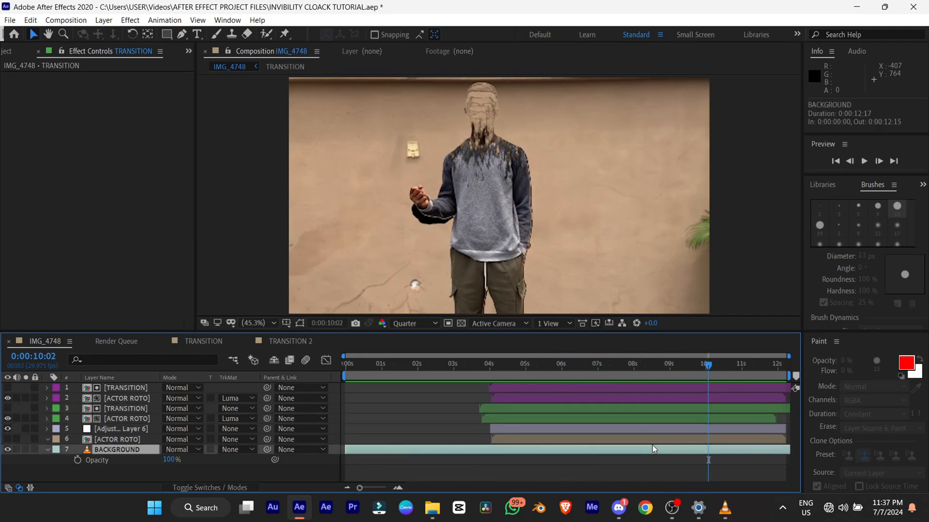
click(124, 418)
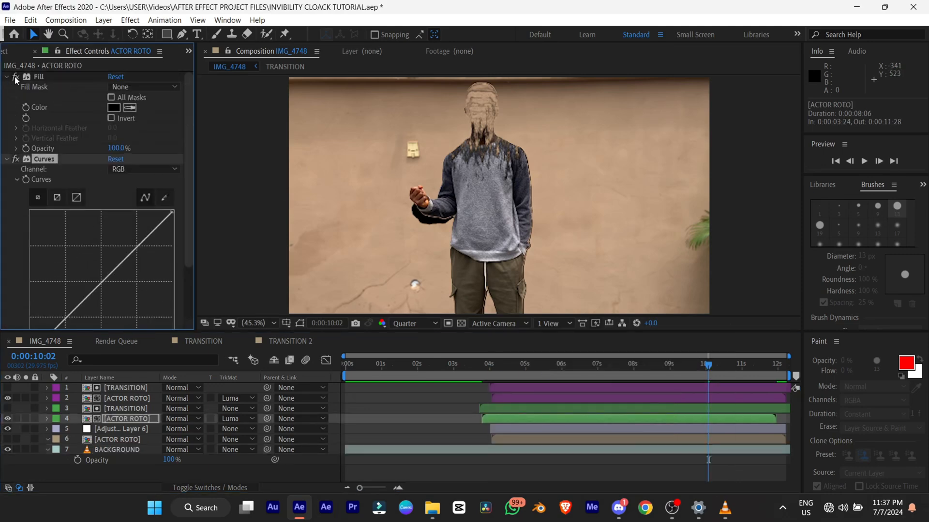
click(6, 77)
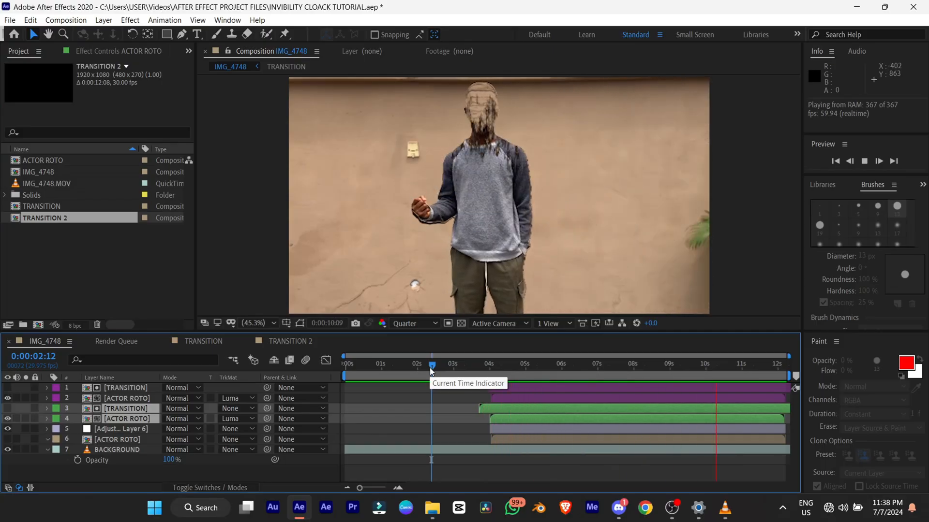
Step: Duplicate the TRANSITION 2 composition in the Project panel to create TRANSITION 3
click(686, 364)
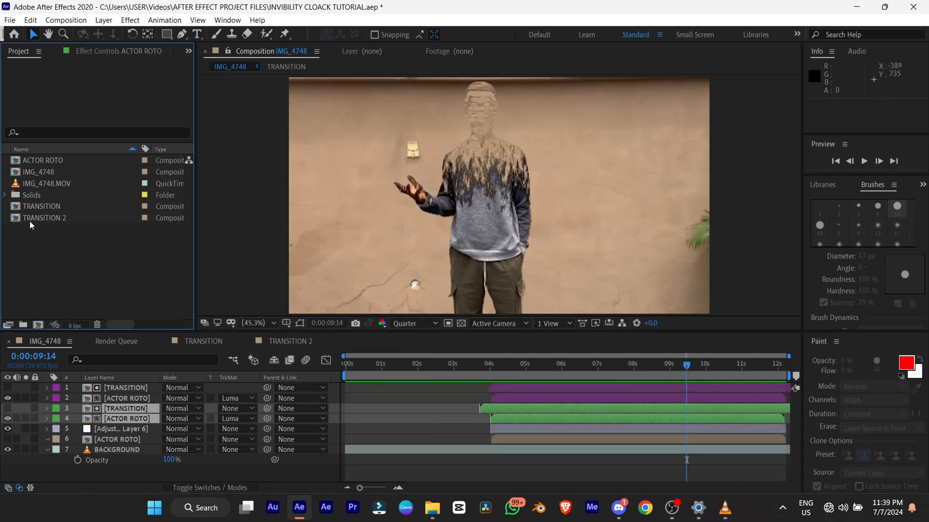
click(44, 218)
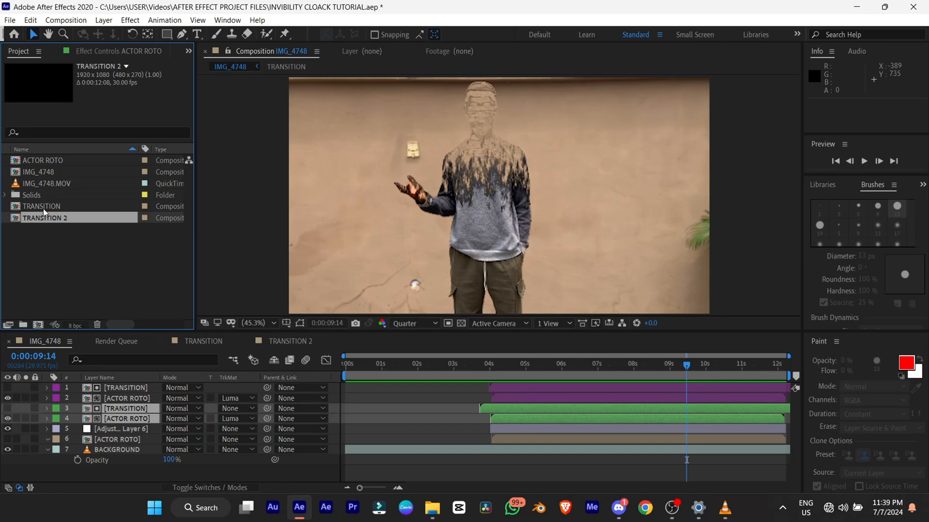
click(42, 206)
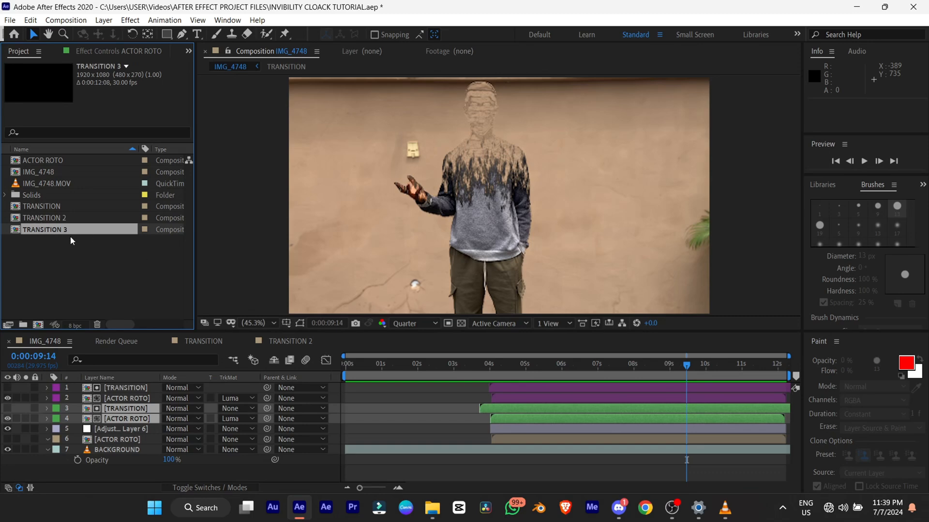
click(118, 429)
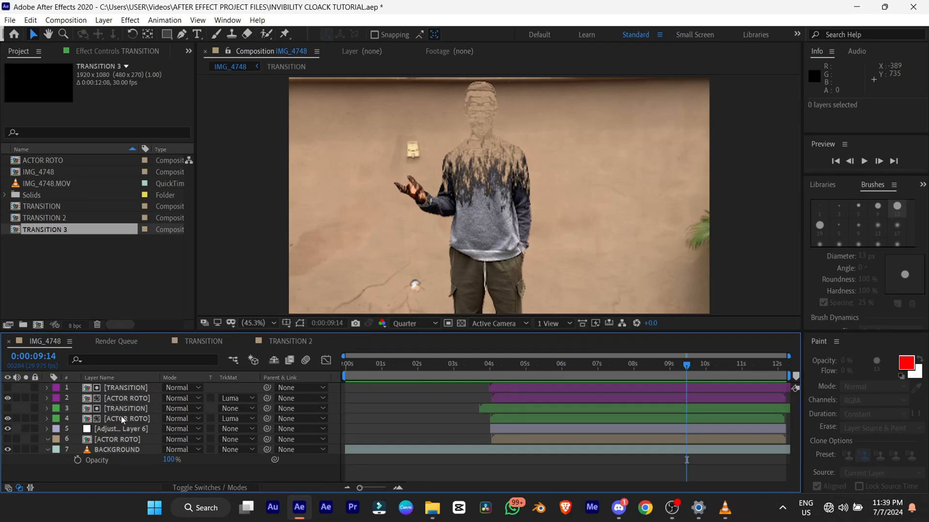
Step: Duplicate the second TRANSITION and ACTOR ROTO layer pair, giving nine layers, and preview near 8 s
click(125, 408)
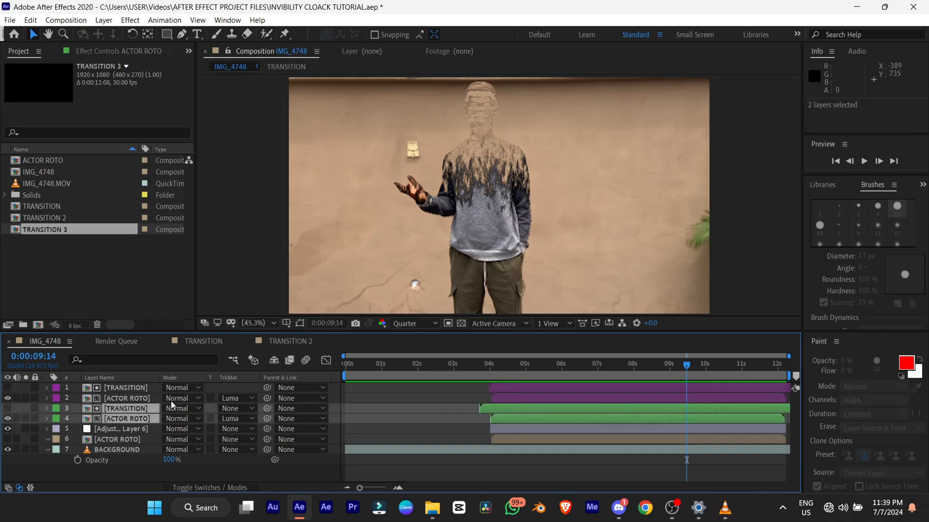
click(508, 364)
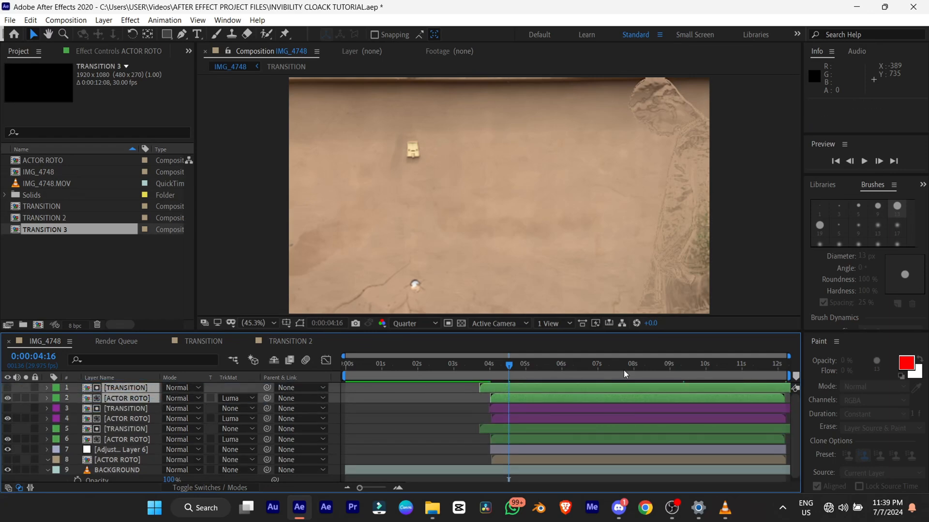
click(665, 364)
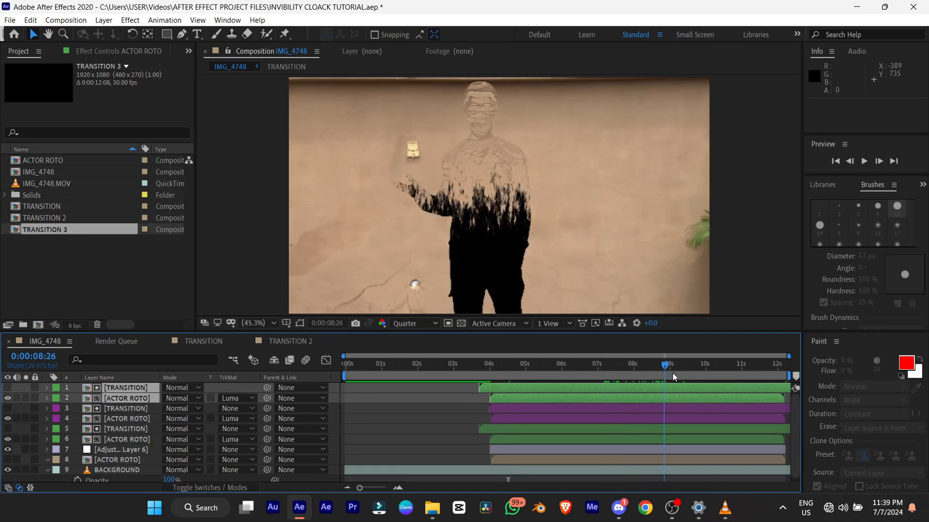
click(671, 364)
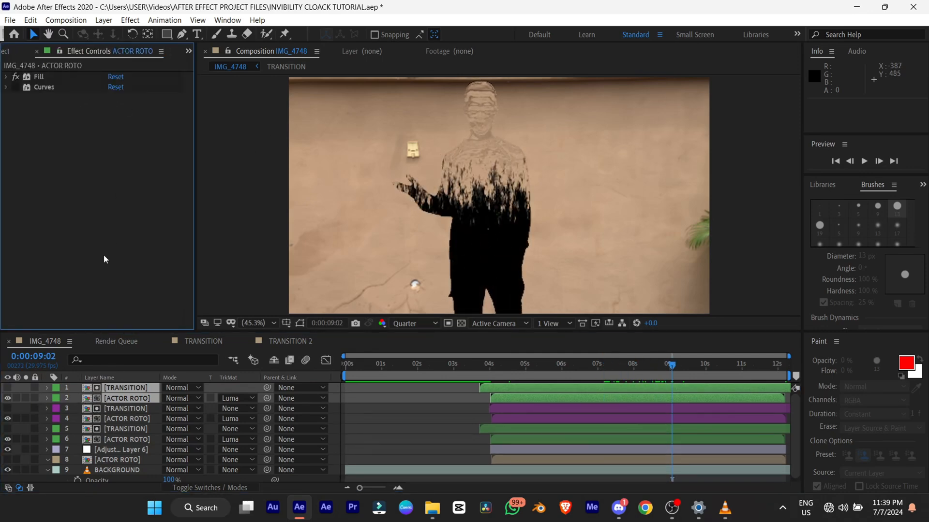
Step: Set the top ACTOR ROTO layer's Fill colour to blue and check the silhouette around 3 s and 8 s
click(6, 77)
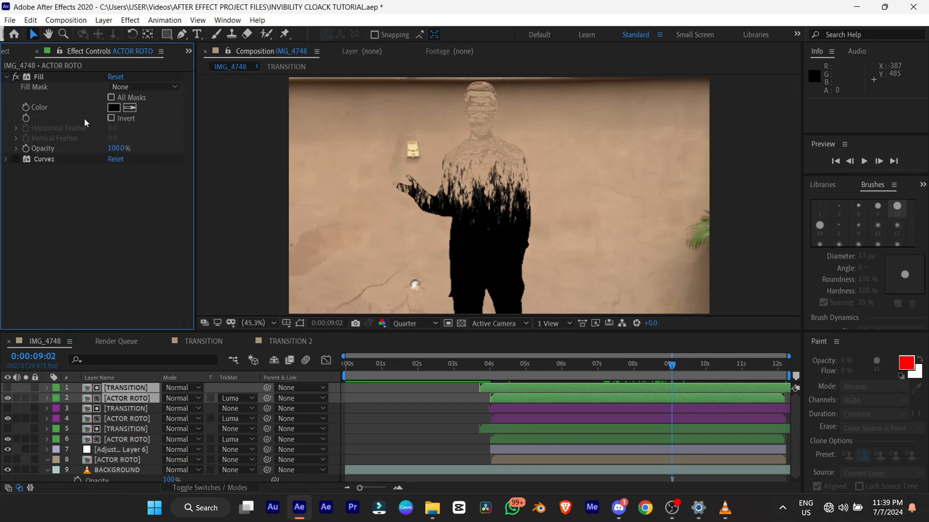
click(124, 387)
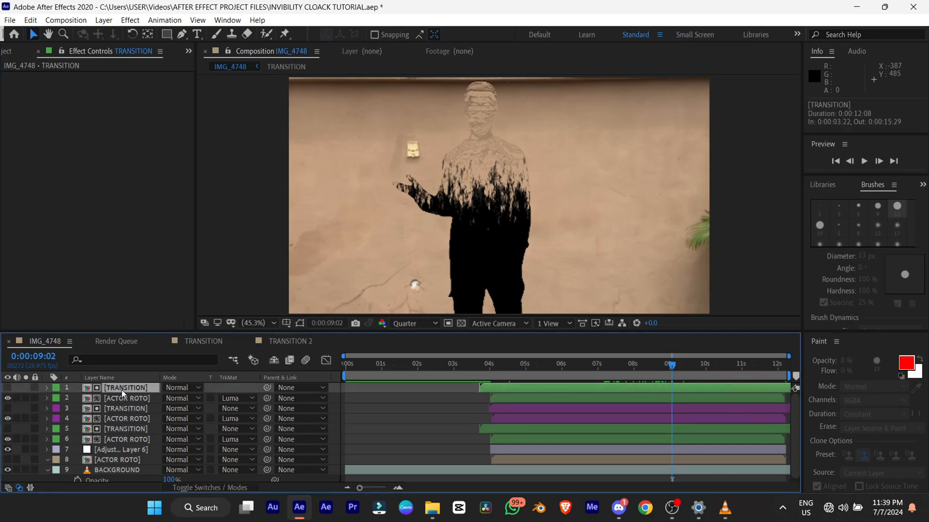
click(127, 398)
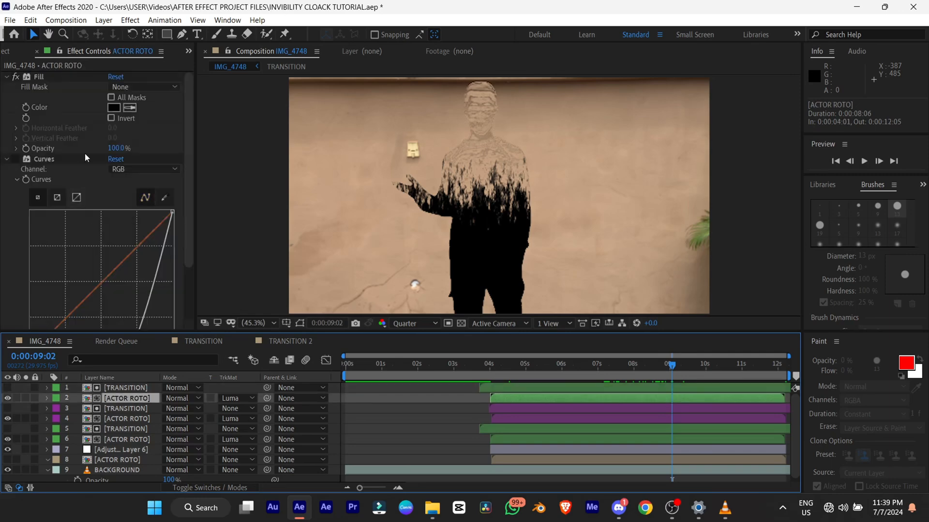
click(113, 107)
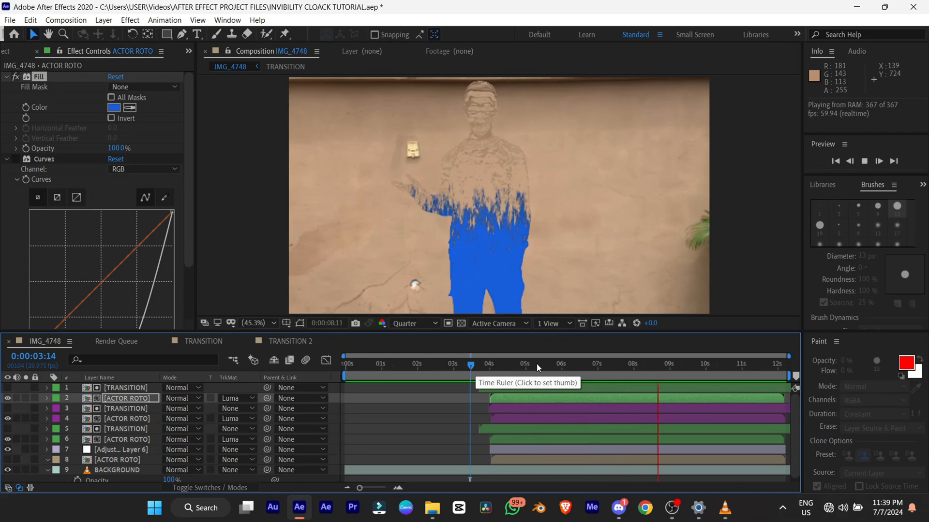
click(647, 363)
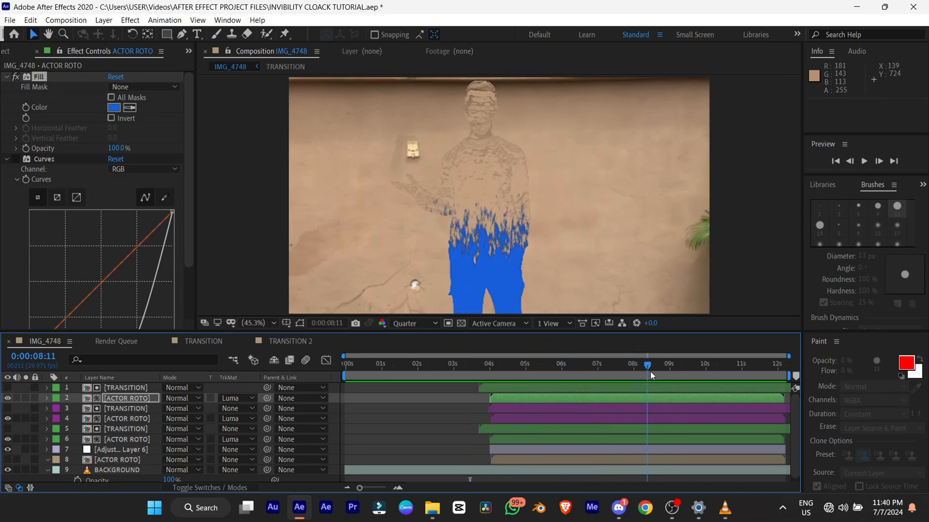
click(652, 364)
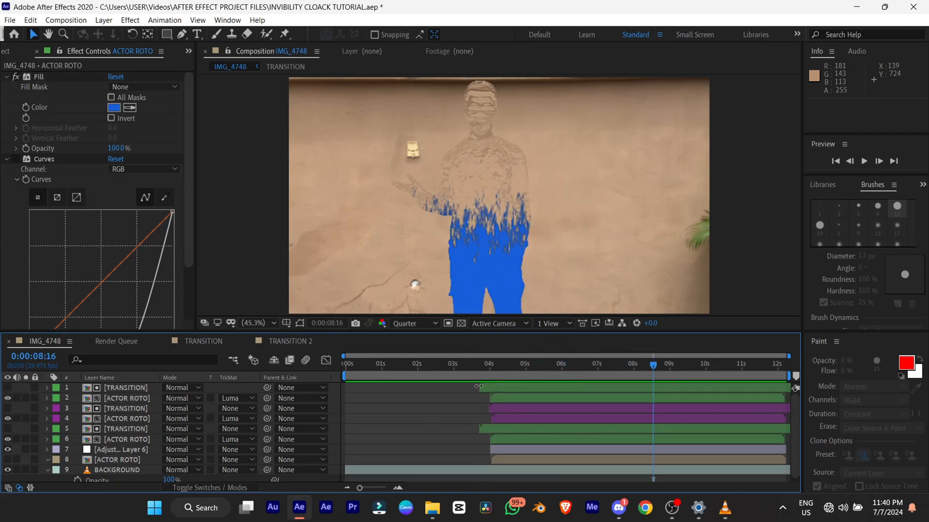
Step: Give the top TRANSITION and ACTOR ROTO pair a new label colour
click(124, 387)
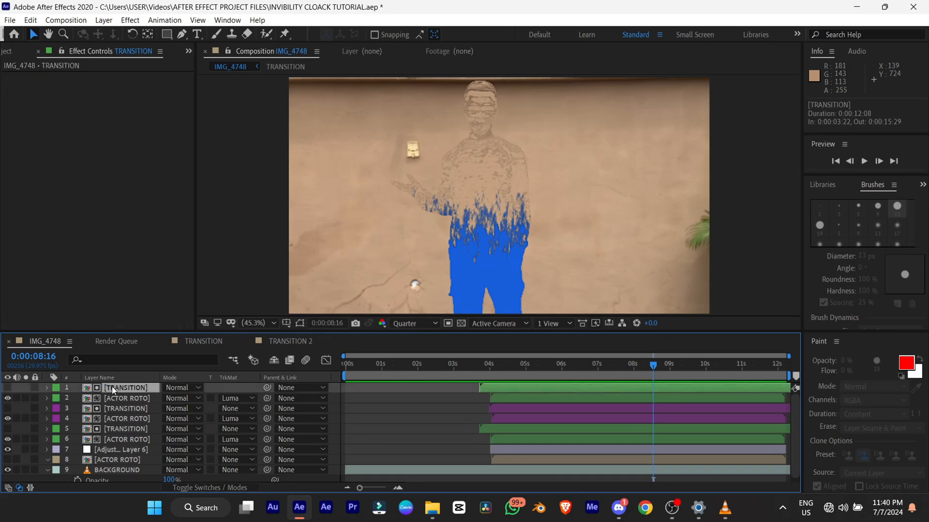
click(124, 398)
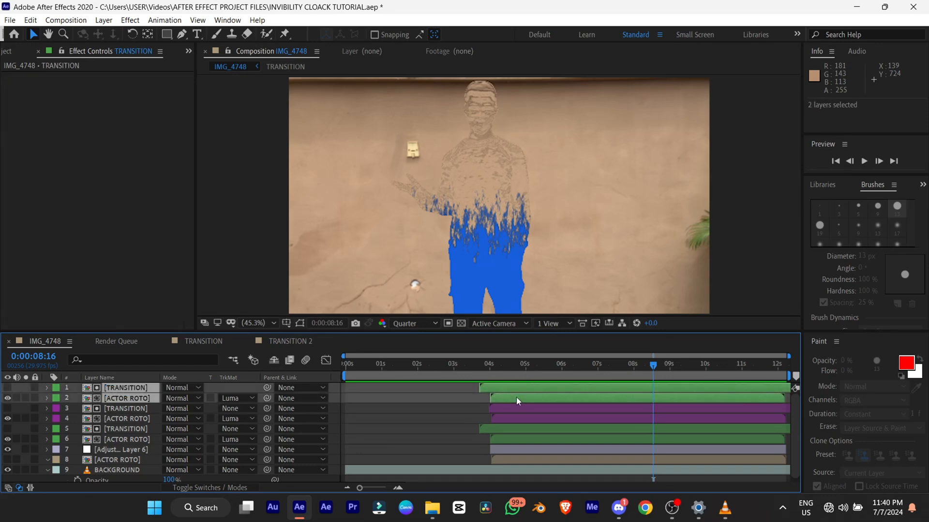
click(54, 388)
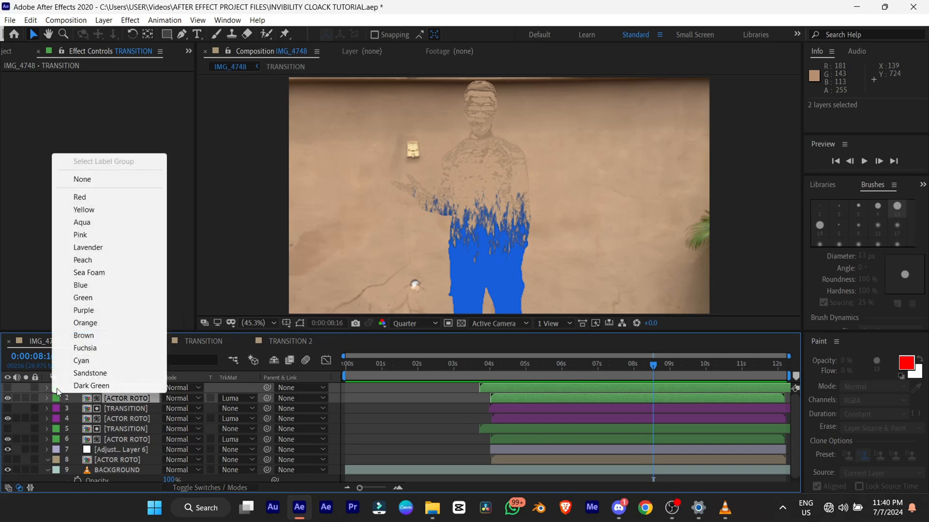
click(84, 209)
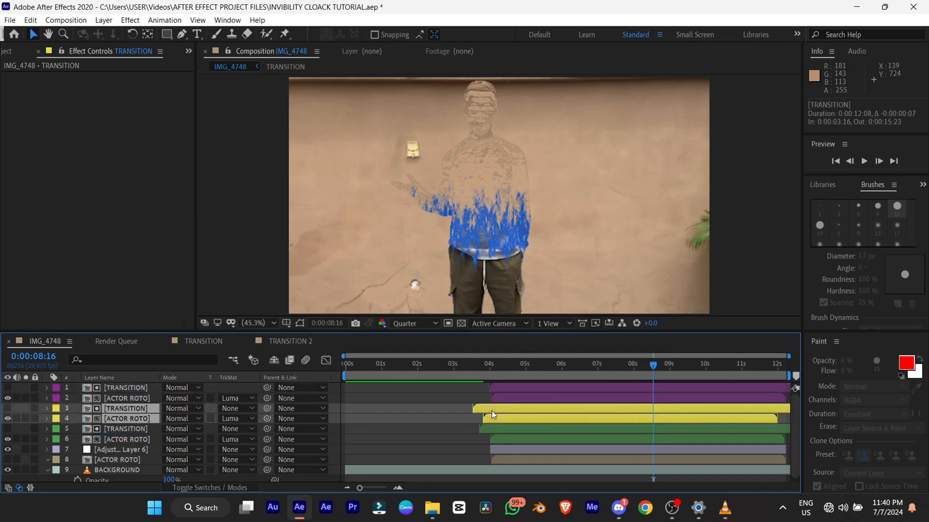
Step: Review the adjustment layer and ACTOR ROTO effects, scrubbing from the reveal start to mid-transition
click(121, 448)
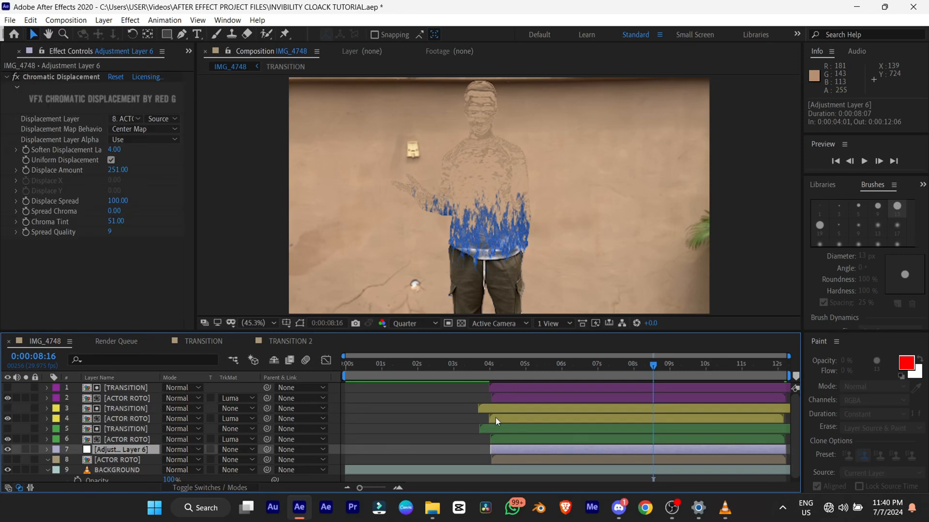
click(487, 369)
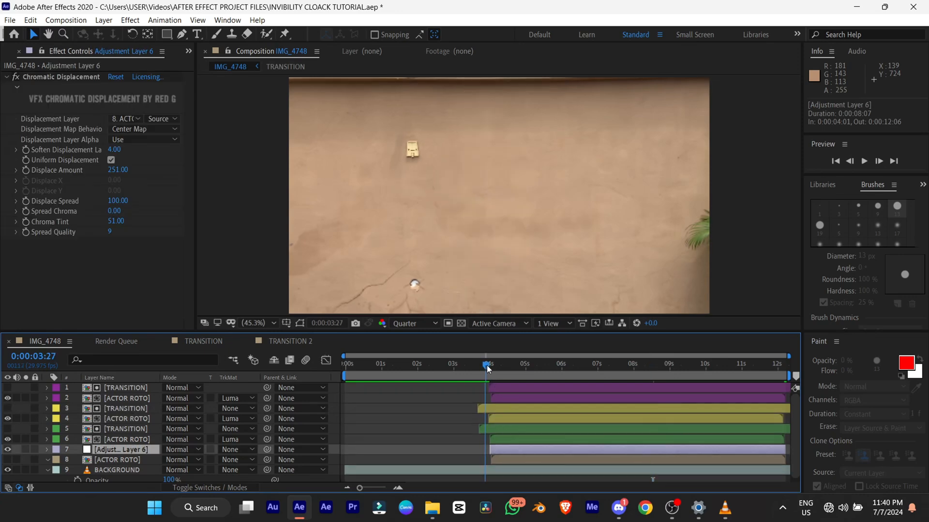
click(125, 440)
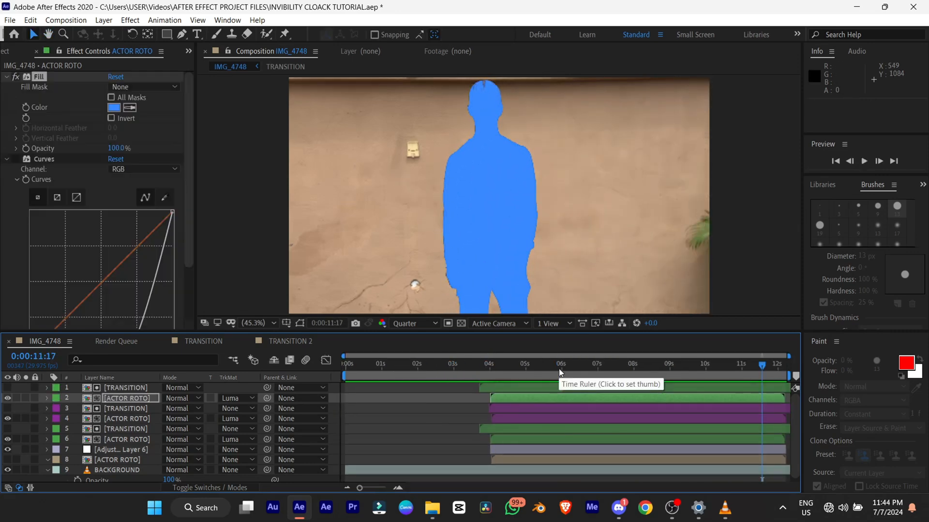
click(591, 364)
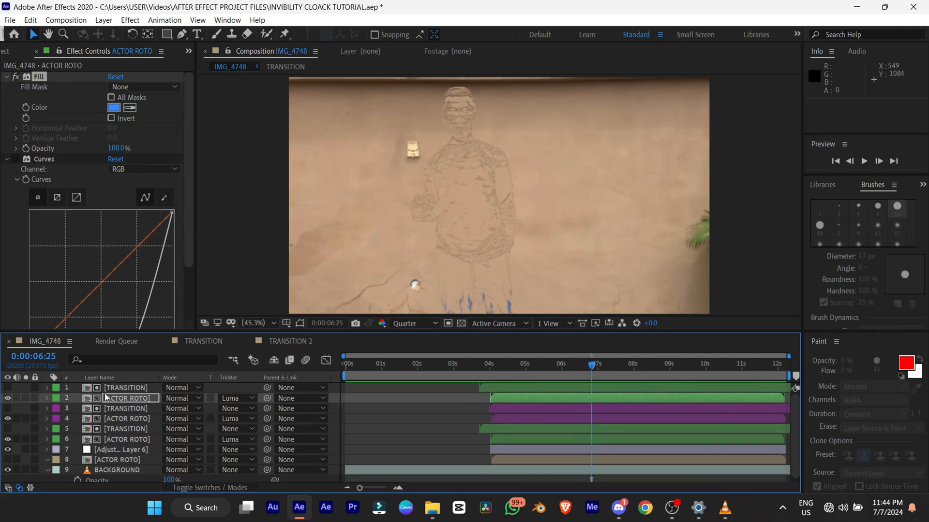
Step: Replace the top transition layer's source with the TRANSITION 3 composition
click(18, 51)
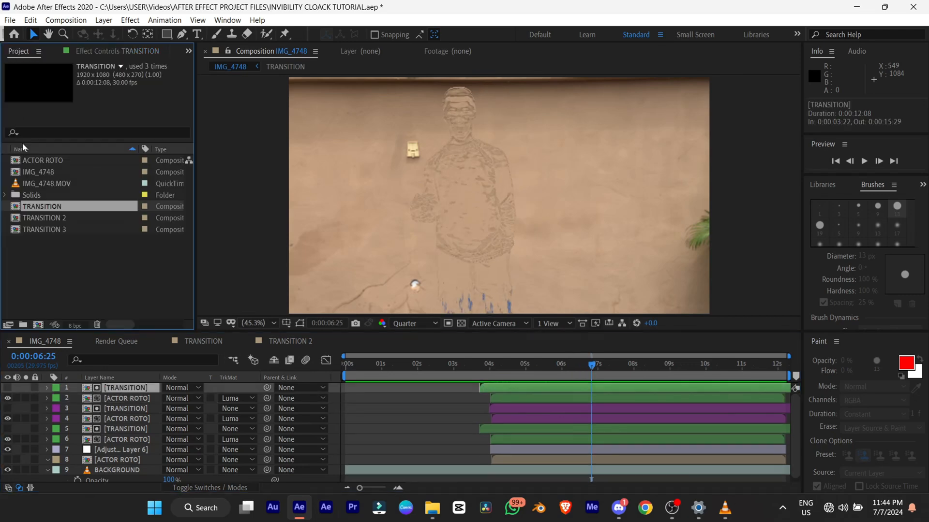
click(45, 230)
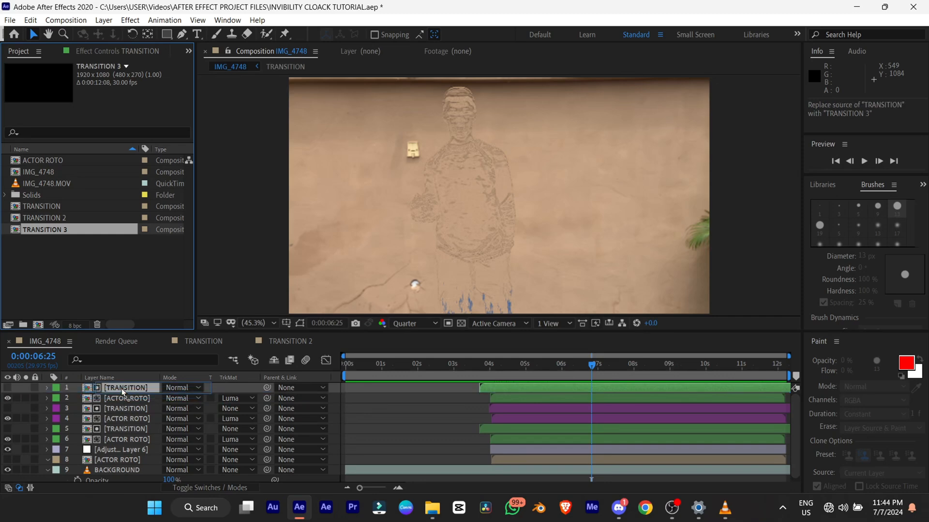
click(568, 364)
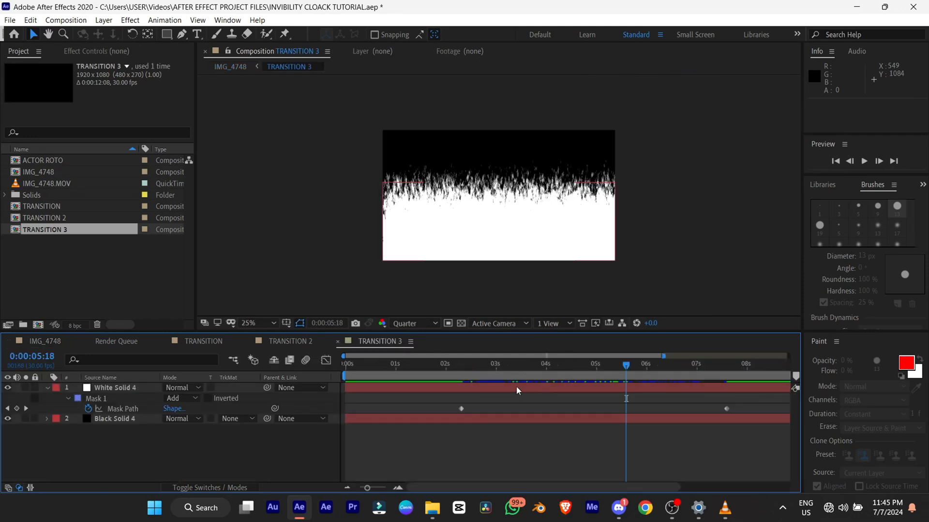
Step: Add a new black solid above White Solid 4 in TRANSITION 3 carrying the pasted mask
click(113, 388)
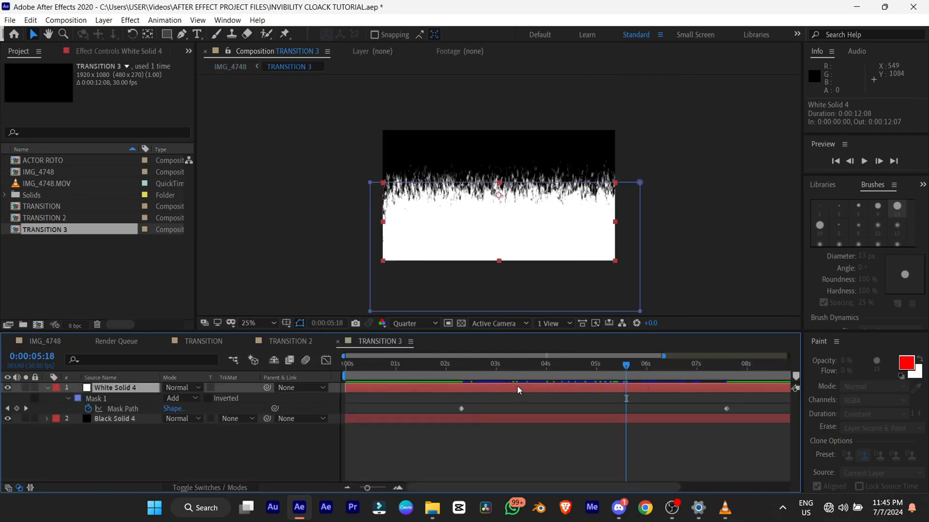
click(570, 365)
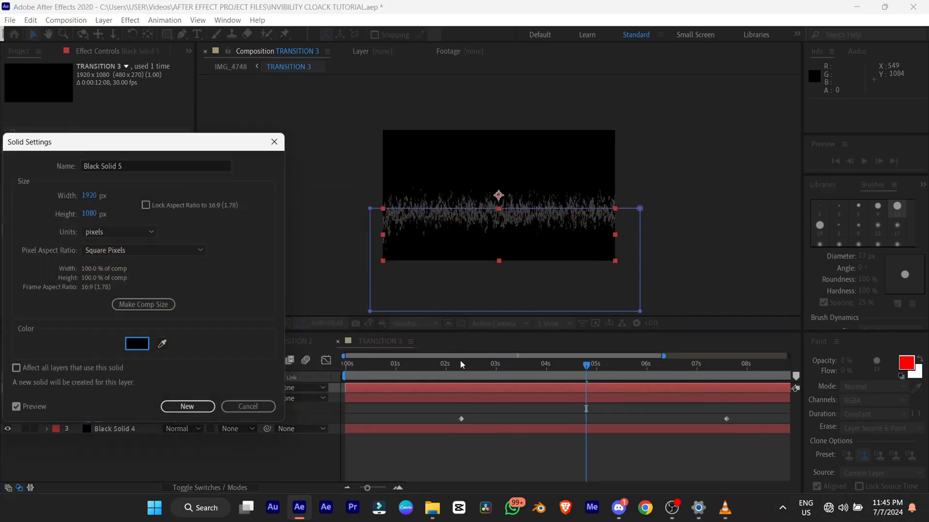
click(187, 407)
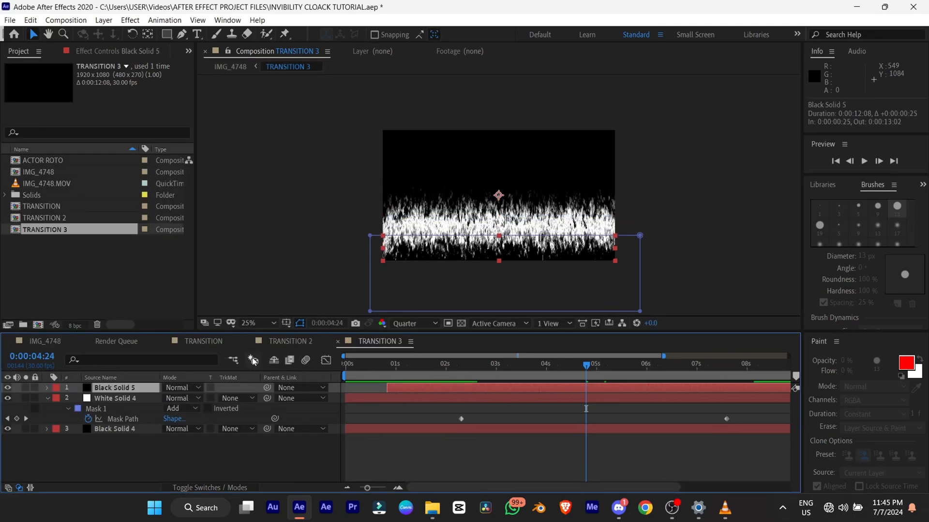
click(47, 387)
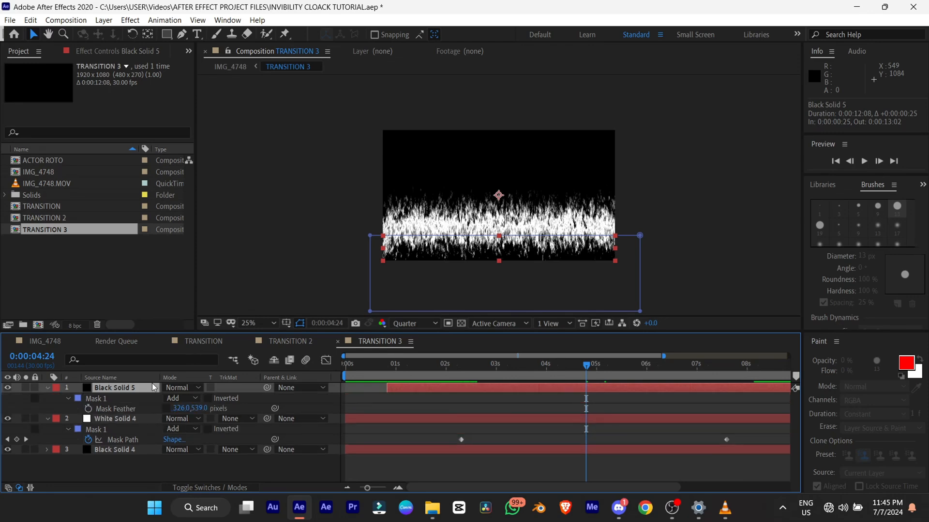
Step: Reduce both solids' vertical mask feather to leave a rough white band, preview, and return to IMG_4748
click(116, 419)
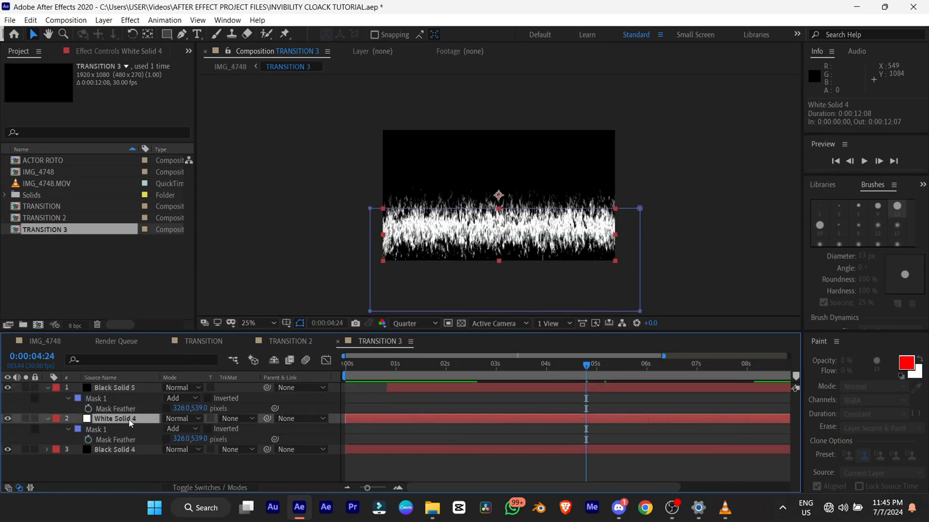
click(114, 388)
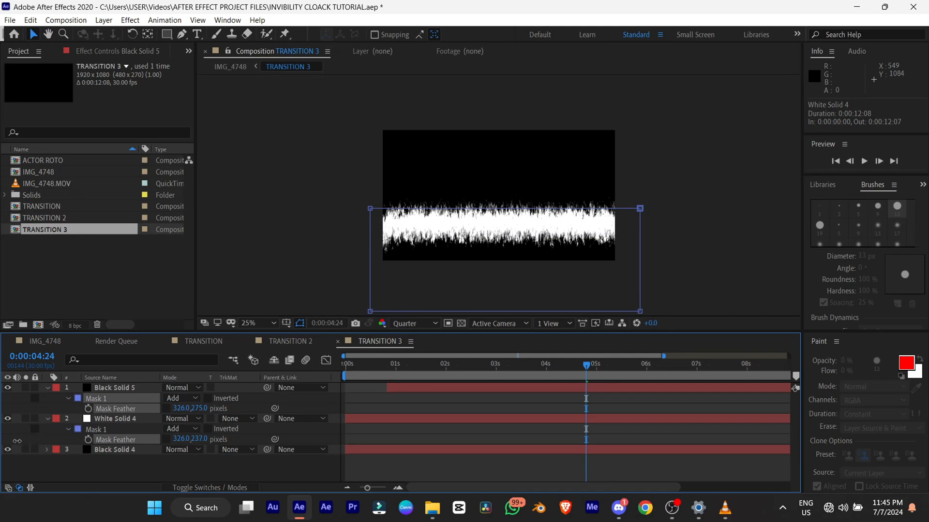
click(110, 419)
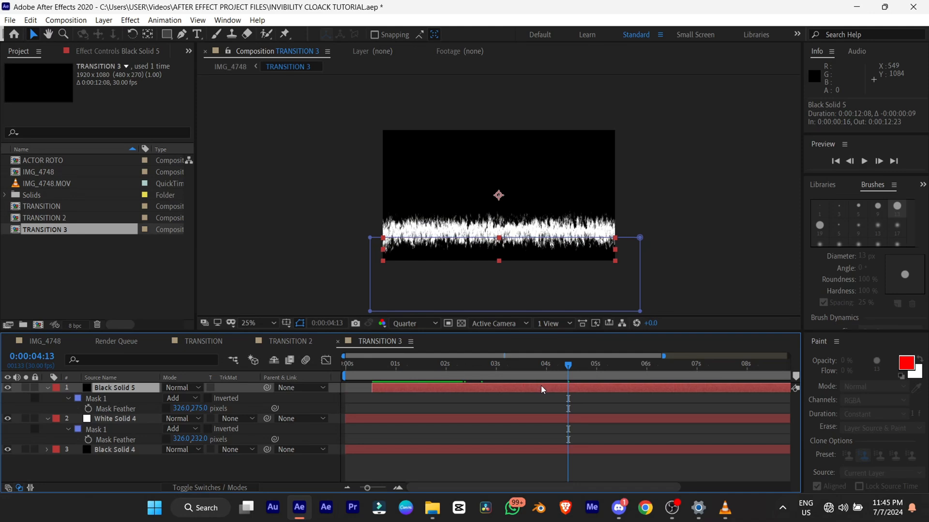
key(Space)
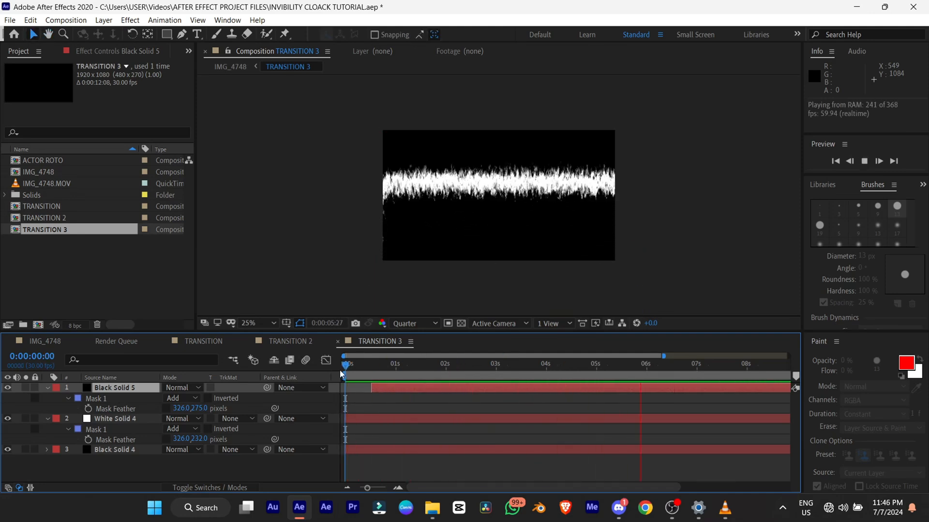
click(44, 340)
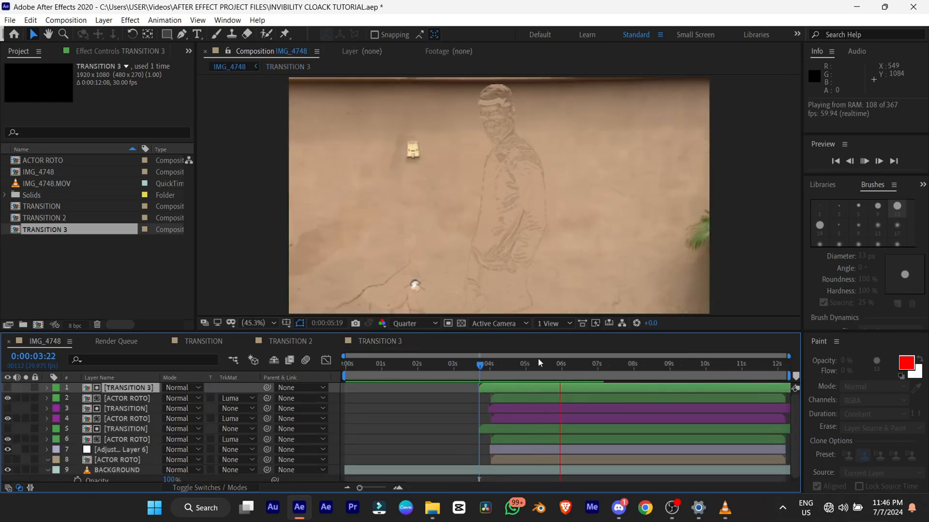
Step: Scrub the reveal in IMG_4748 and search 'fract' for a Fractal Noise effect on the top ACTOR ROTO layer
click(865, 160)
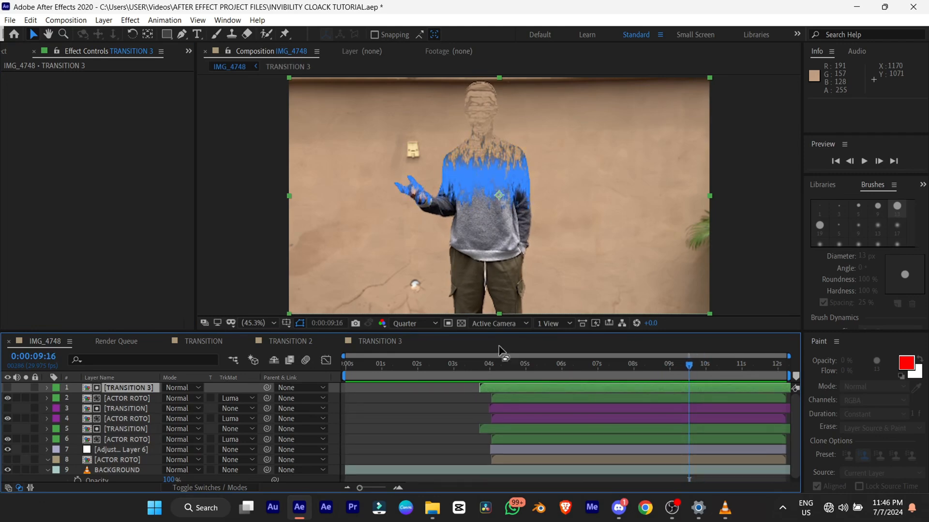
click(592, 366)
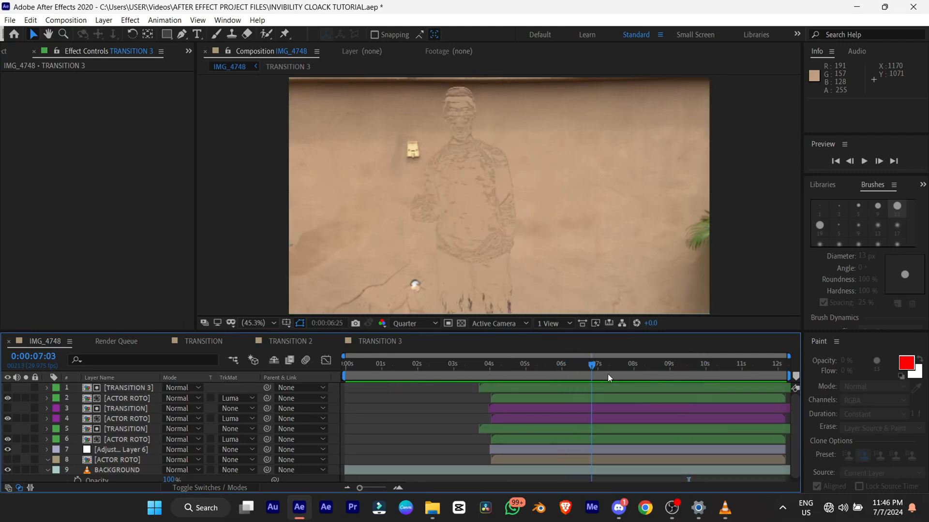
text(fract)
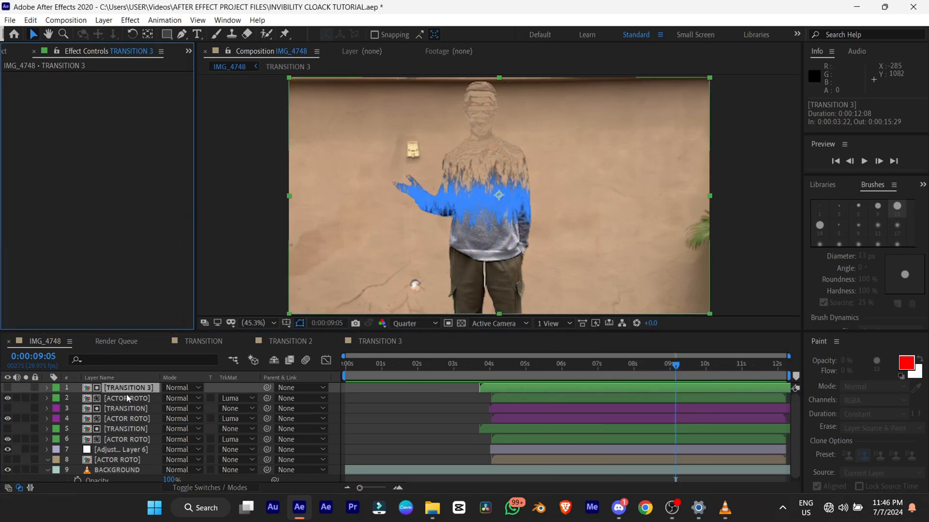
click(126, 398)
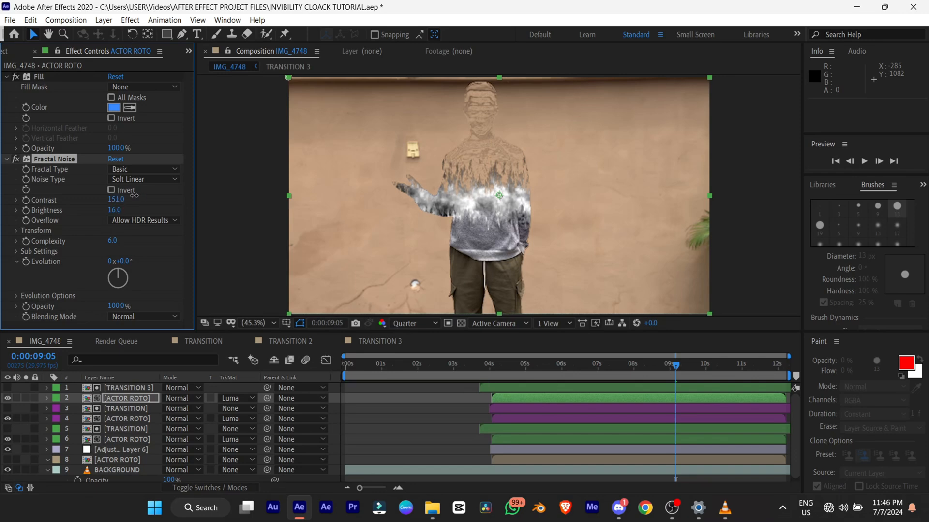
Step: Raise Fractal Noise contrast to 170 and set its blending mode to Screen for a cloudy blue glow edge
drag(115, 199, 122, 199)
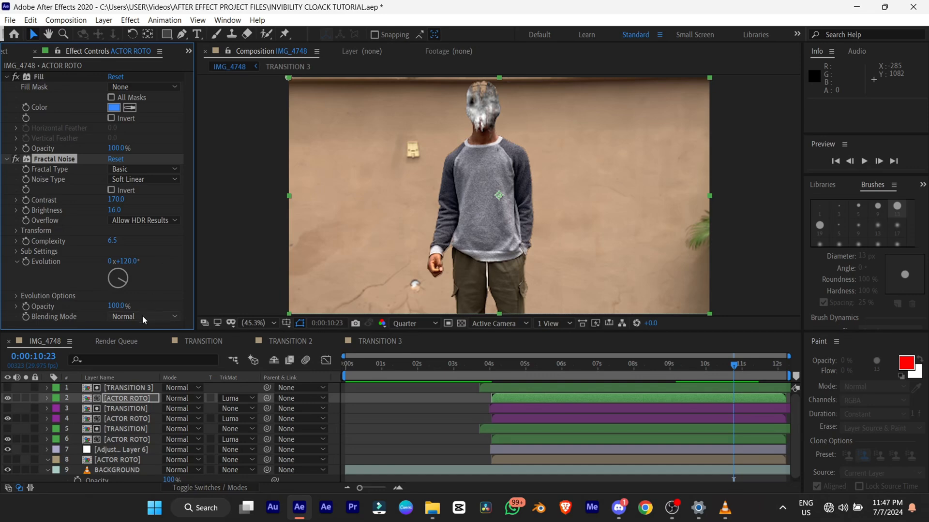
click(144, 316)
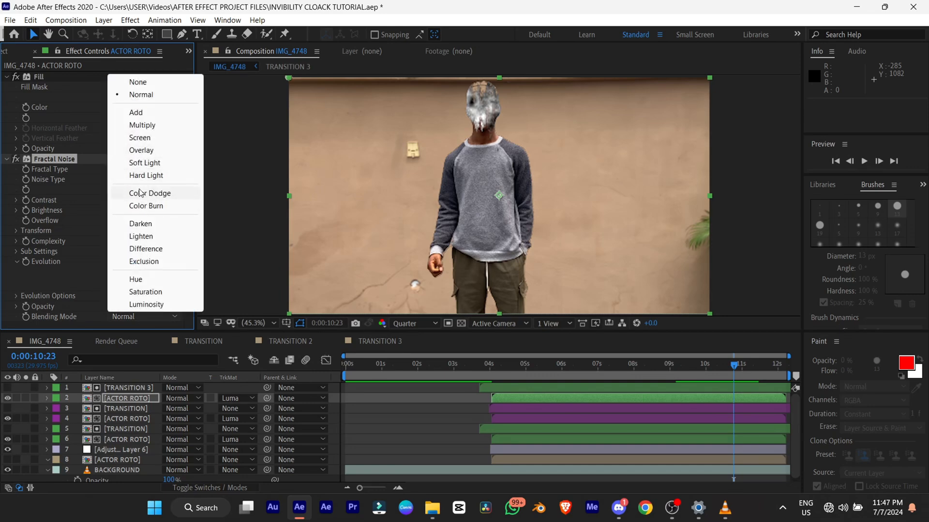
click(140, 137)
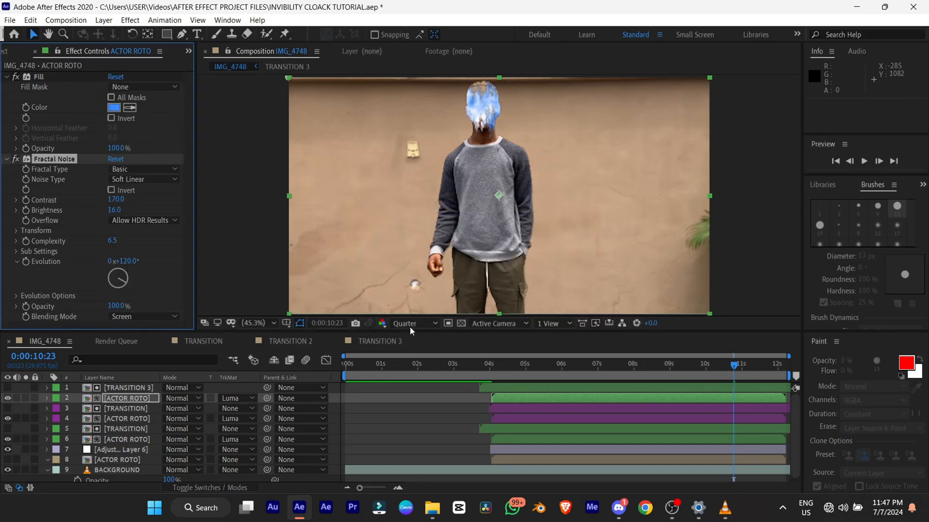
click(446, 363)
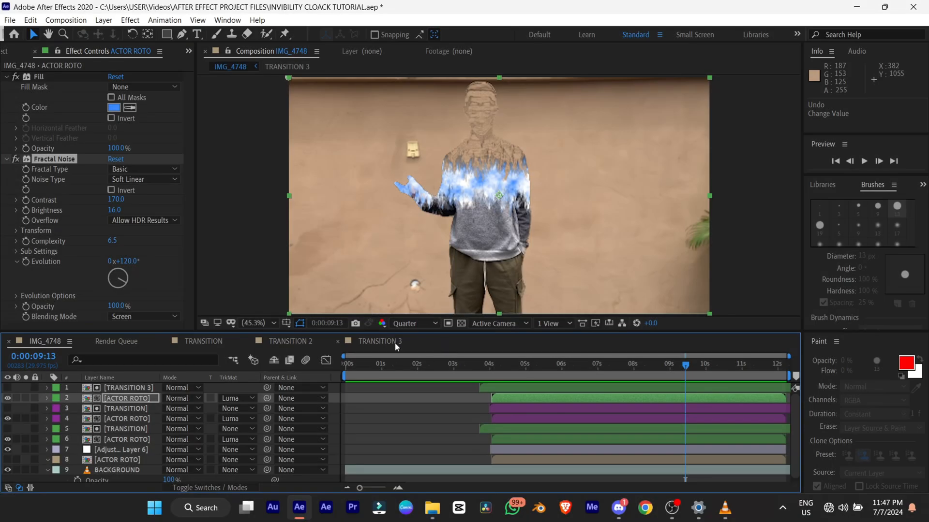
Step: In the TRANSITION comp, apply Turbulent Displace to White Solid 4 with amount 30
click(203, 340)
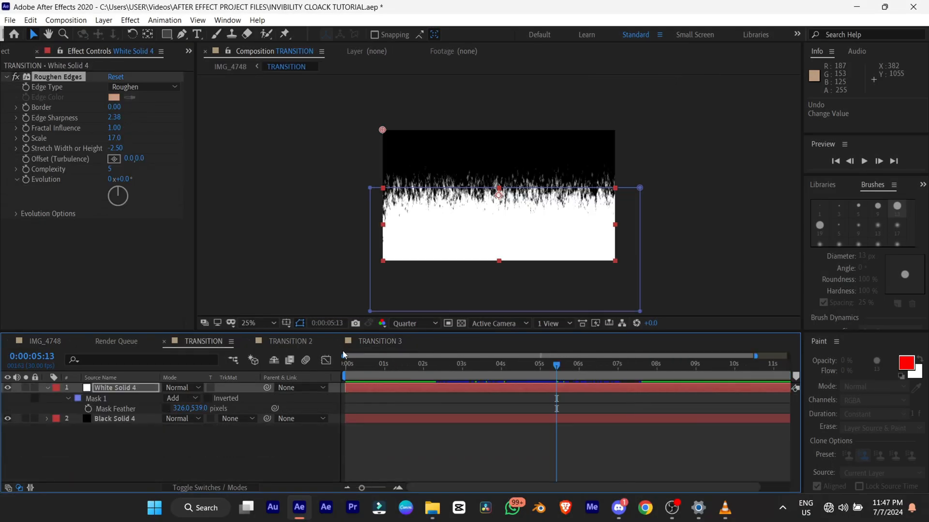
click(538, 364)
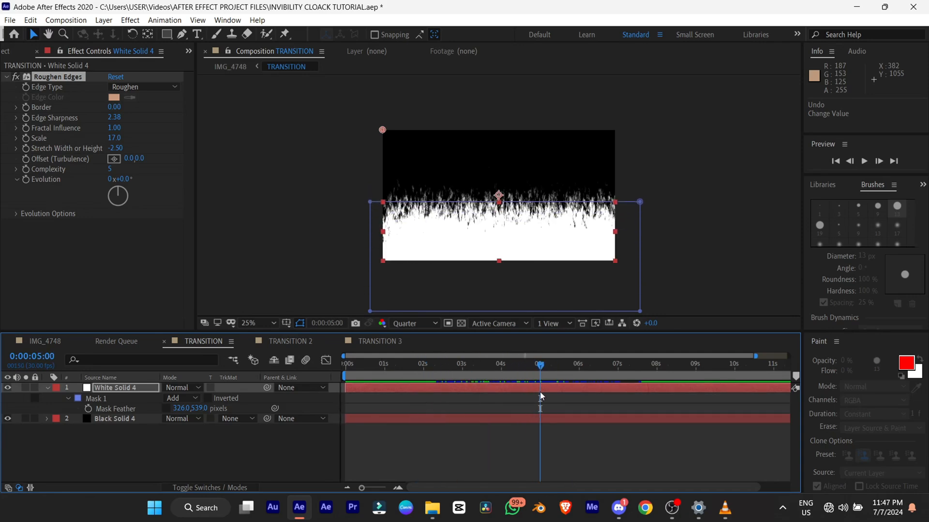
text(tur)
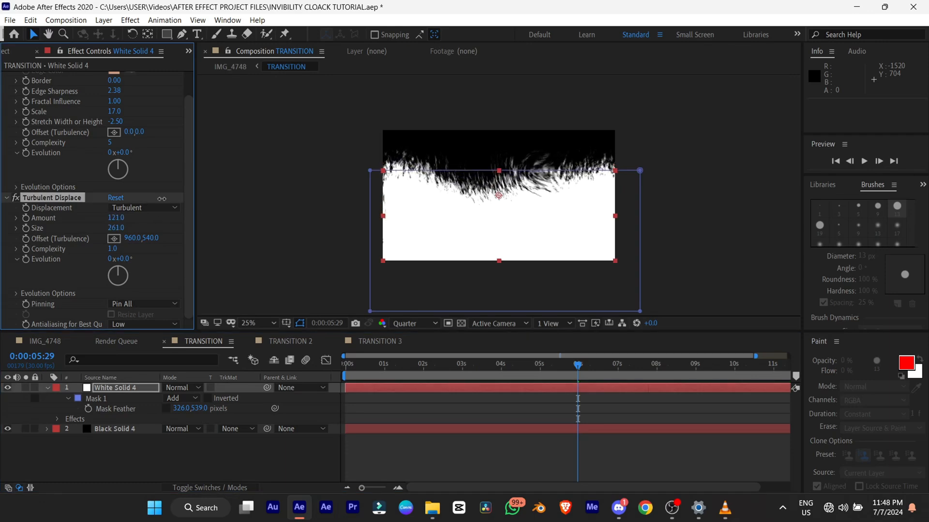
drag(115, 217, 116, 213)
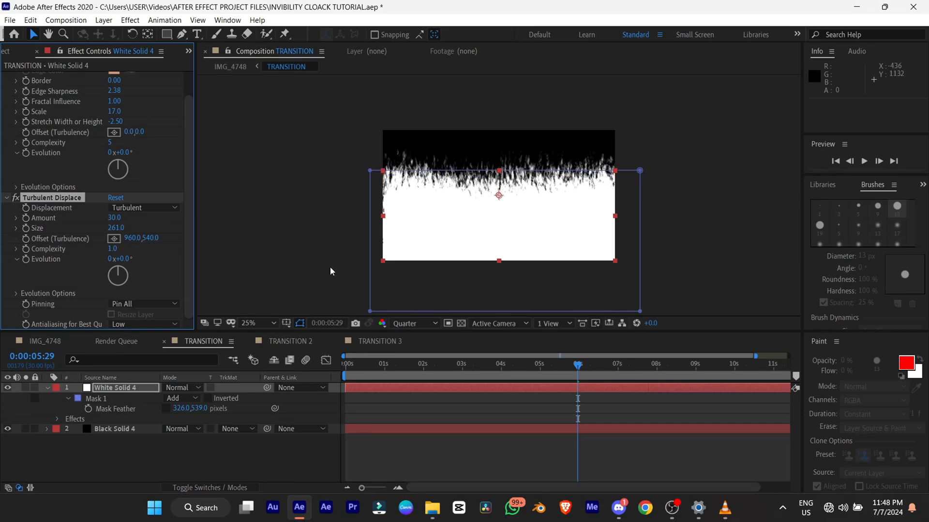
click(379, 341)
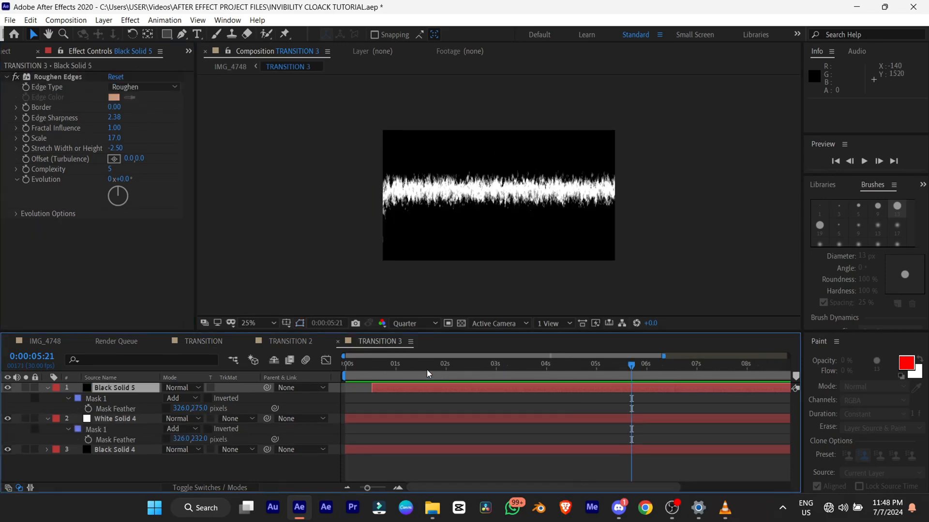
Step: Add an adjustment layer to TRANSITION 3 with Turbulent Displace (amount 146, size 18) and copy it for TRANSITION 2
click(435, 364)
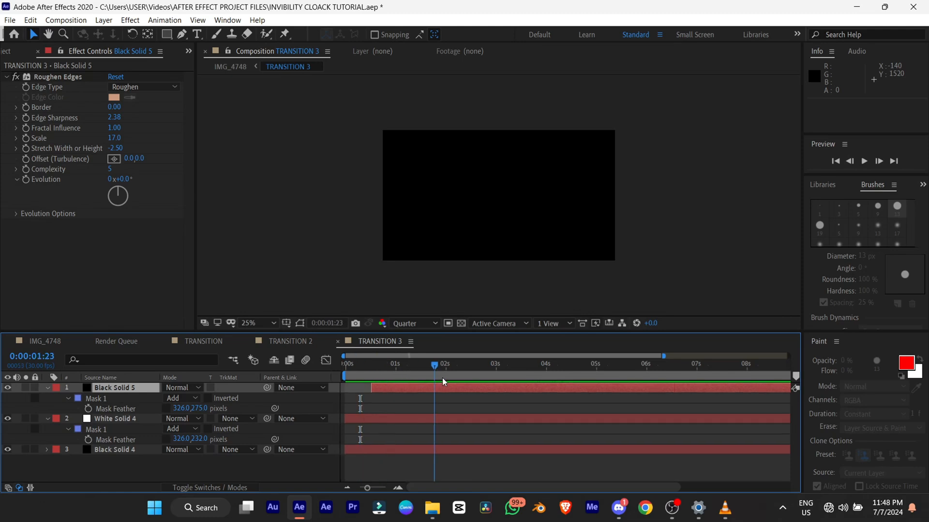
click(485, 363)
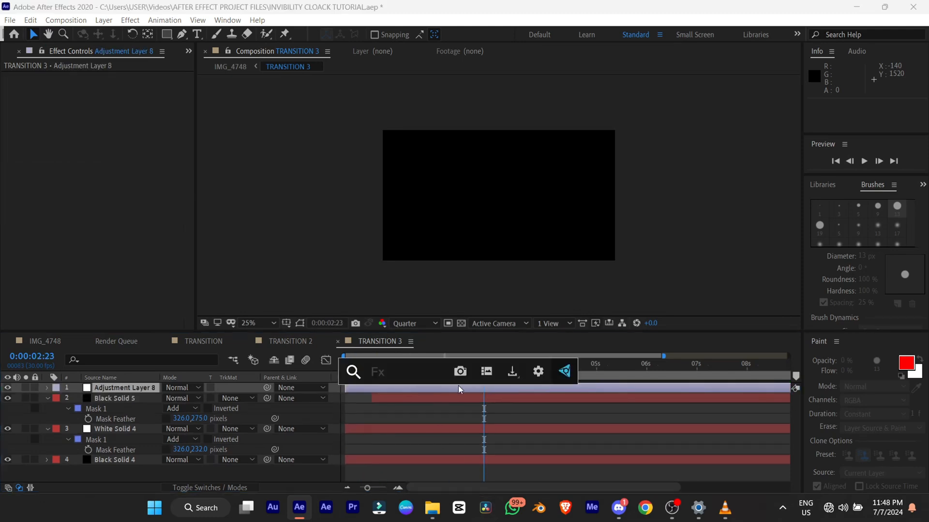
text(turbulenc)
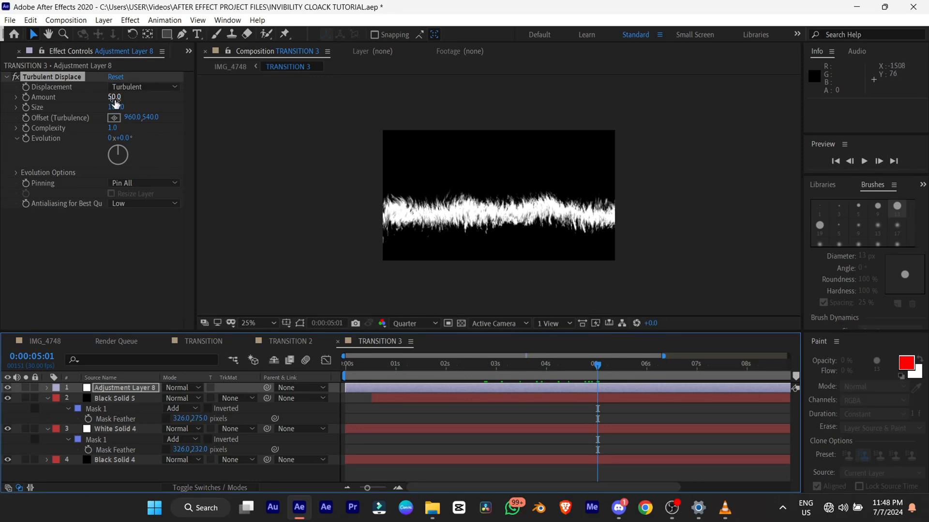
drag(114, 97, 156, 97)
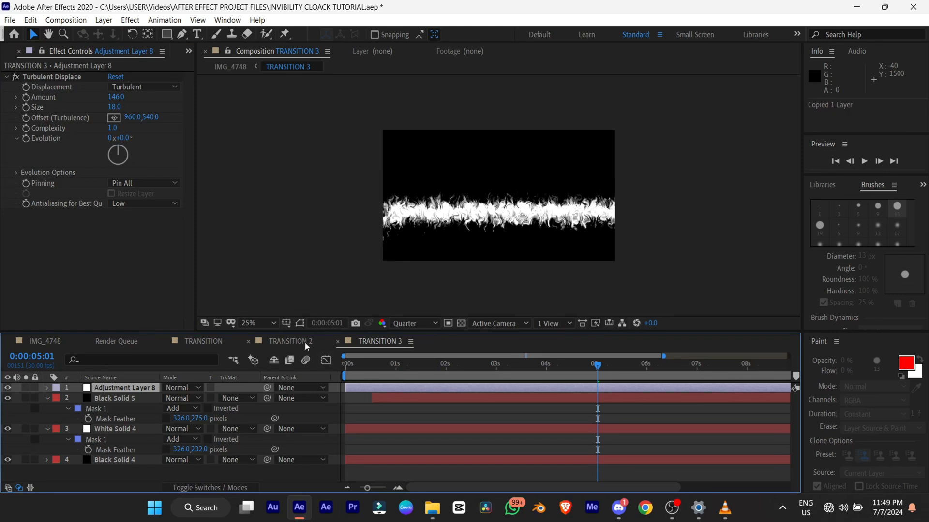
click(290, 341)
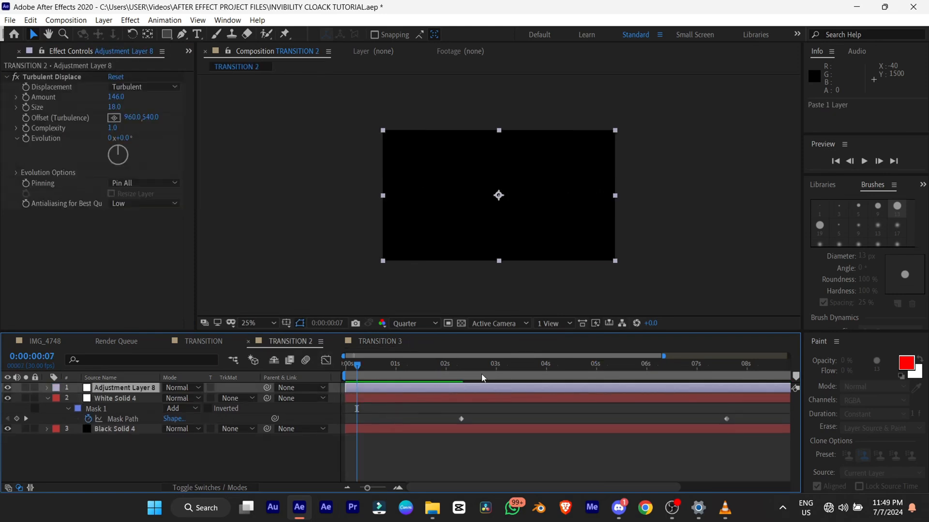
Step: Return to the main IMG_4748 composition to preview the finished transition
click(586, 364)
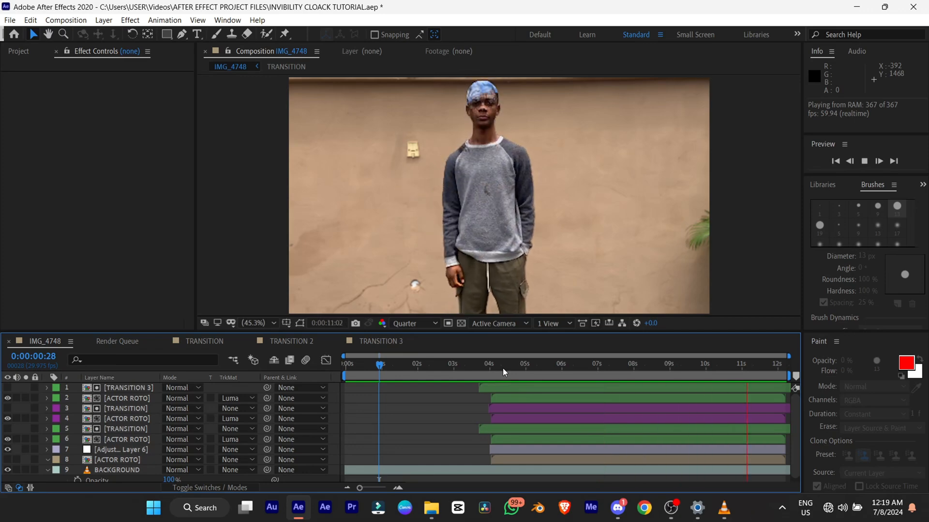
click(570, 364)
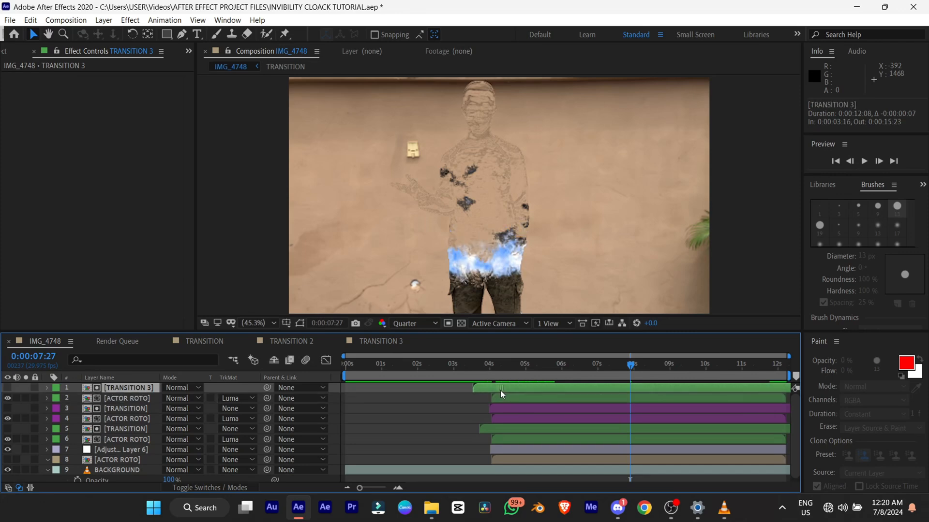
click(462, 363)
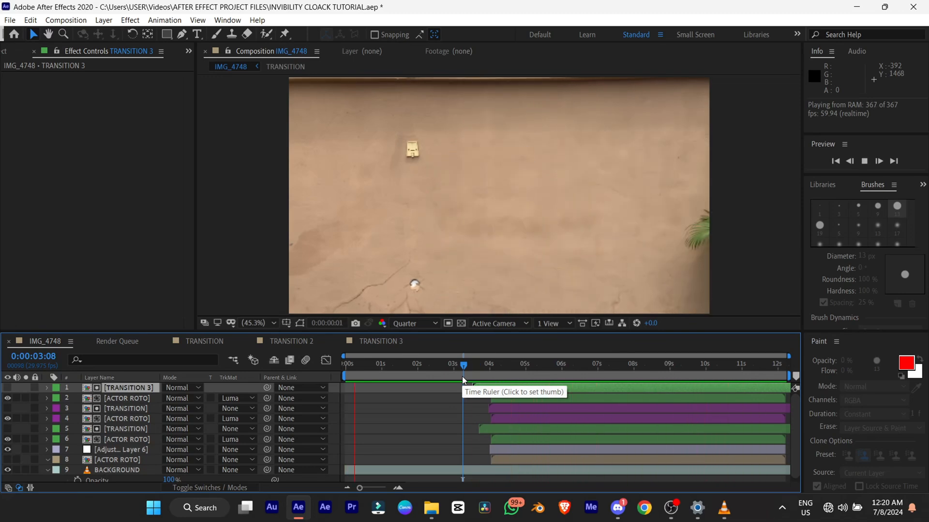
click(496, 364)
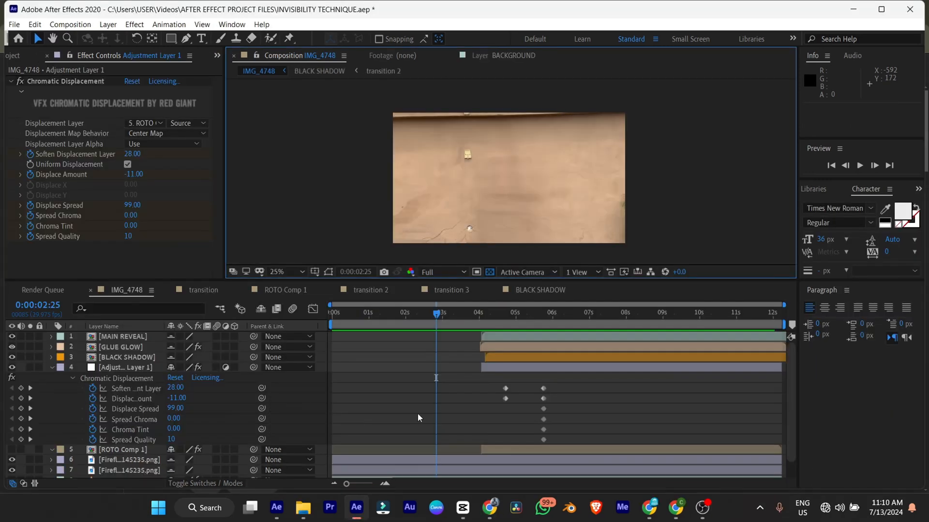
click(514, 313)
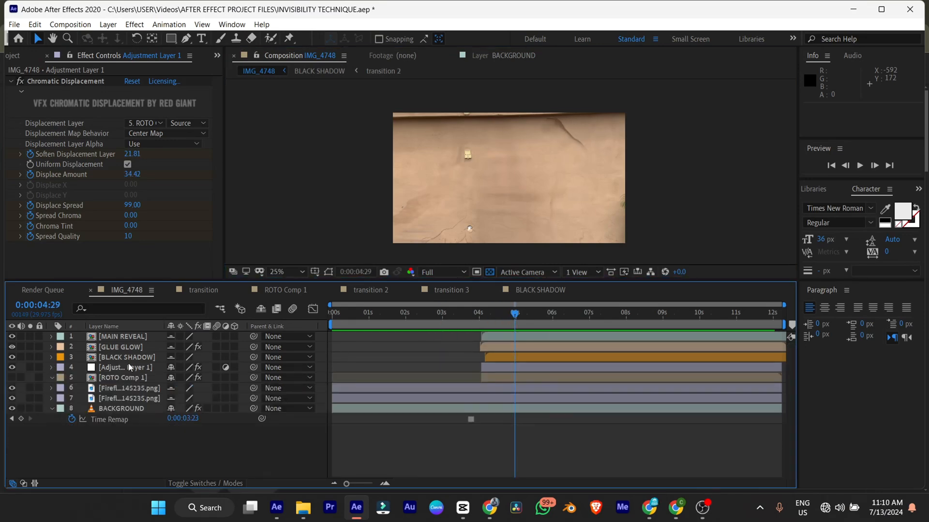
click(126, 357)
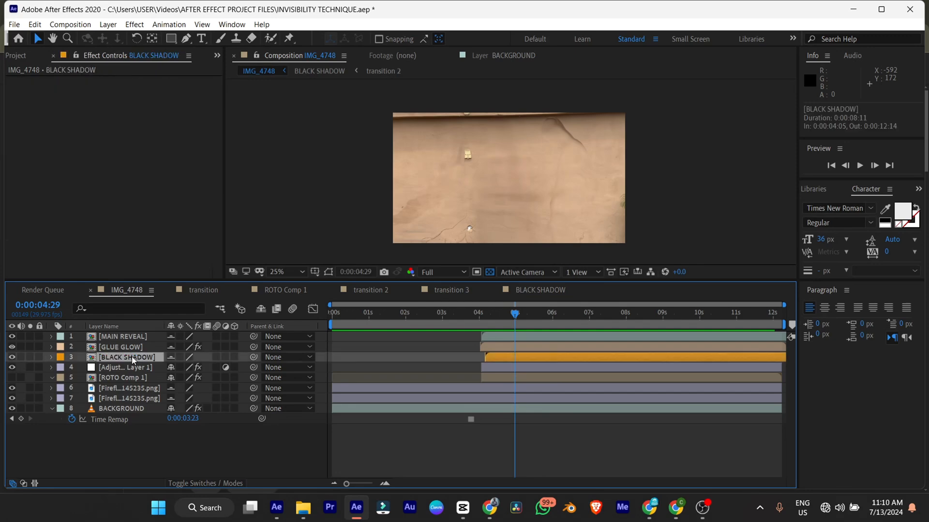
click(538, 290)
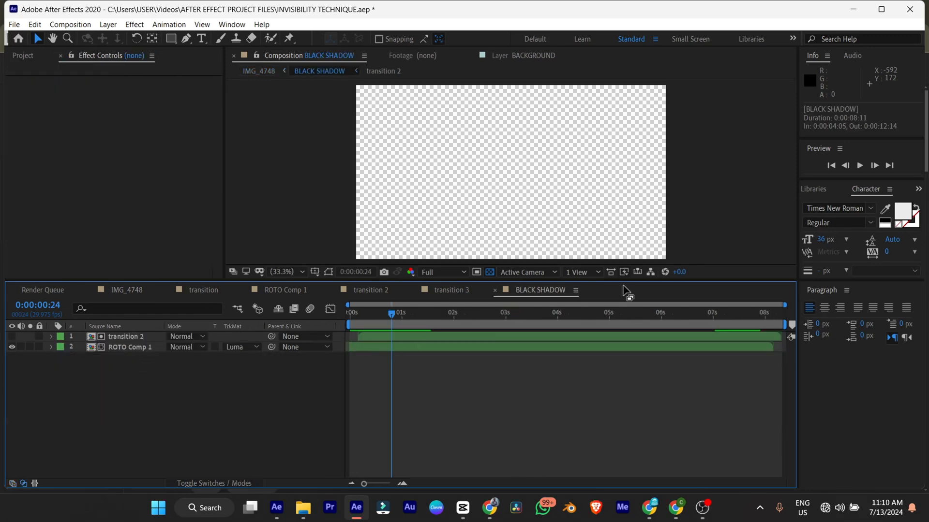
click(451, 290)
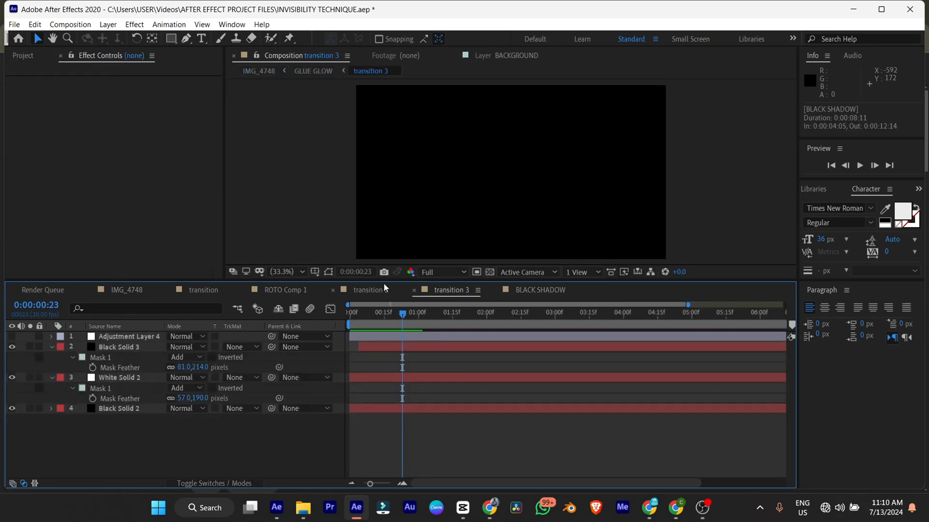
click(366, 290)
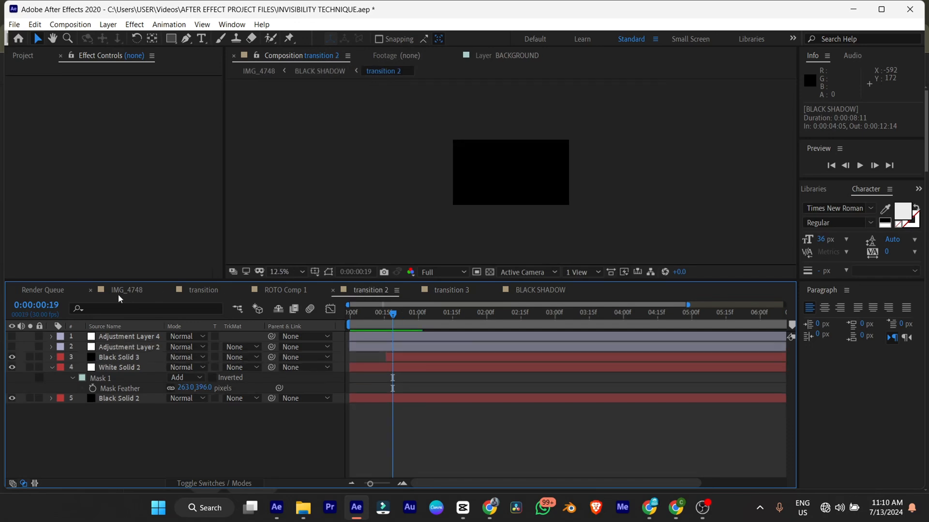
click(126, 290)
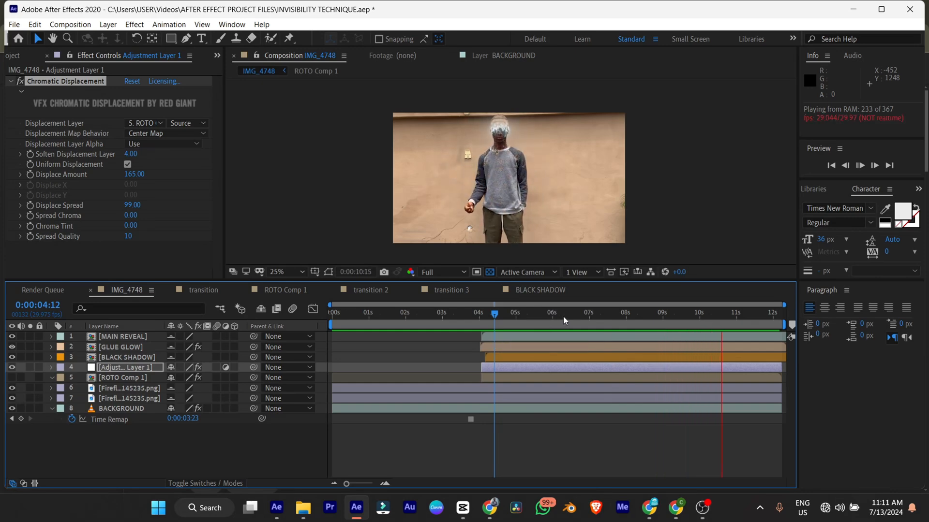
click(696, 313)
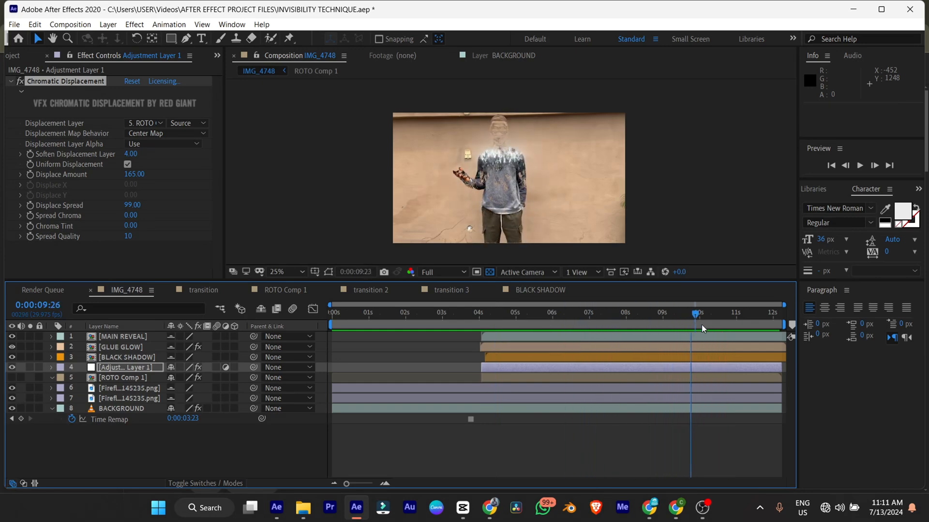
click(536, 313)
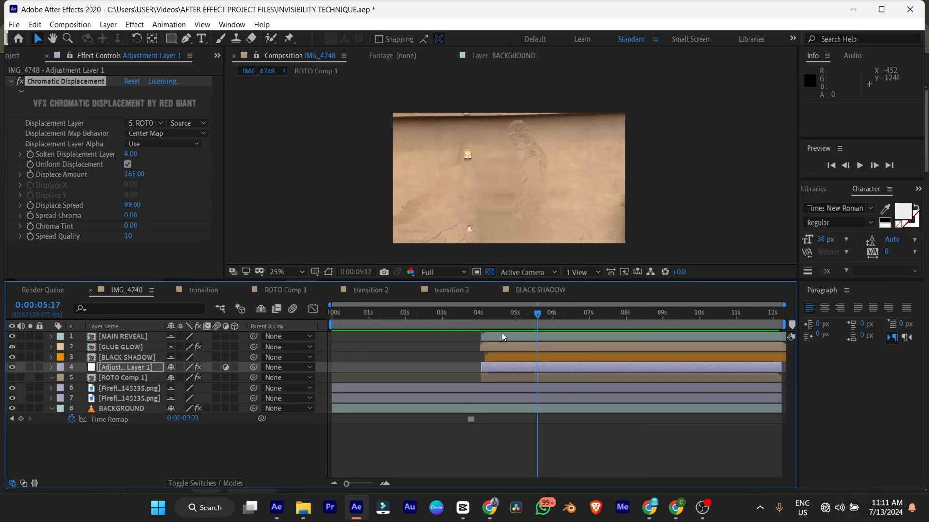
double_click(120, 336)
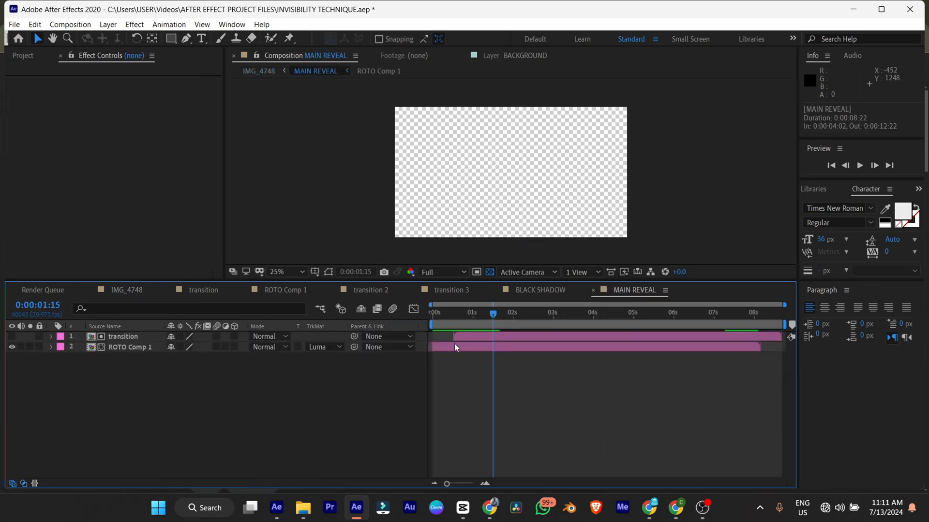
click(123, 337)
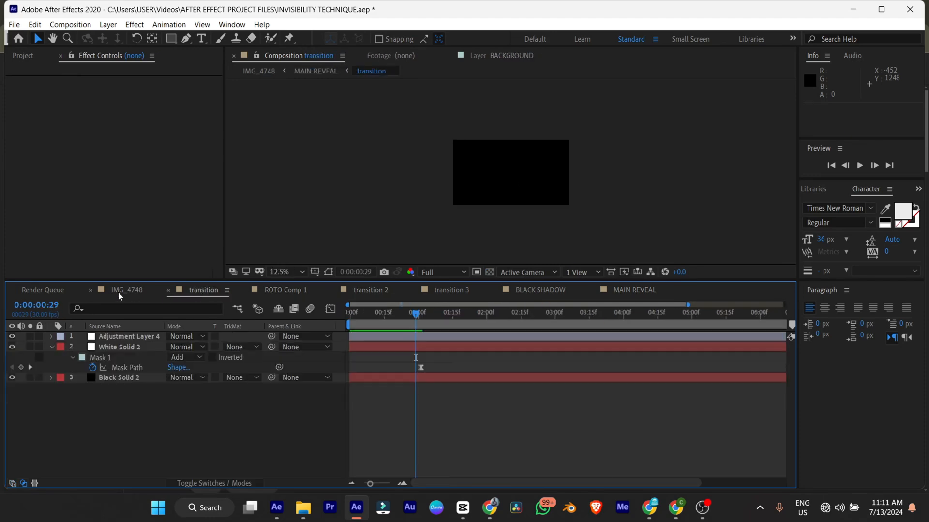
click(126, 289)
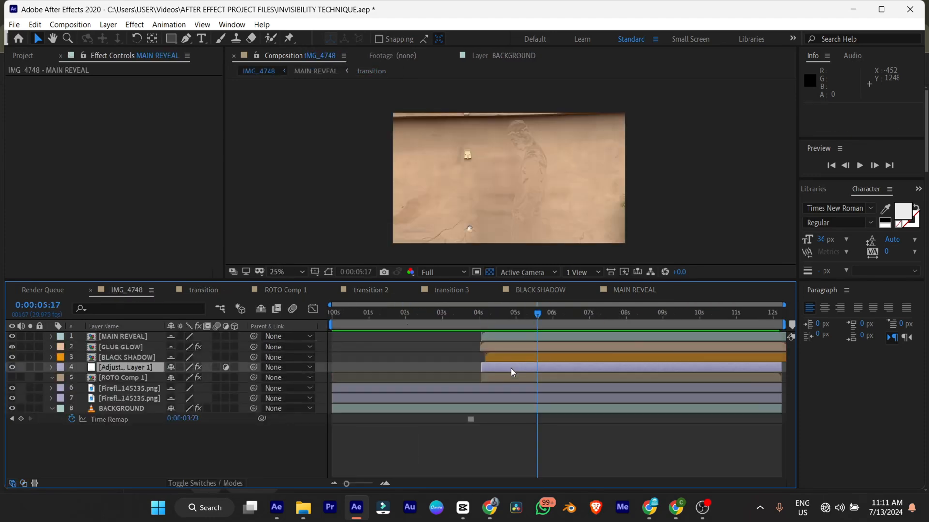
click(126, 367)
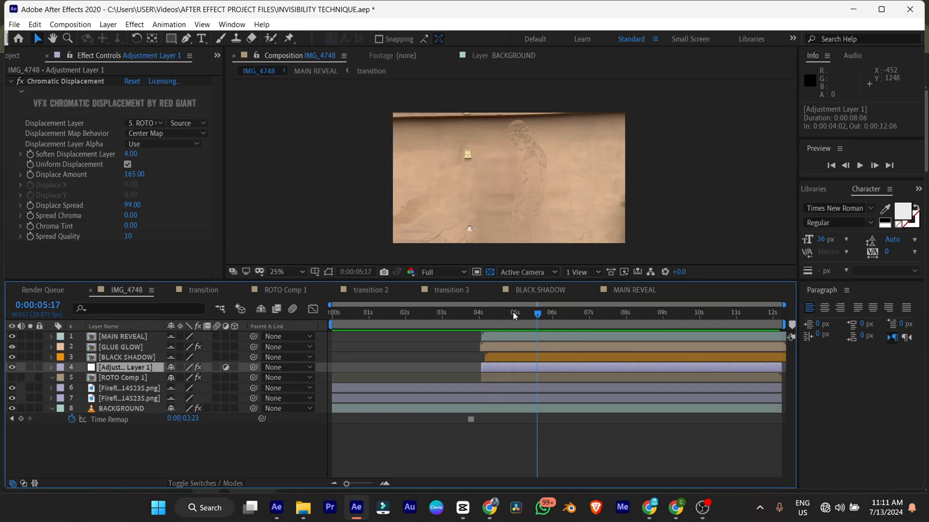
click(501, 314)
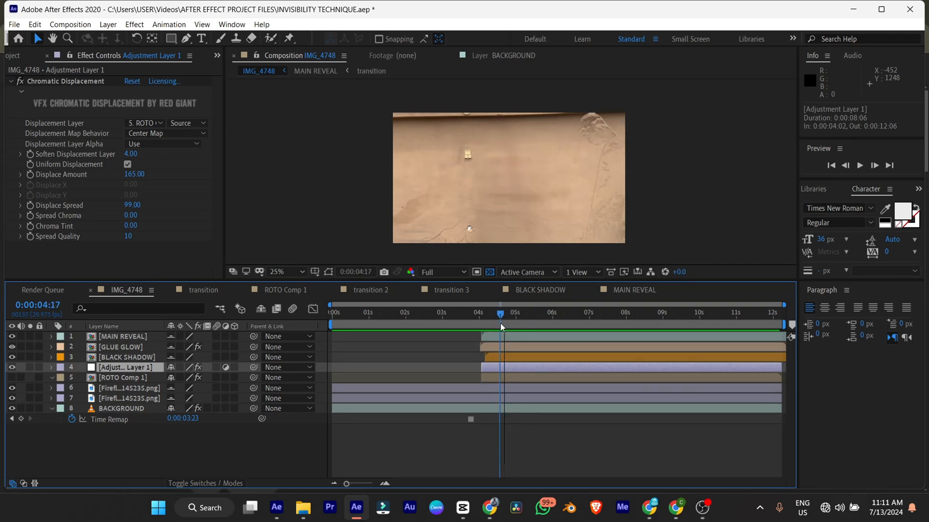
mouse_move(501, 327)
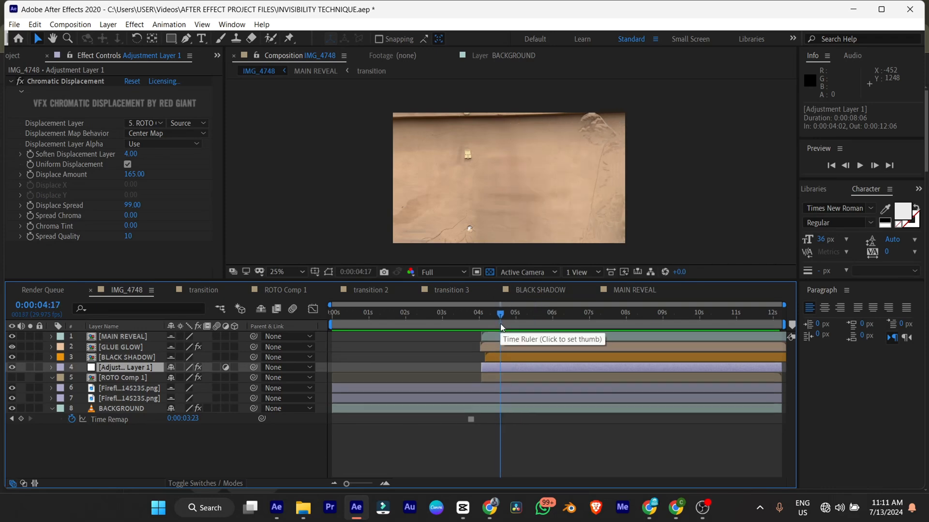
mouse_move(511, 304)
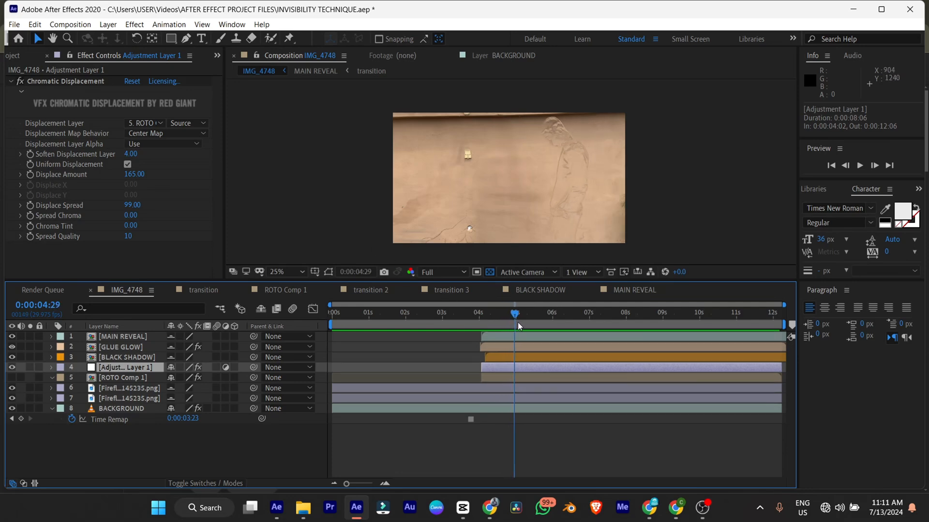
click(517, 312)
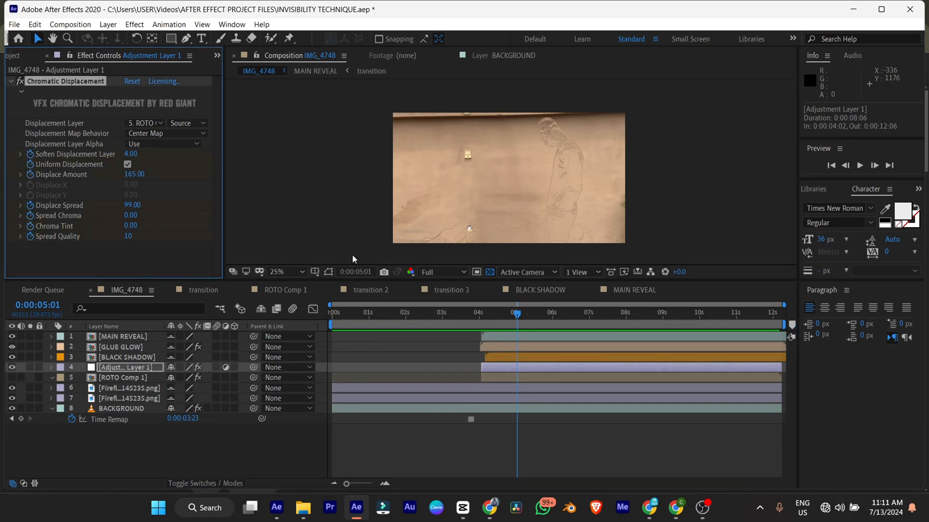
Step: At 4:27, keyframe Soften Displacement Layer 30 and Displace Amount -14 on Chromatic Displacement
click(51, 367)
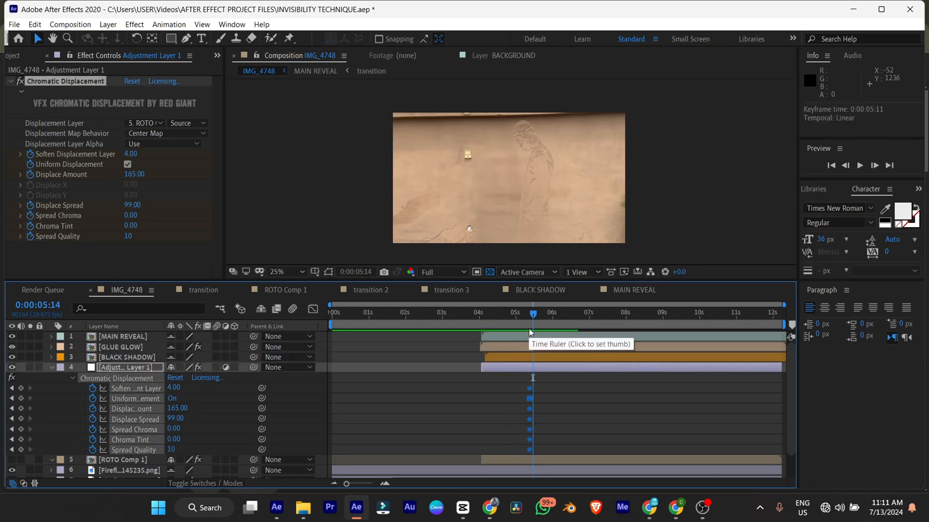
click(512, 314)
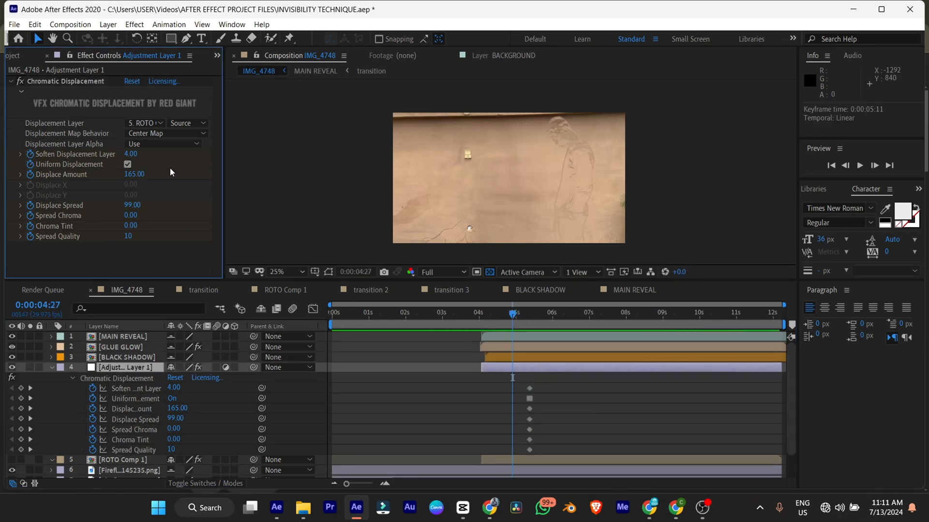
drag(130, 154, 142, 154)
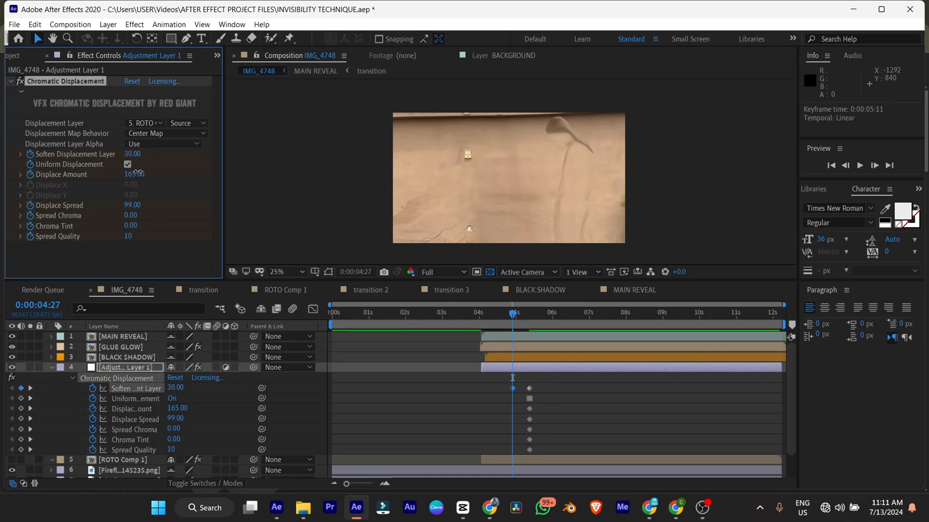
drag(134, 174, 100, 174)
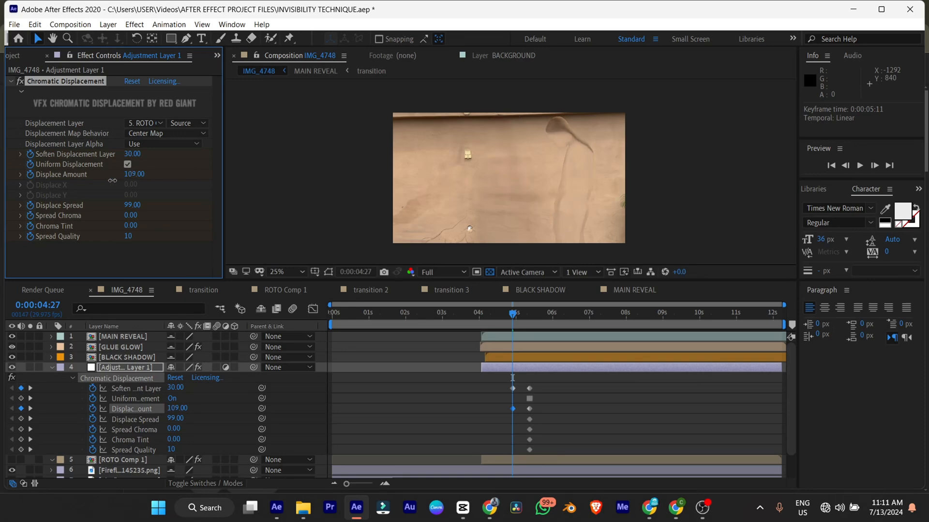
drag(134, 174, 89, 174)
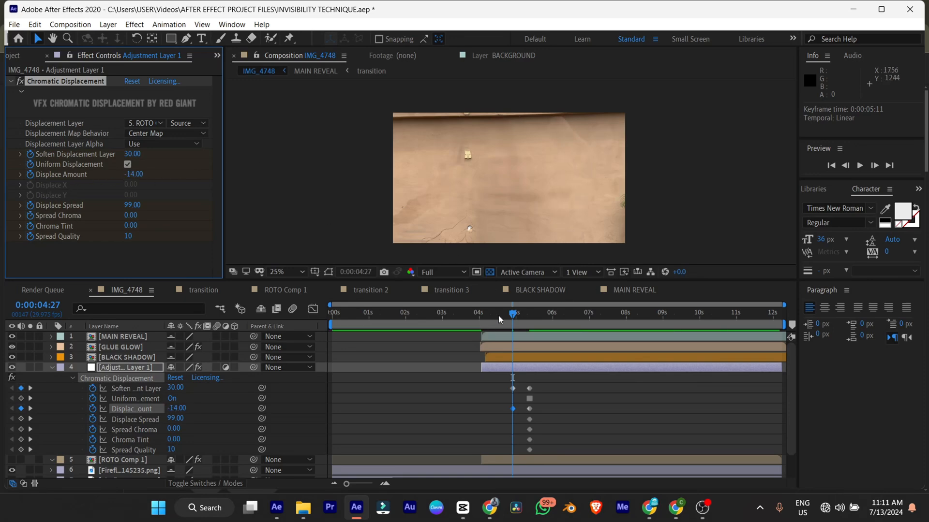
click(483, 312)
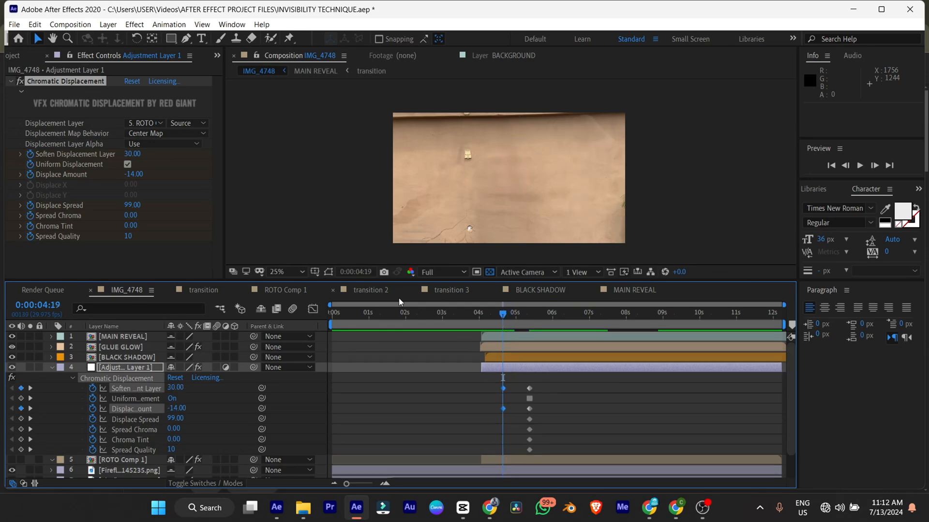
mouse_move(177, 250)
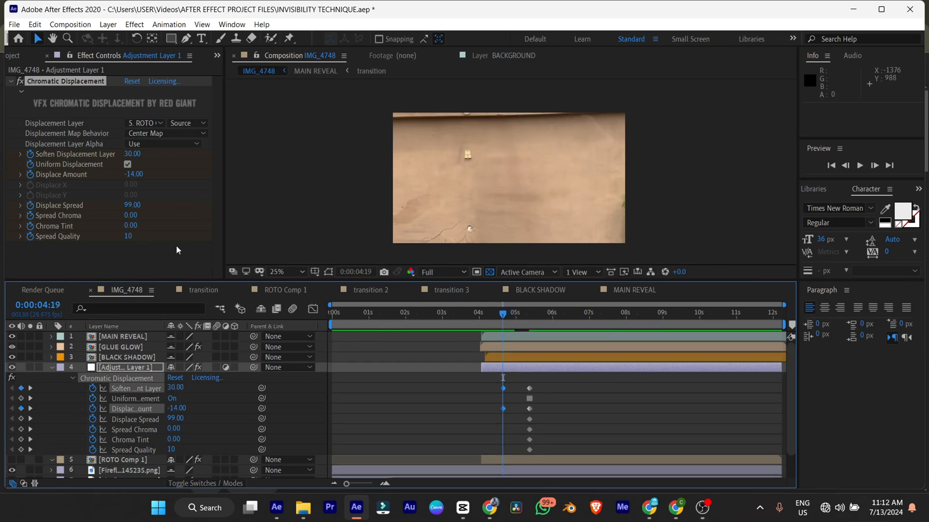